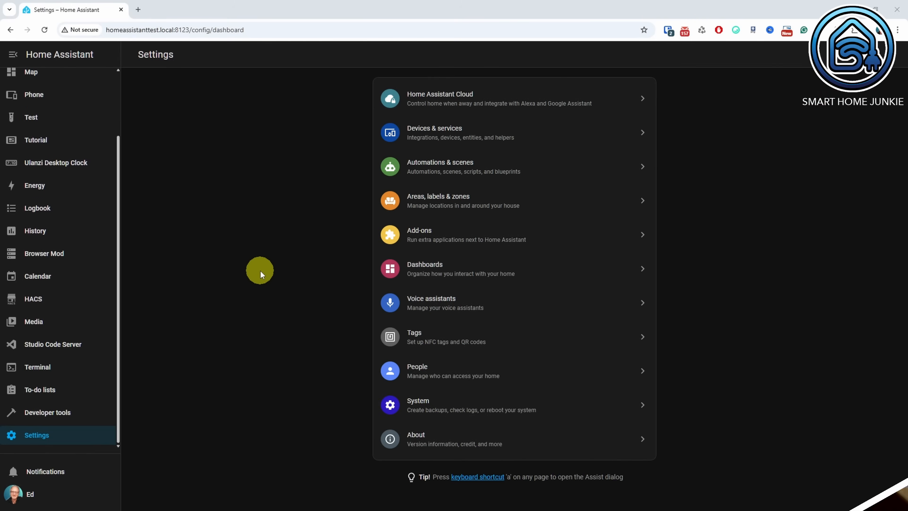
Step: Start adding the Waste Collection Schedule integration and choose Netherlands as the country
click(460, 132)
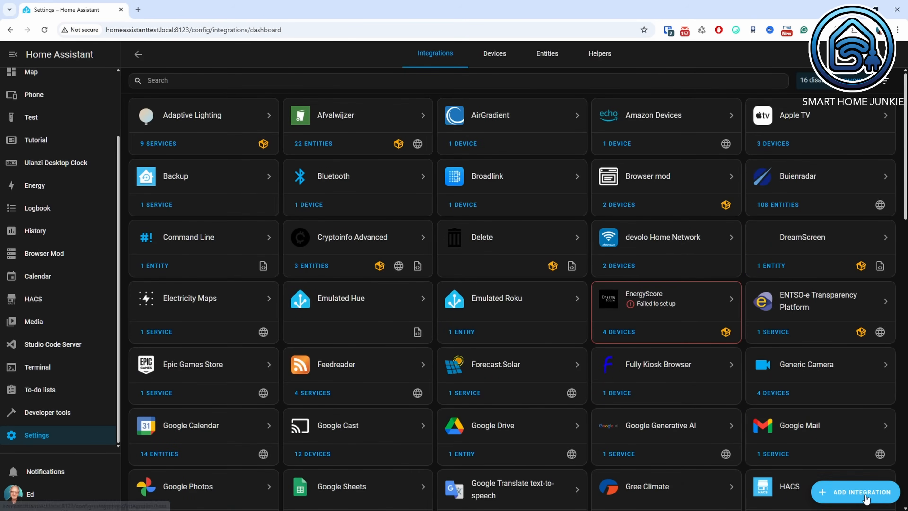
click(859, 491)
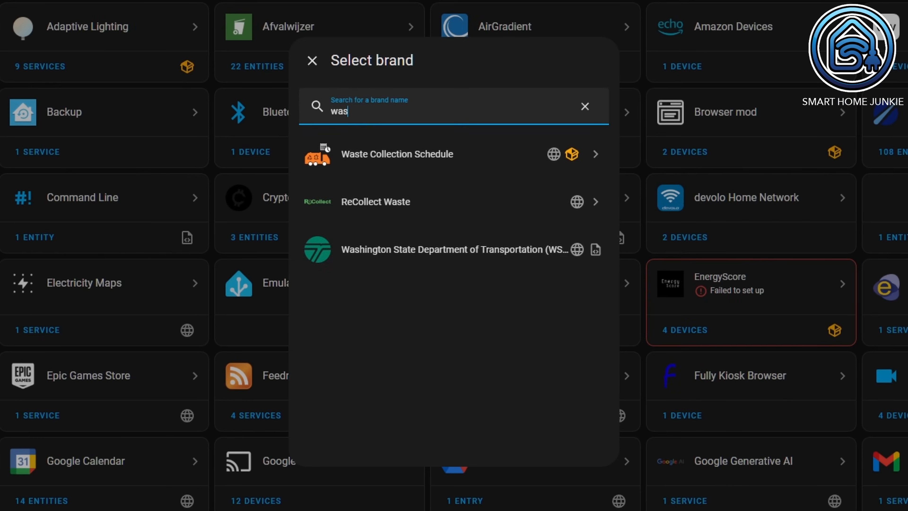
text(te)
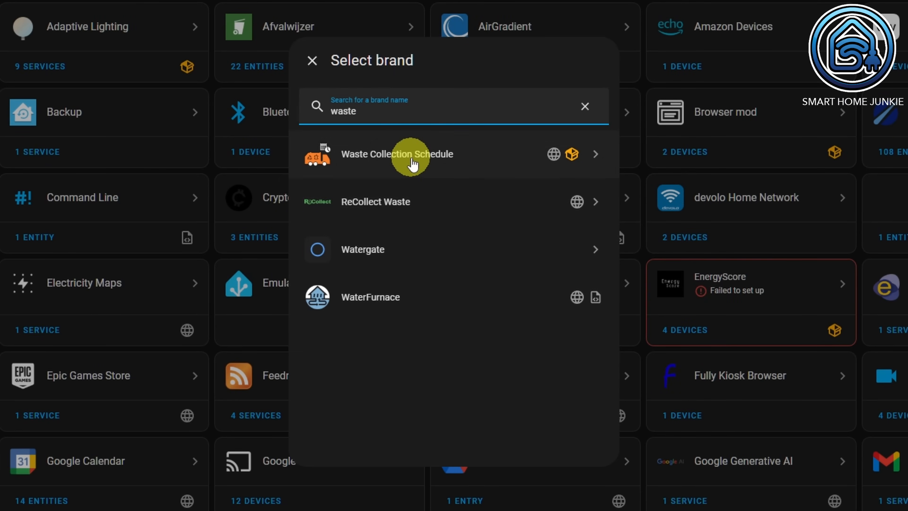
click(397, 154)
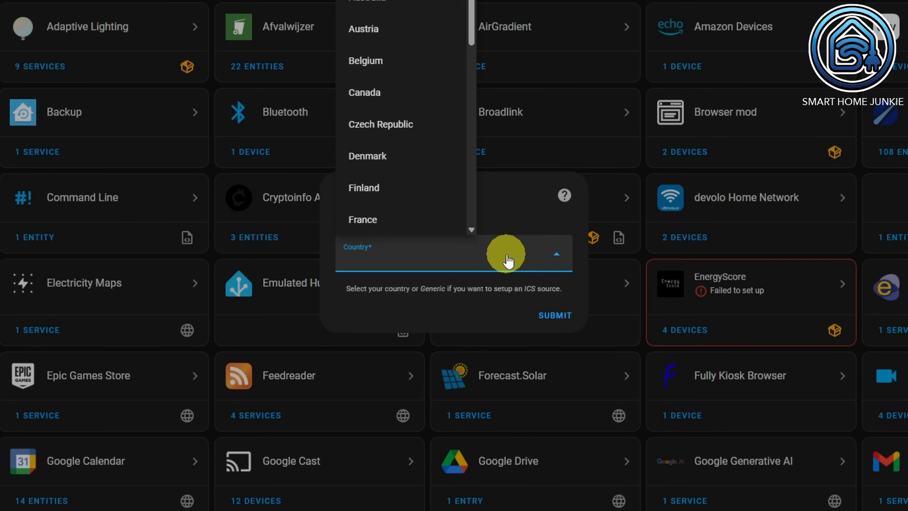
scroll(down, 3)
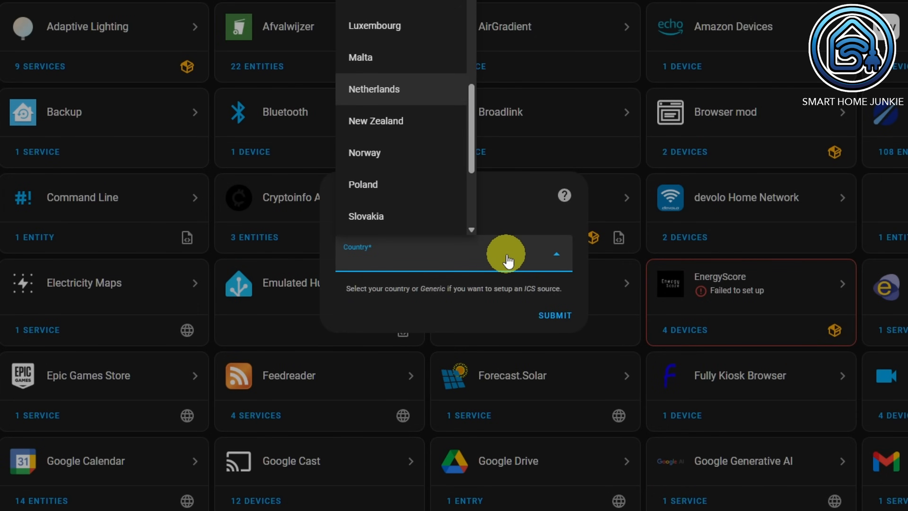
click(374, 89)
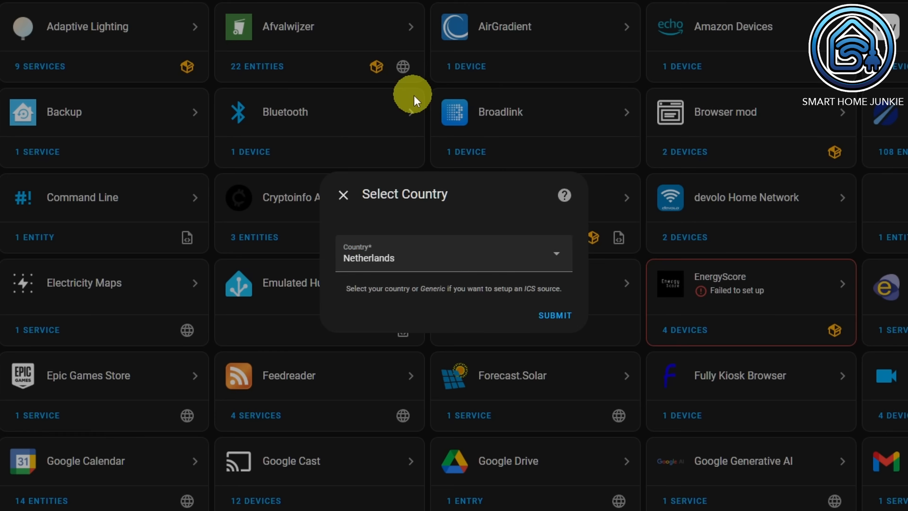
Step: Confirm the Afvalstoffendienst.nl source, enable event customization and sensors, and choose four collection types
click(553, 315)
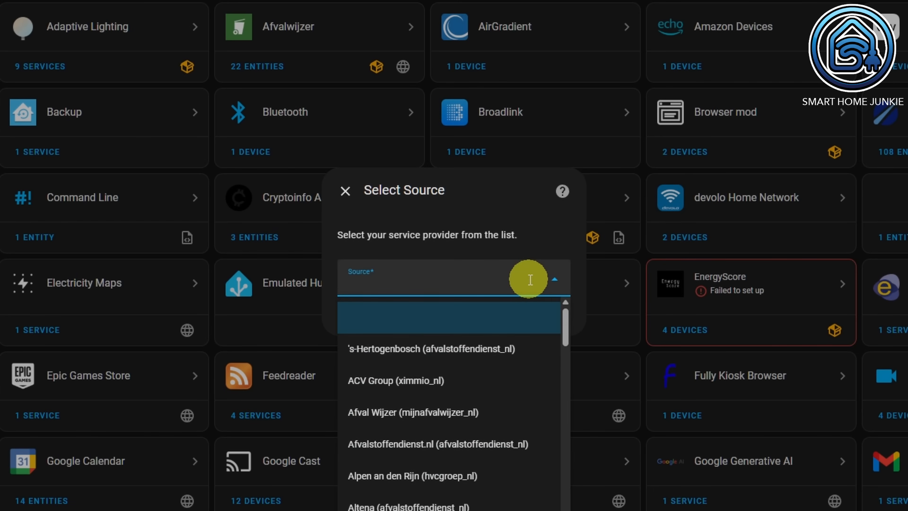
mouse_move(510, 444)
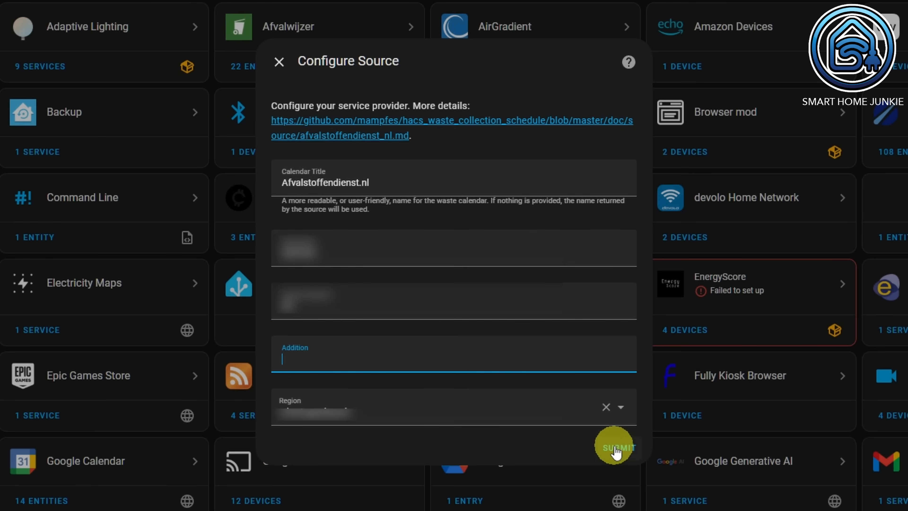
click(617, 446)
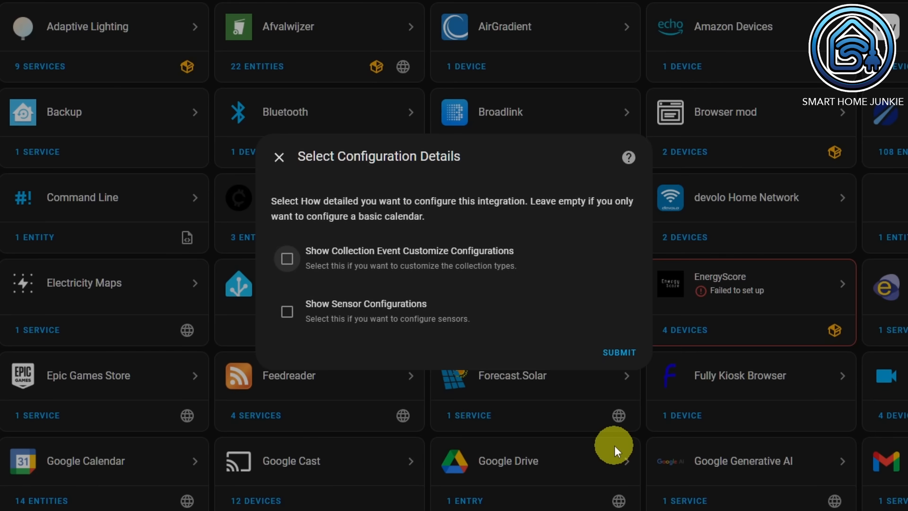
click(287, 258)
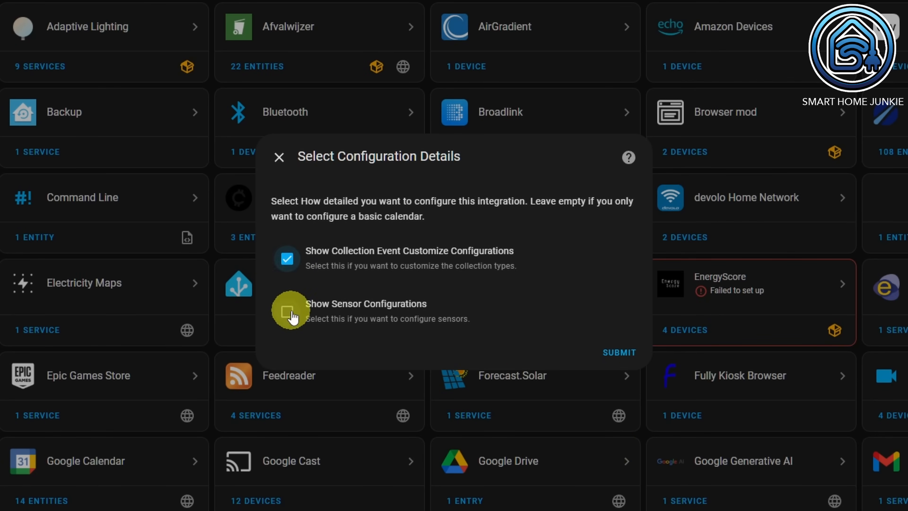
click(618, 352)
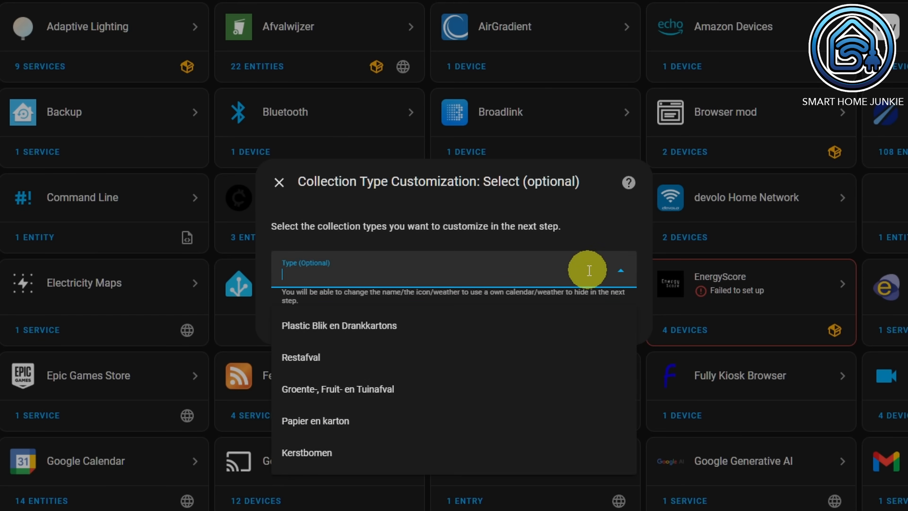
click(339, 325)
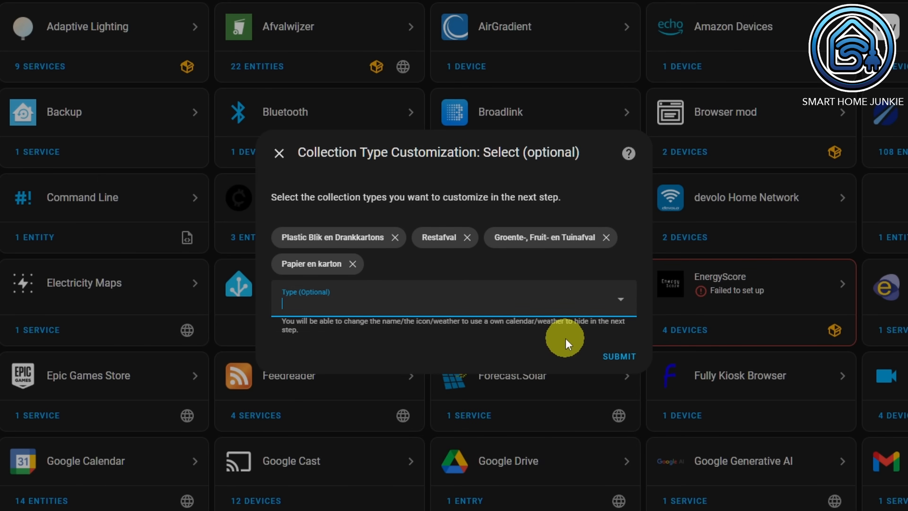
Step: Confirm the four types and give Plastic the alias Plastic with picture /local/waste/plastic.png
click(619, 356)
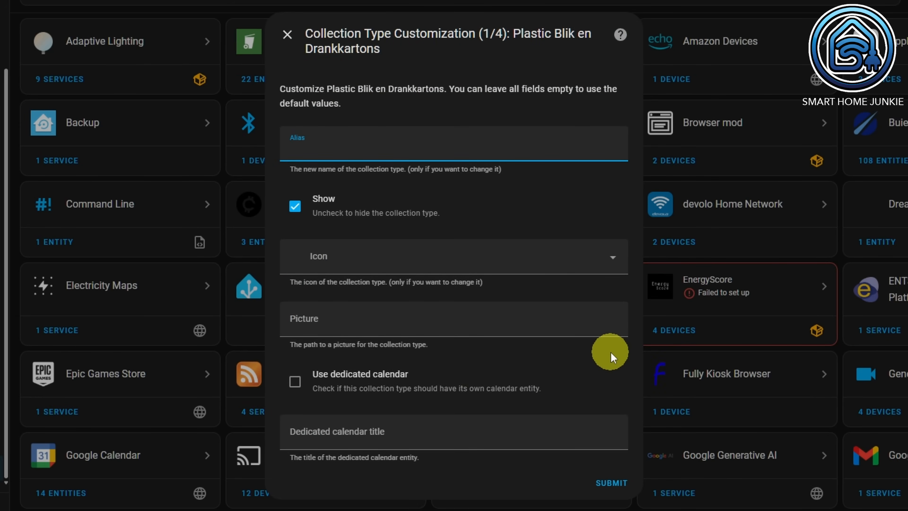
text(Plastic)
click(453, 319)
text(/)
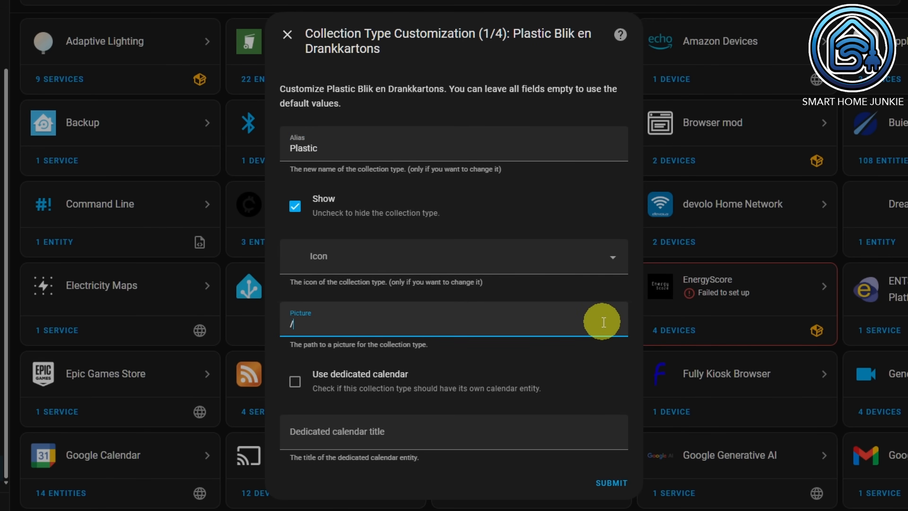
text(local/)
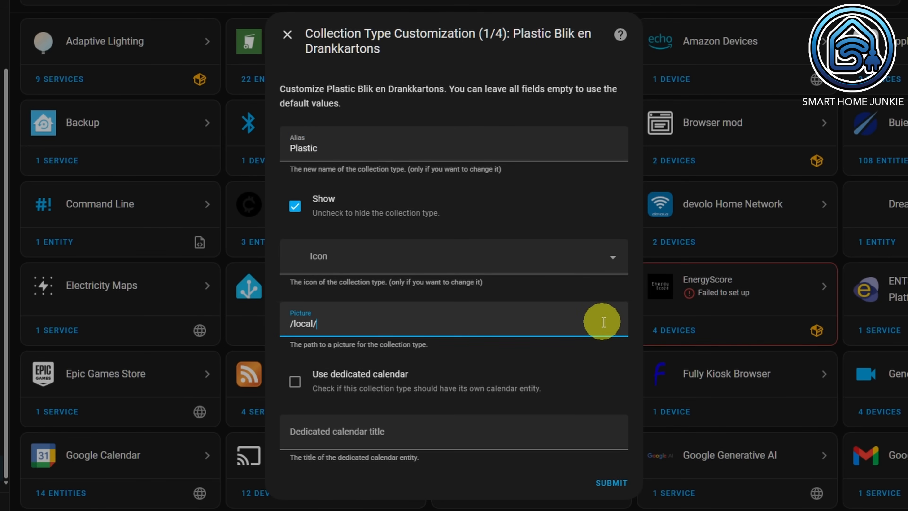
text(waste/)
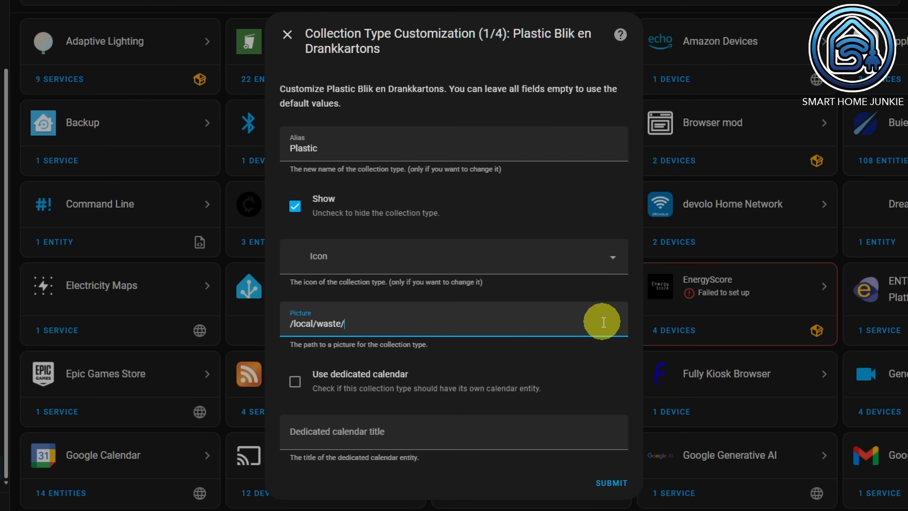
text(plastic)
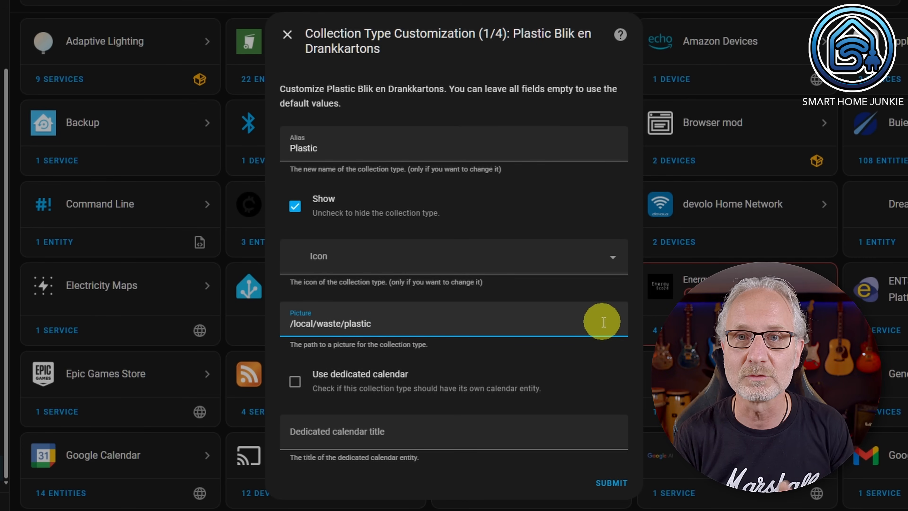
text(.png)
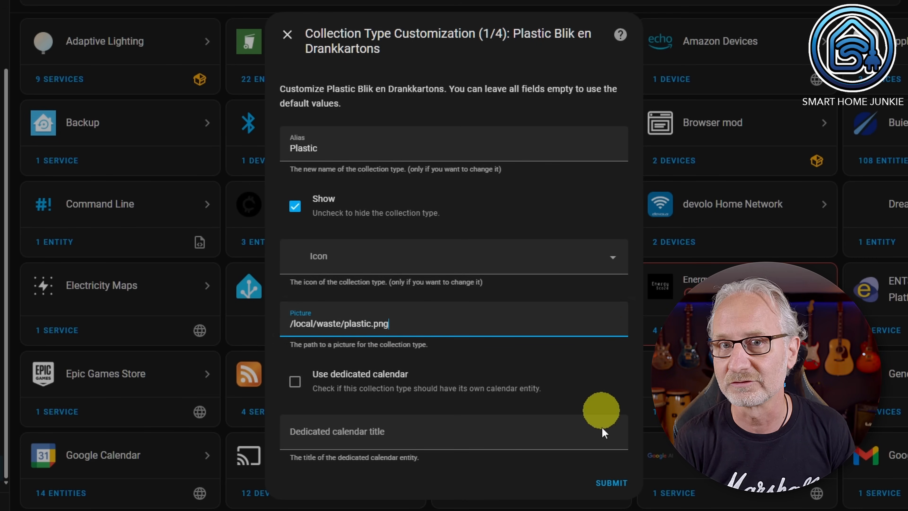
click(610, 482)
text(/local/w)
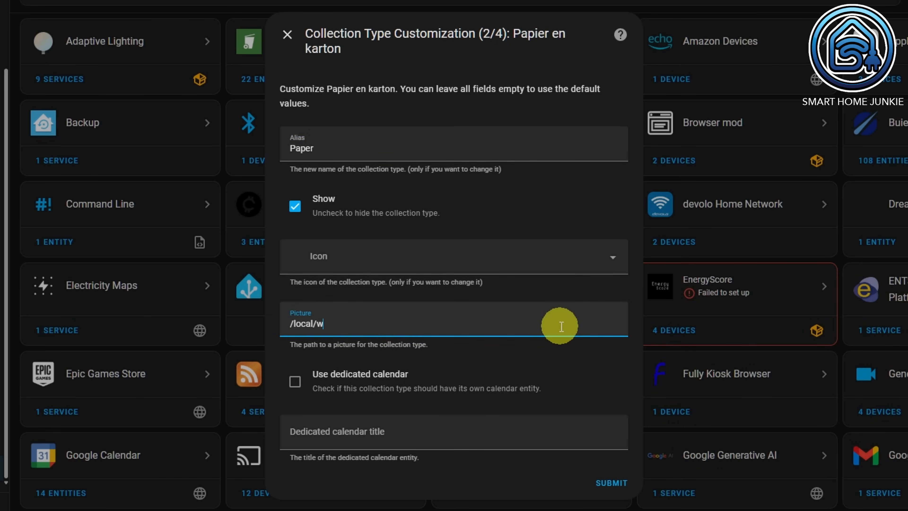
Step: Save the Paper and Organic waste type customizations with their aliases and picture paths
click(610, 483)
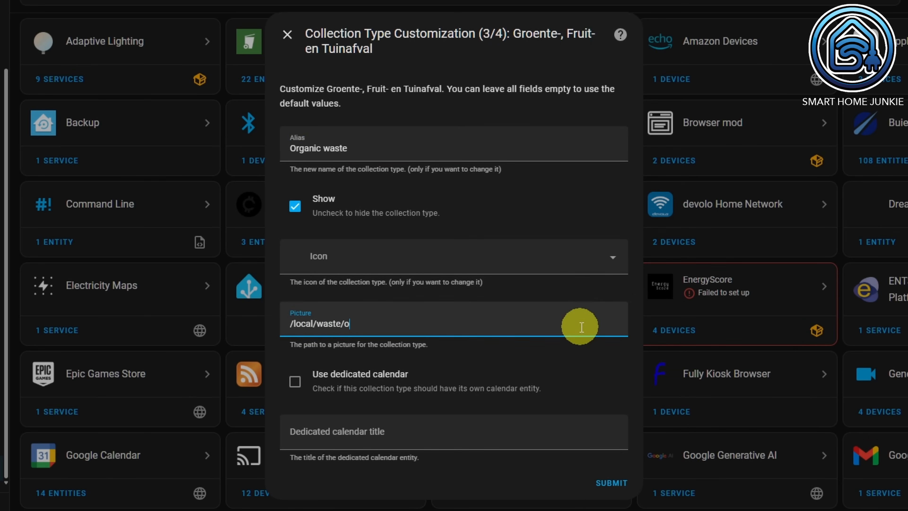
click(609, 483)
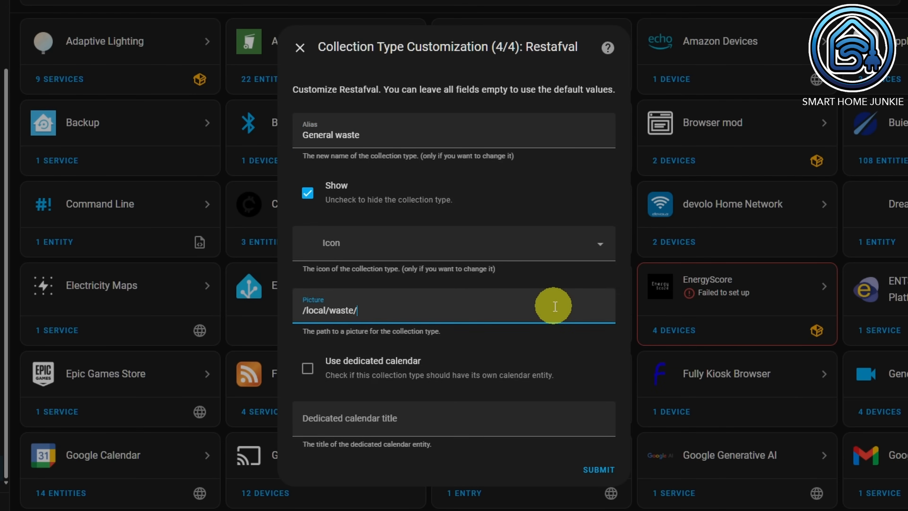
Step: Save the General waste type, configure the Upcoming sensor, and place the device in the Garden area
click(598, 470)
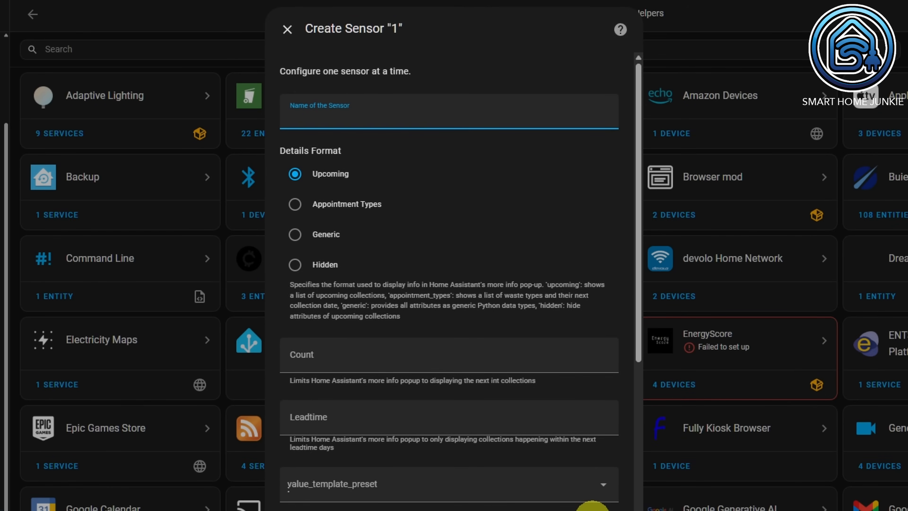
text(Upcoming)
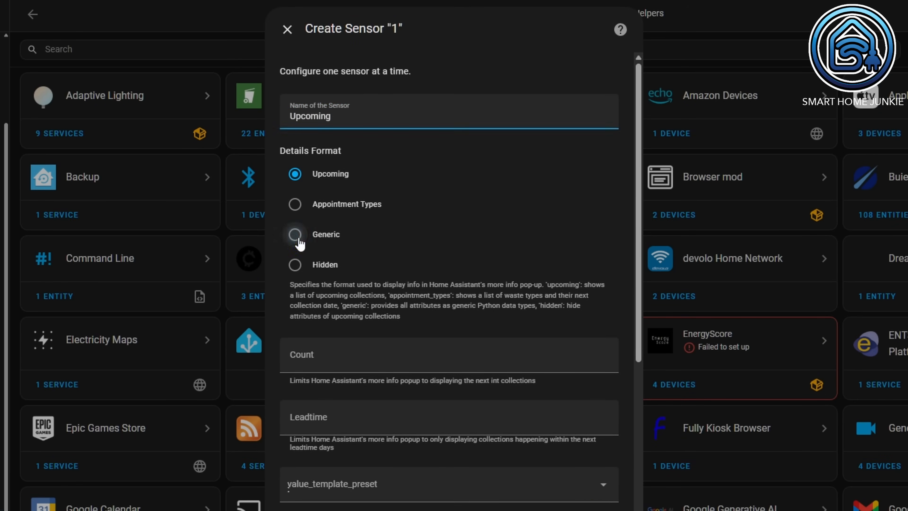
scroll(down, 3)
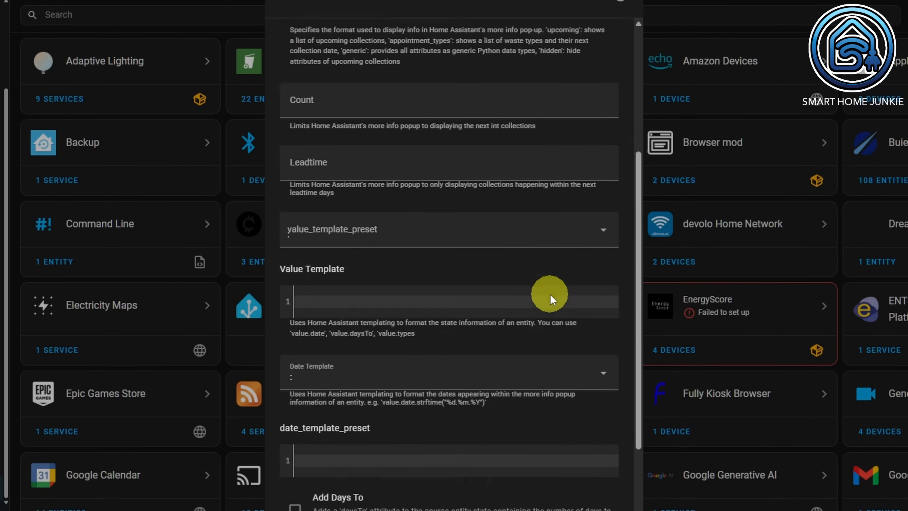
scroll(down, 3)
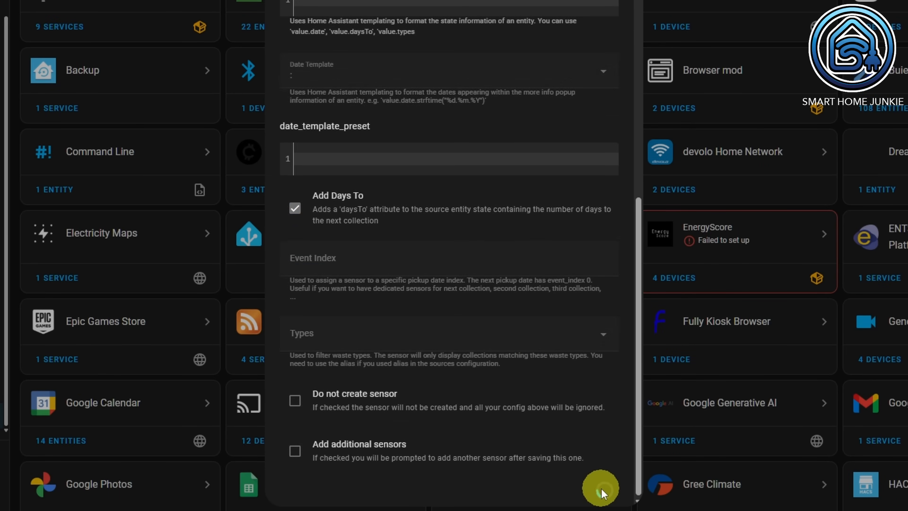
click(600, 488)
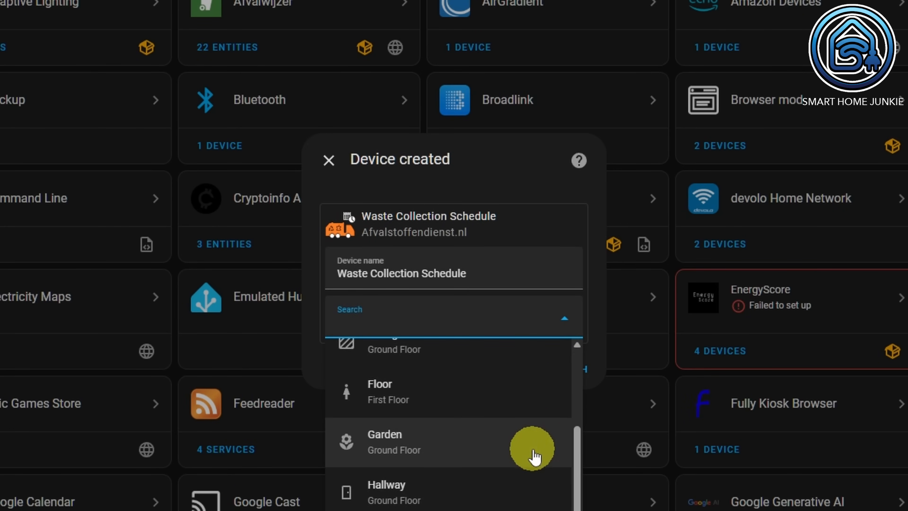
click(531, 443)
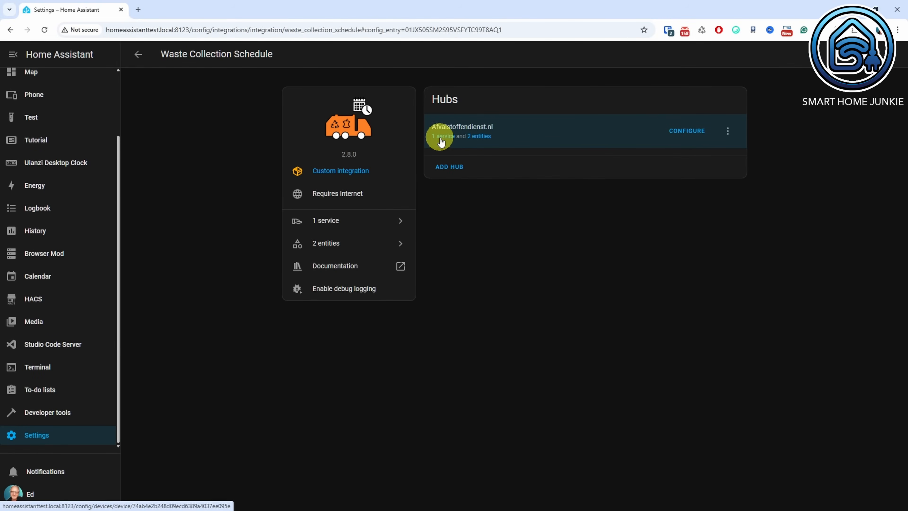
click(461, 130)
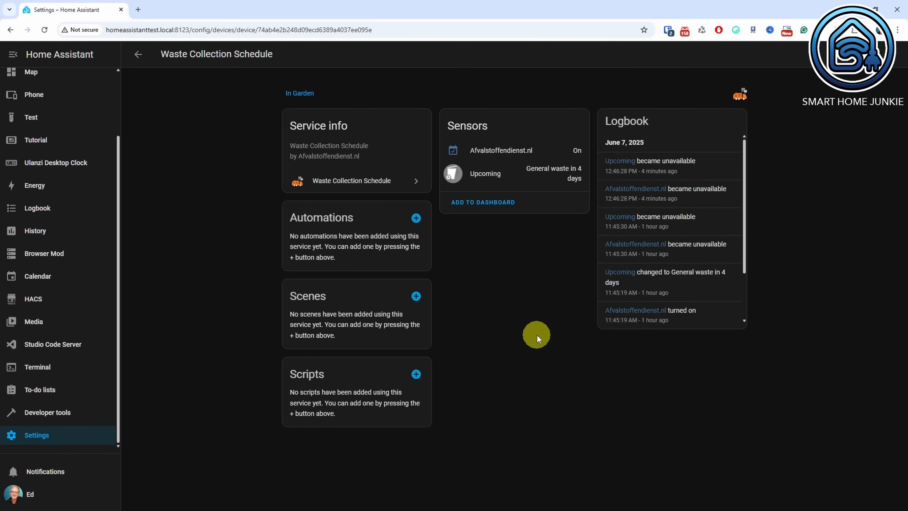
click(351, 180)
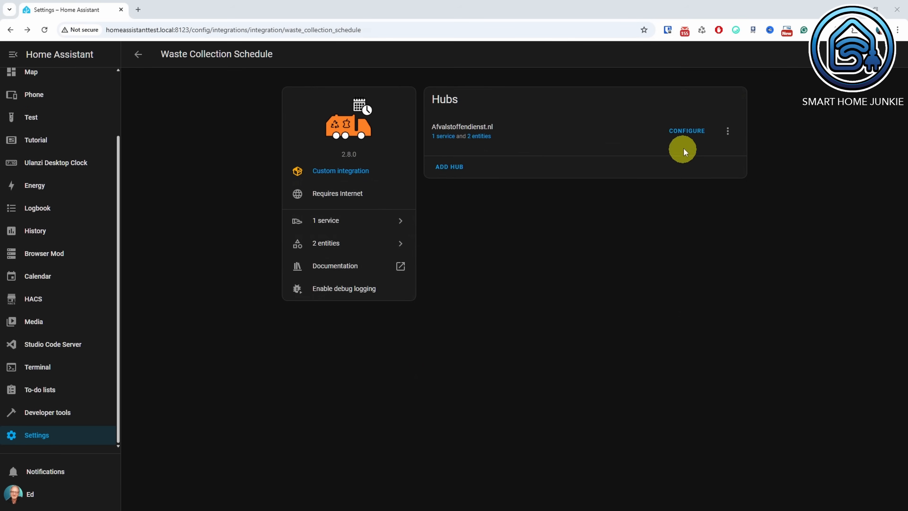
click(686, 131)
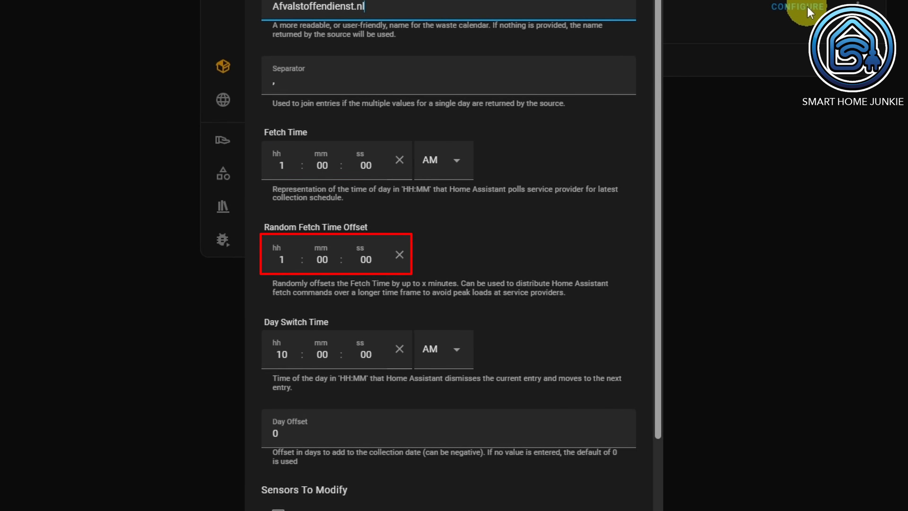
click(336, 348)
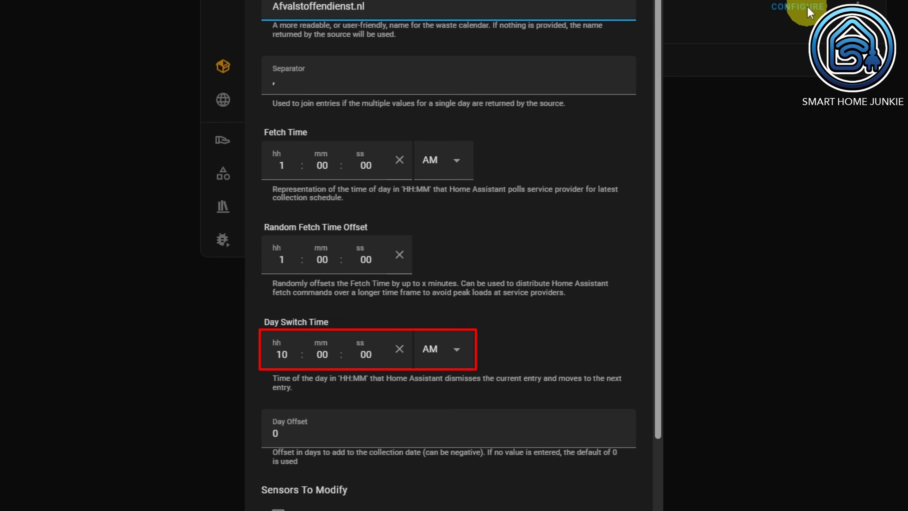
click(363, 7)
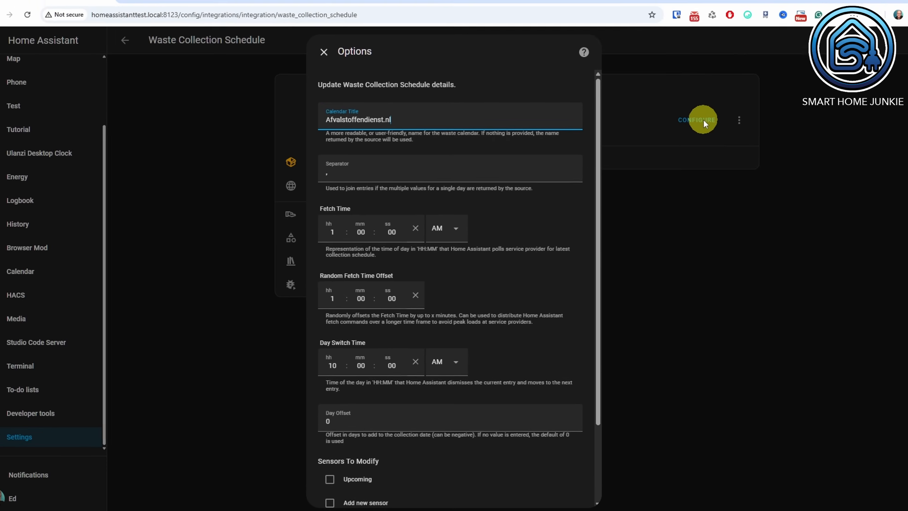
click(46, 412)
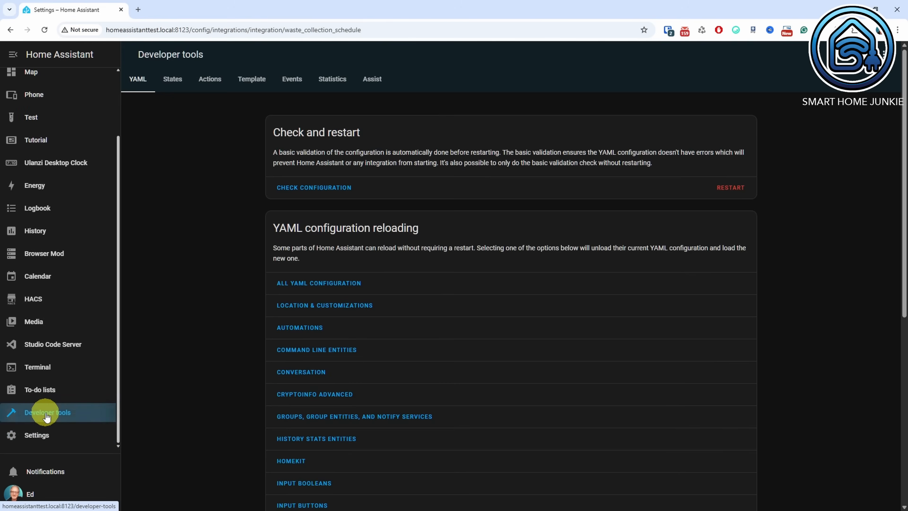
Step: Inspect sensor.upcoming's attributes under Developer tools States, then return to Settings
click(172, 79)
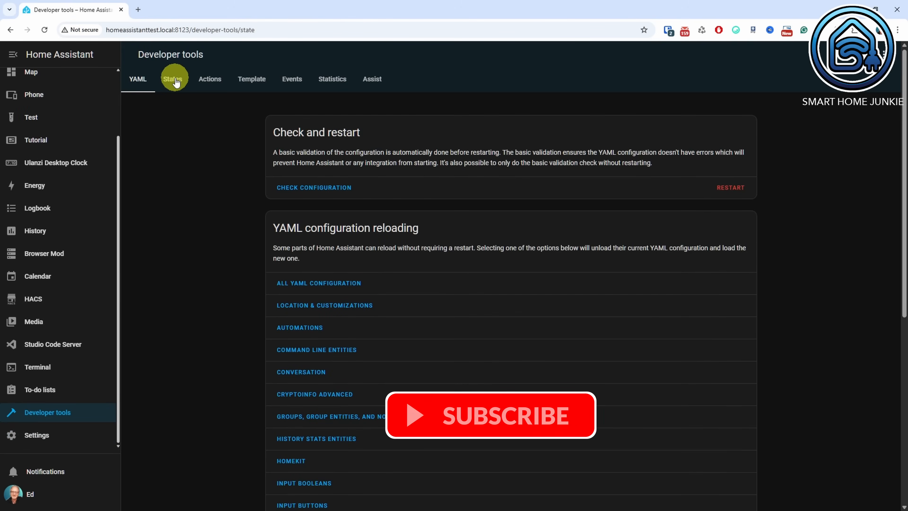
click(172, 79)
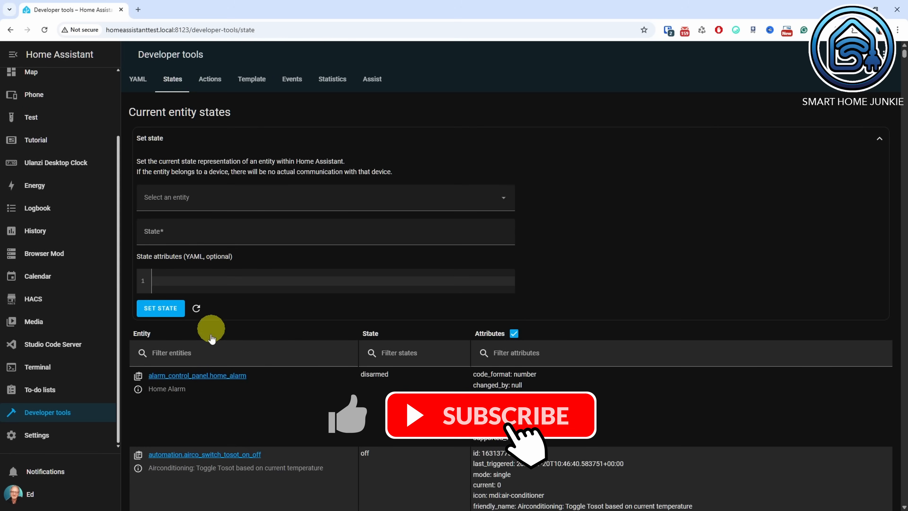
text(upcomin)
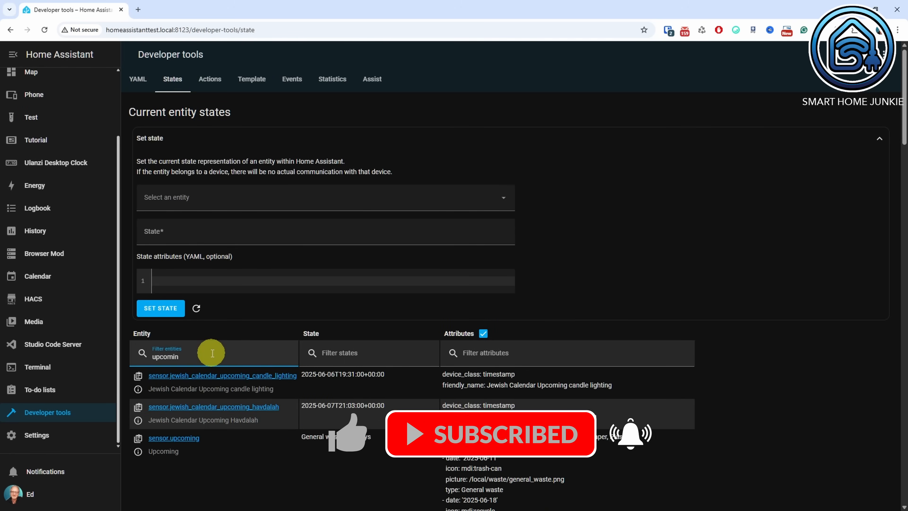
click(173, 438)
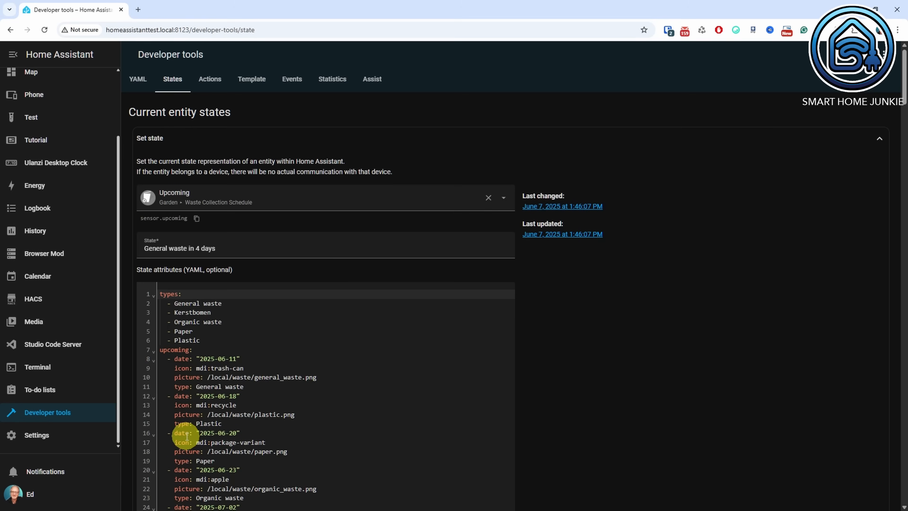
scroll(down, 3)
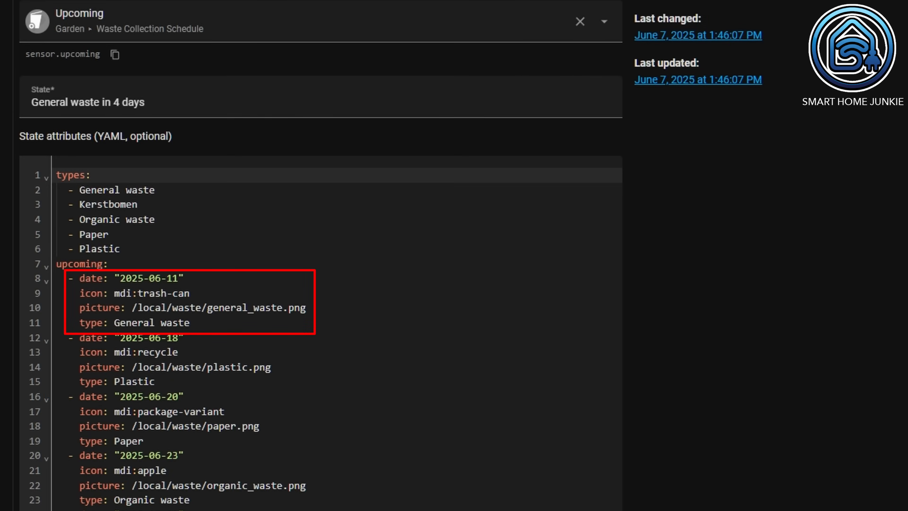
scroll(down, 3)
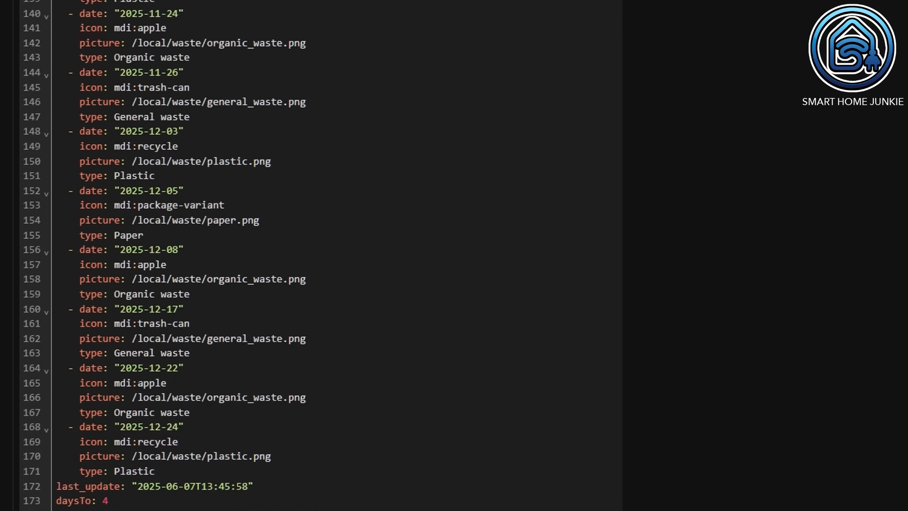
scroll(down, 3)
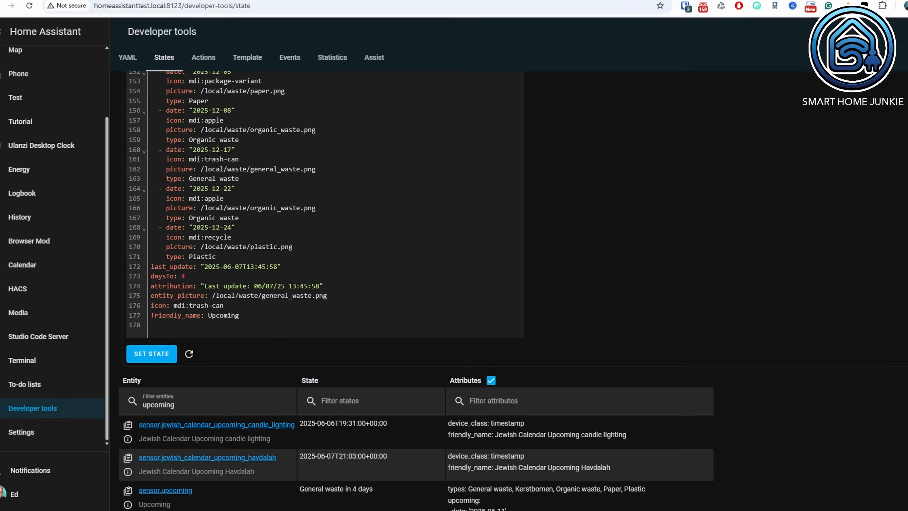
click(21, 434)
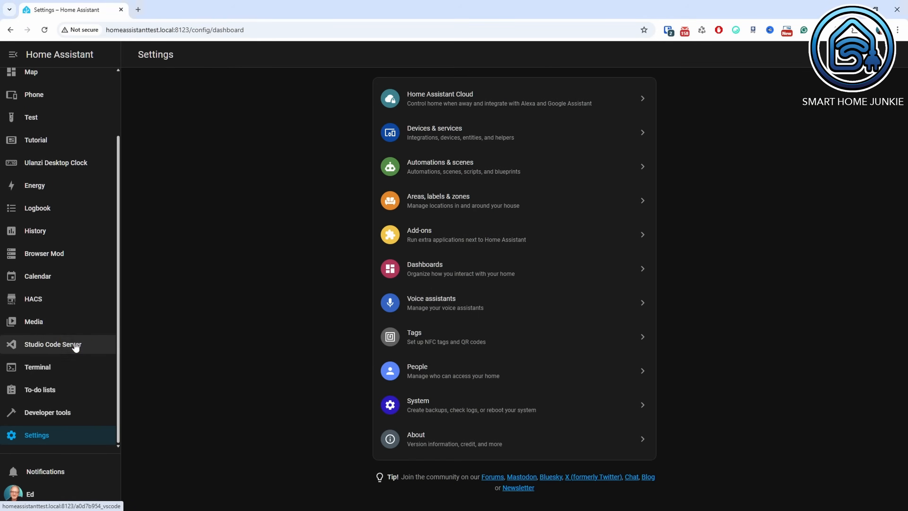
Step: Create a new templates.yaml file in Studio Code Server's config folder
click(52, 343)
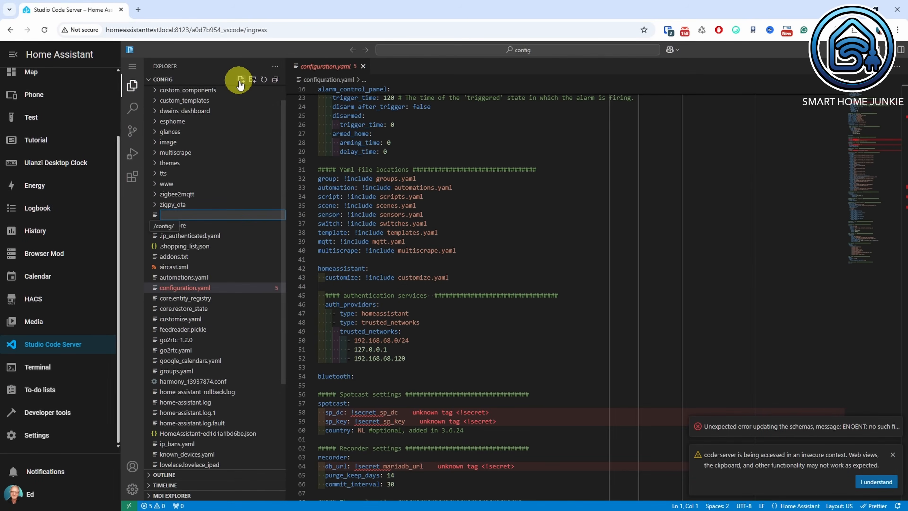
text(temp)
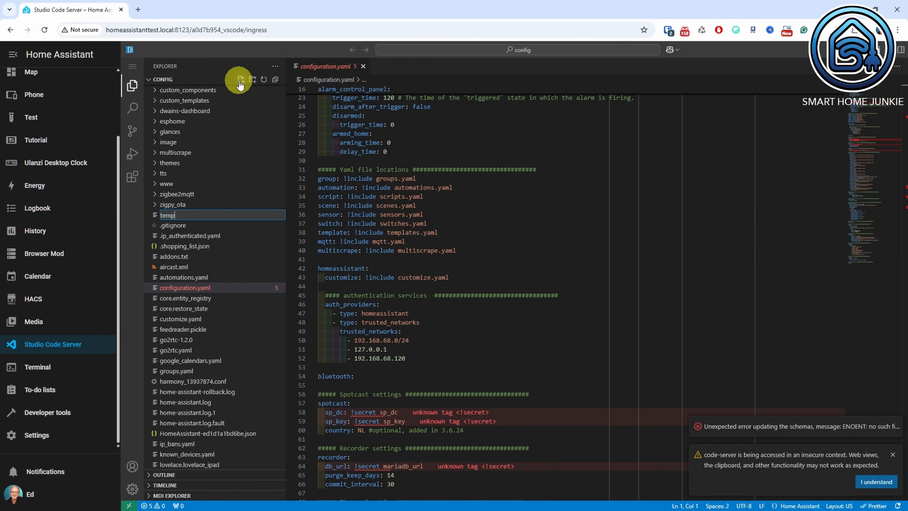
text(templates.ya)
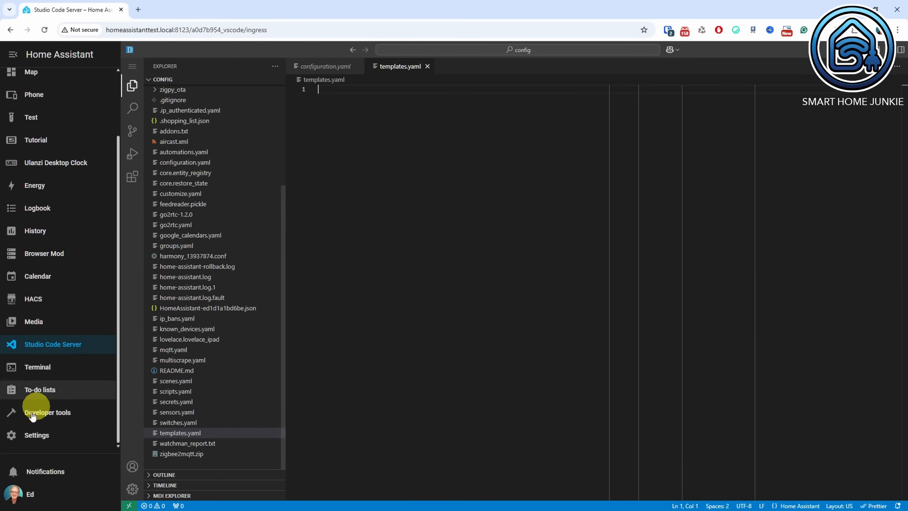
Step: Restart Home Assistant from the Settings three-dot menu and confirm
click(36, 435)
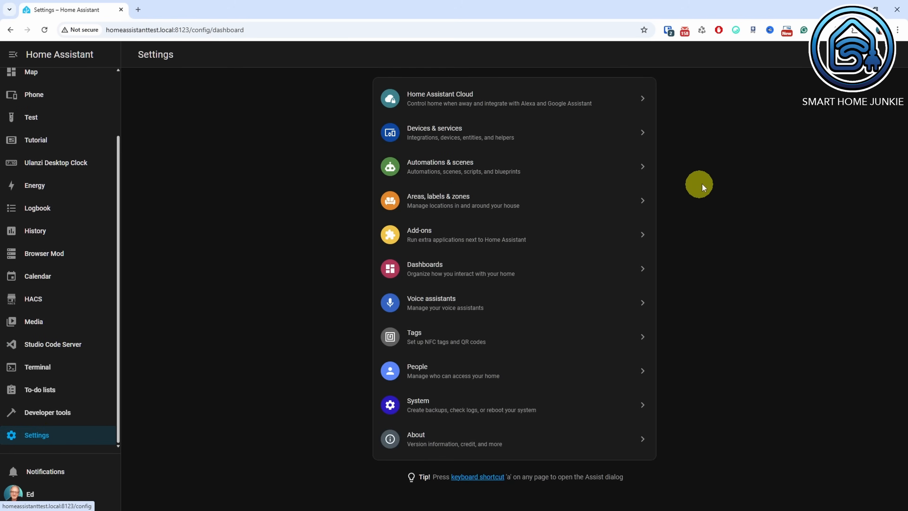
click(890, 53)
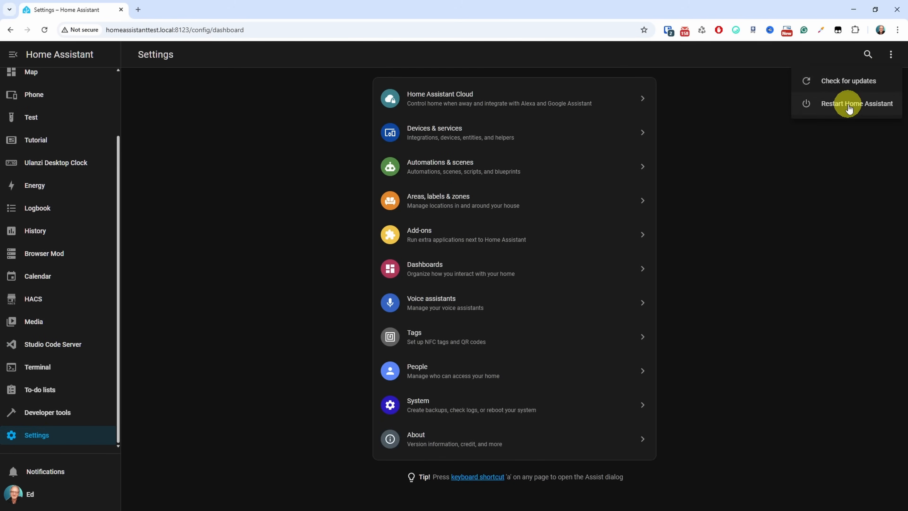
click(856, 103)
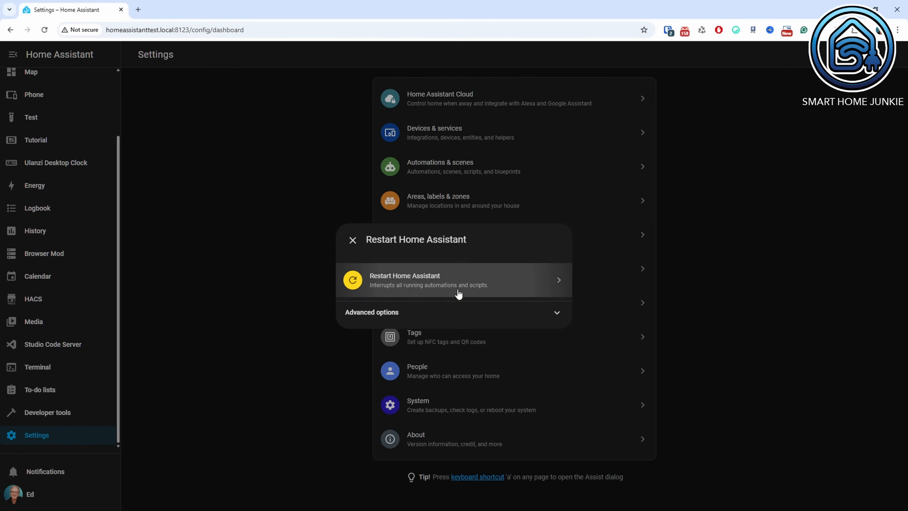
click(352, 240)
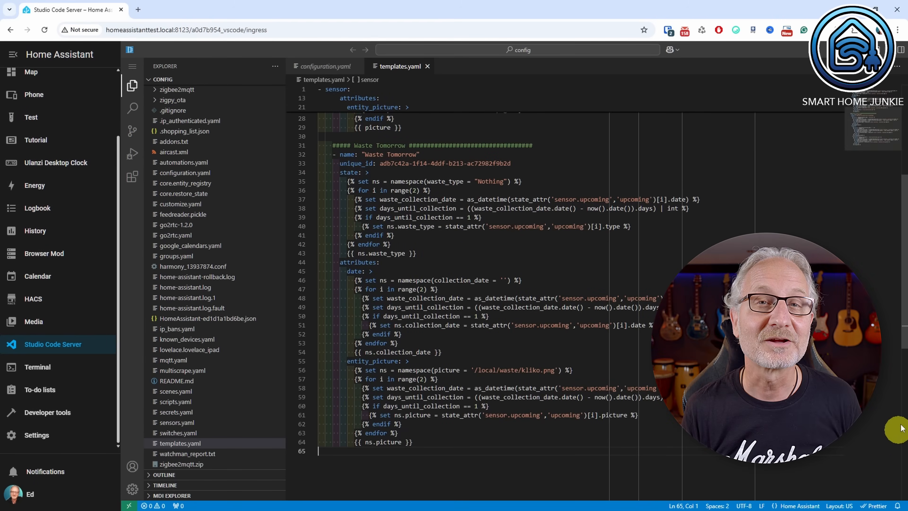
scroll(up, 3)
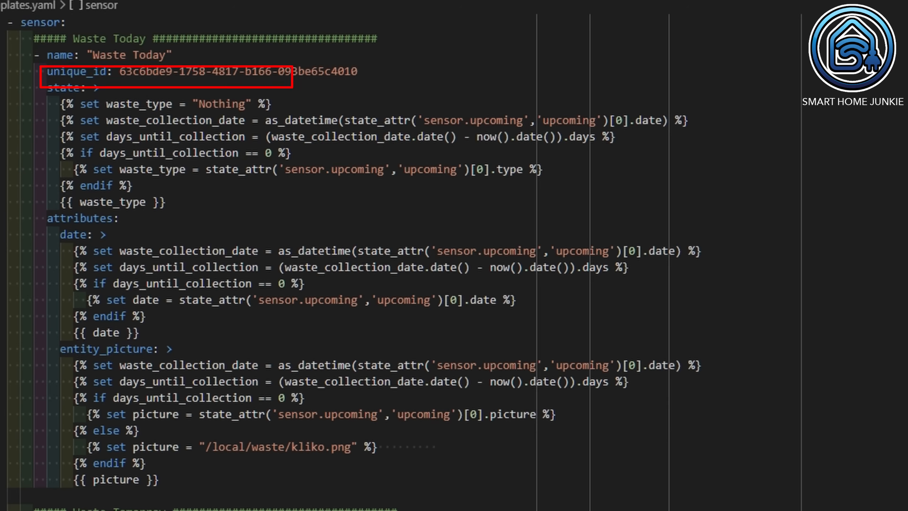
click(73, 87)
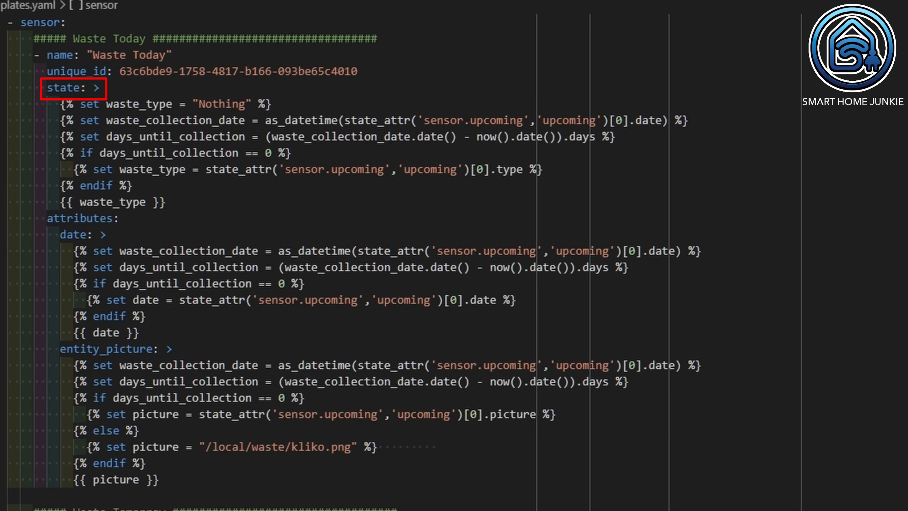
click(162, 104)
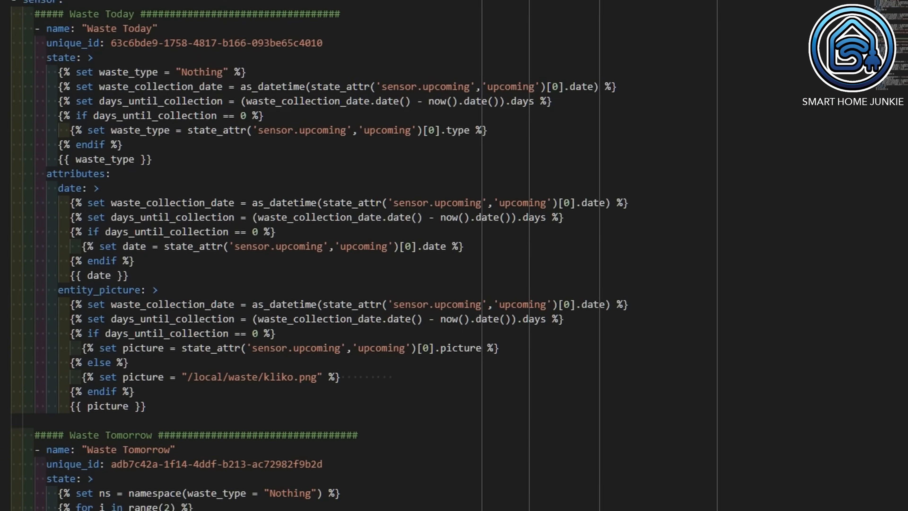
scroll(down, 3)
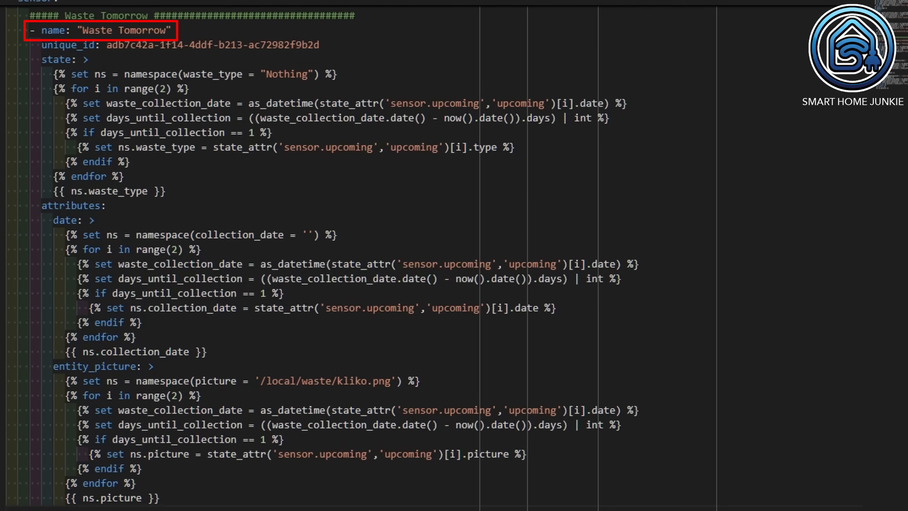
click(174, 45)
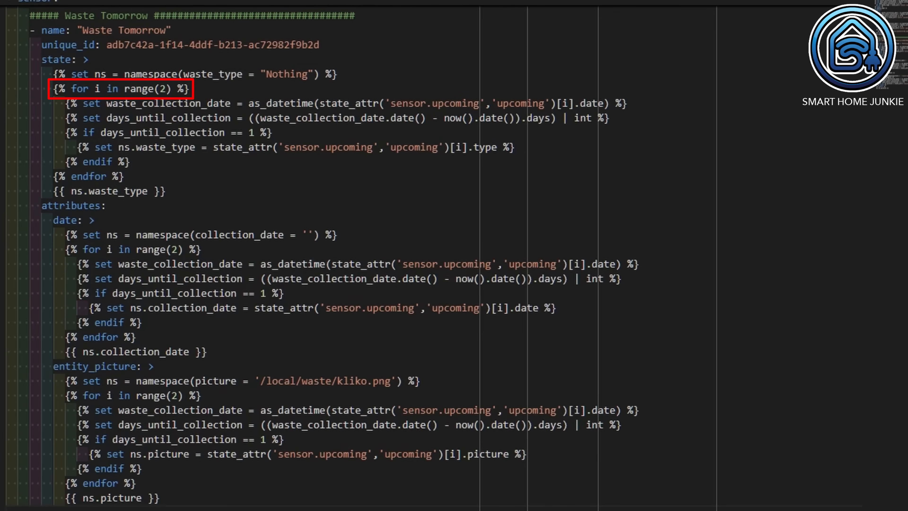
click(341, 103)
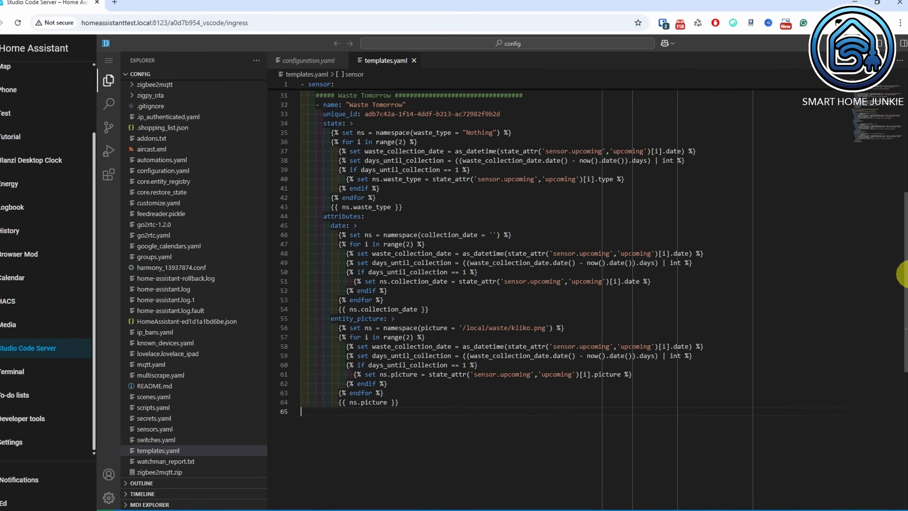
Step: Save the edited templates.yaml via the File menu
click(131, 68)
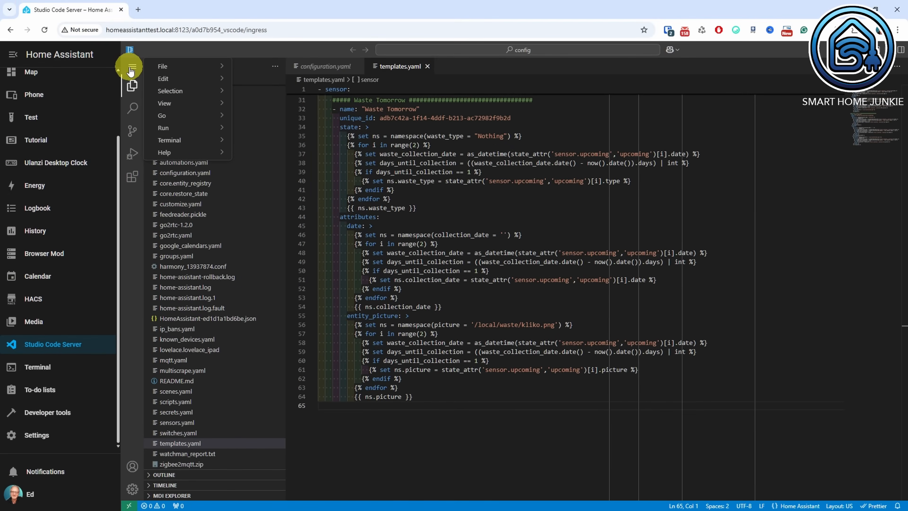
click(163, 66)
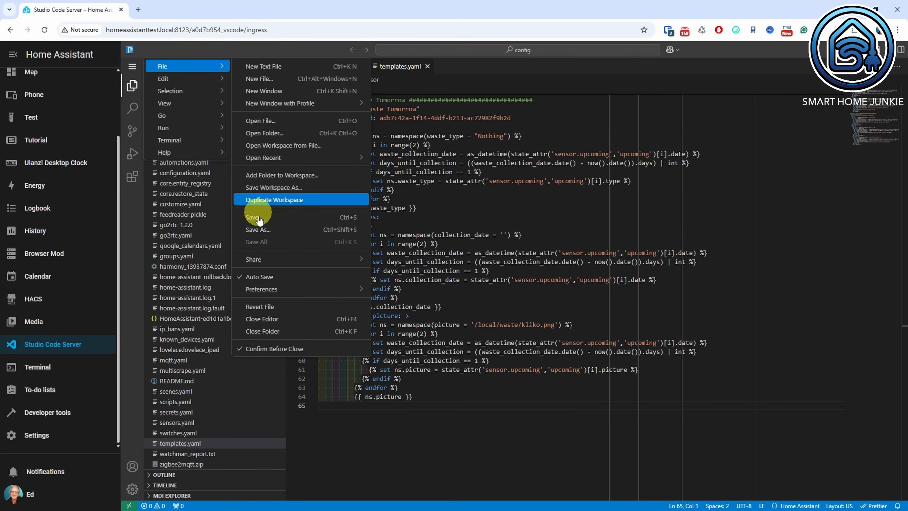
mouse_move(259, 217)
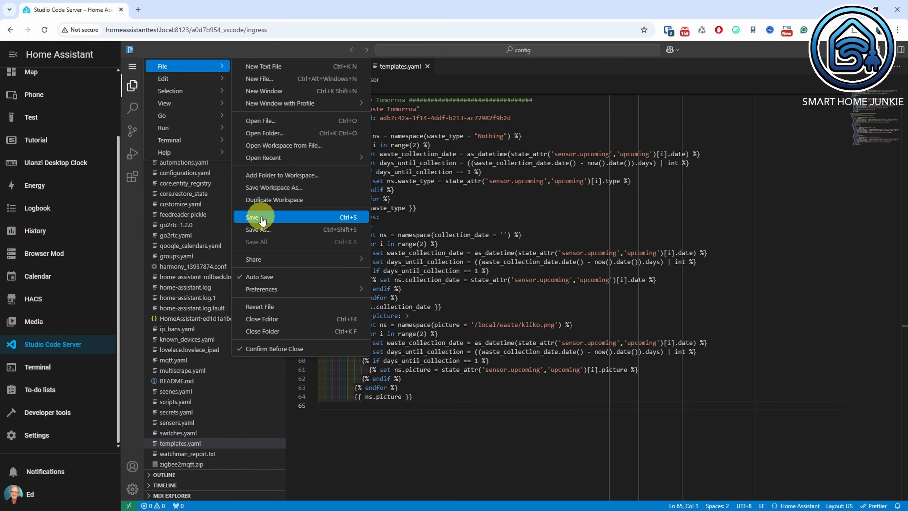
click(253, 217)
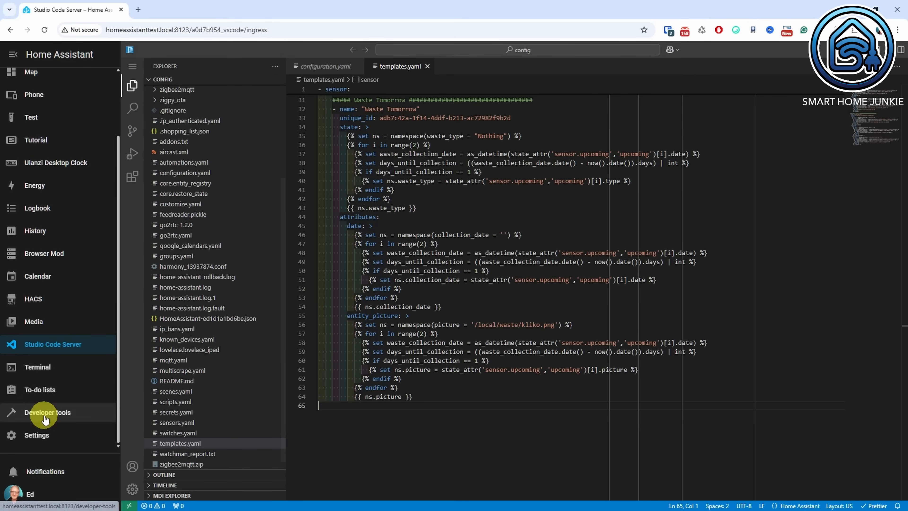
Step: Reload Template Entities and filter States for waste_to to verify the new sensors
click(47, 411)
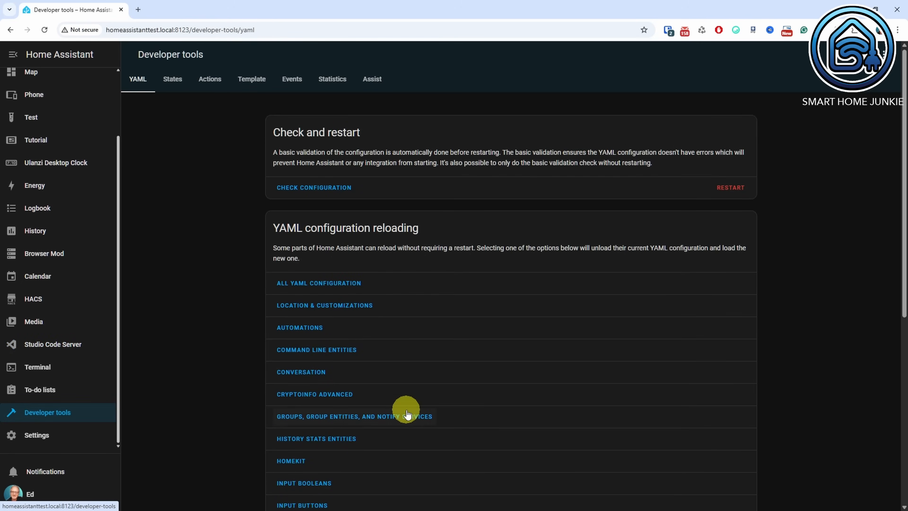
scroll(down, 3)
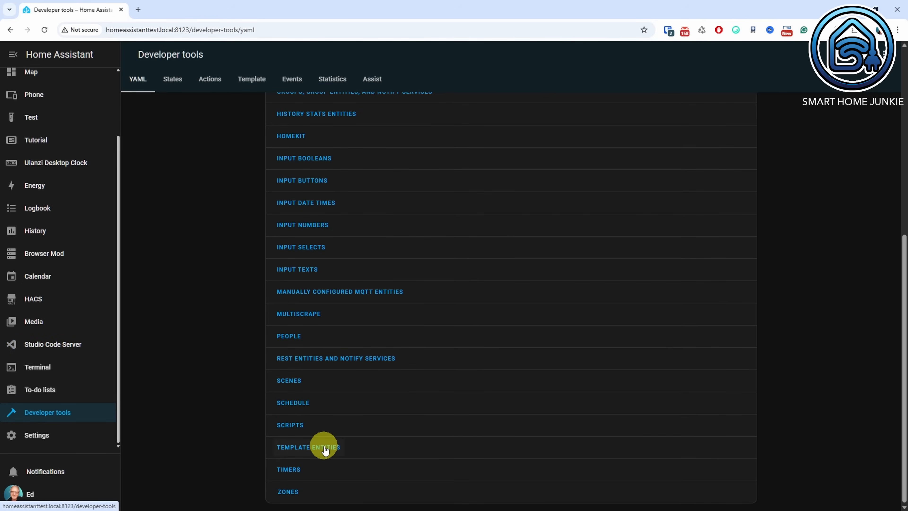
click(308, 446)
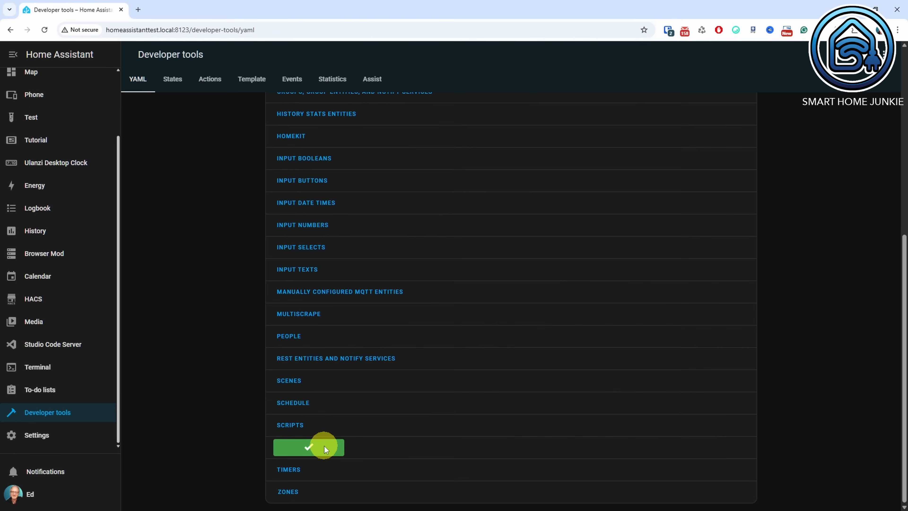
click(172, 79)
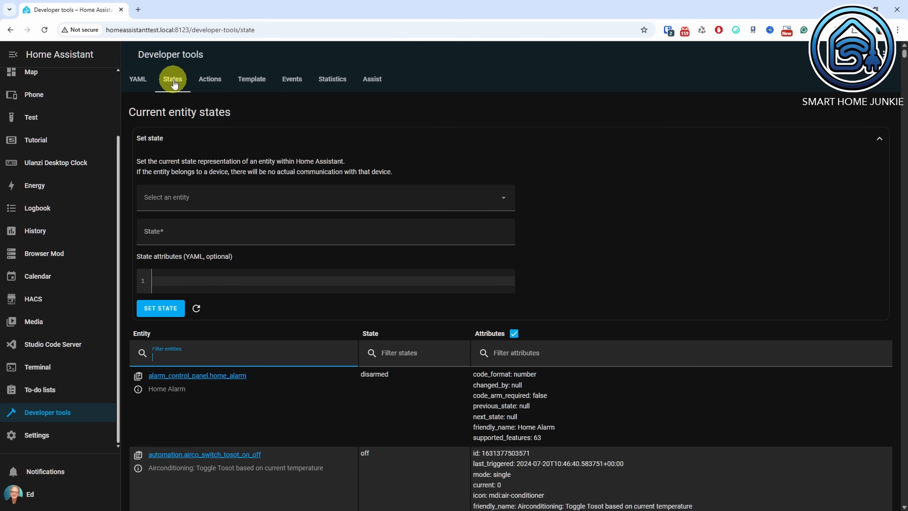
mouse_move(226, 355)
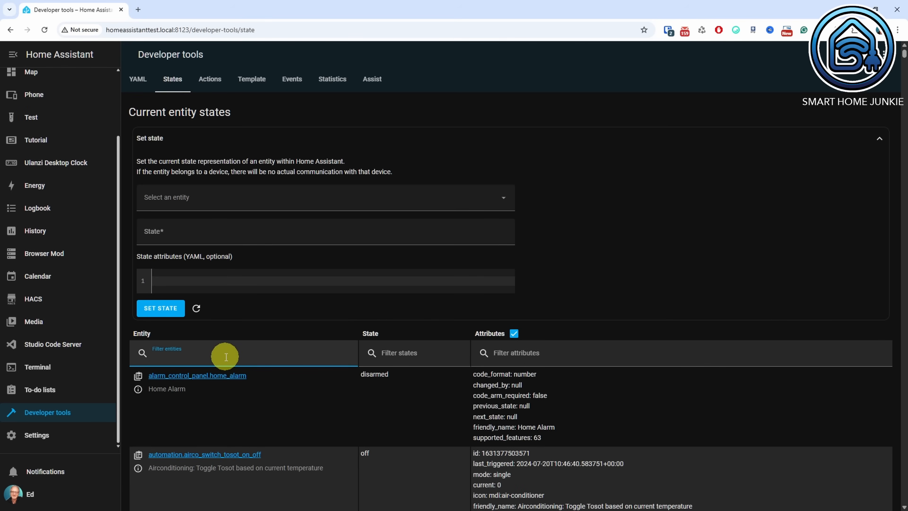
text(waste_to)
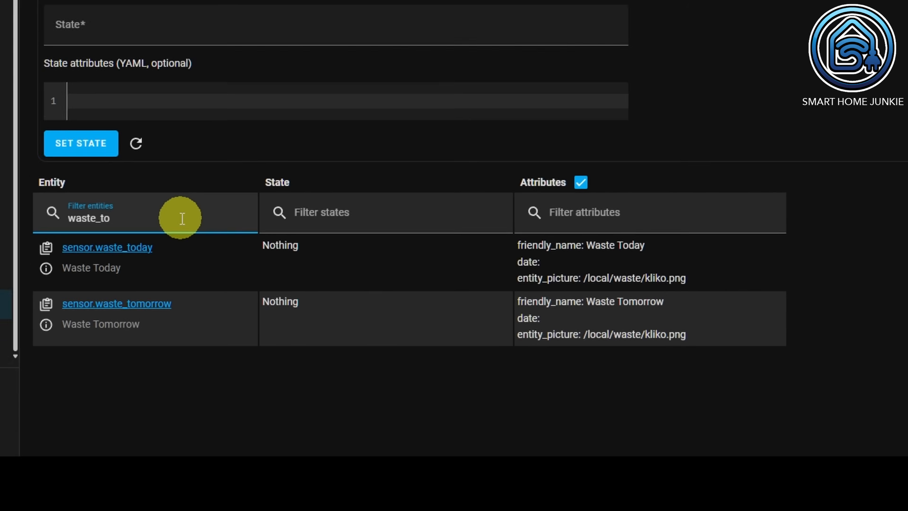
scroll(up, 3)
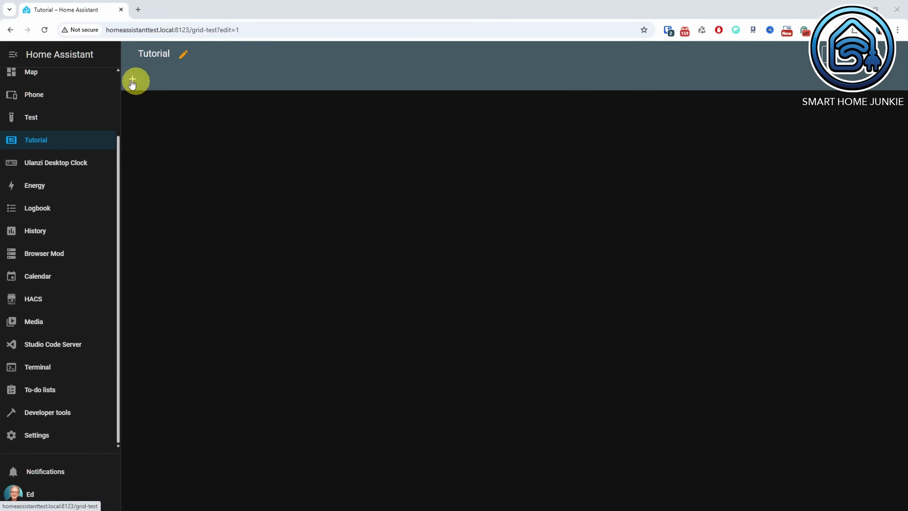
Step: Add a Waste view, one section wide, to the Tutorial dashboard and save it
click(183, 54)
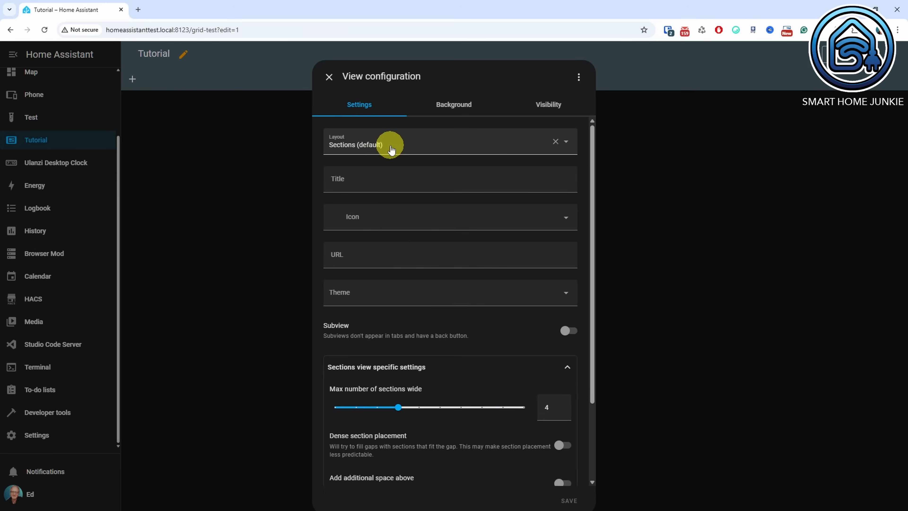
text(Wa)
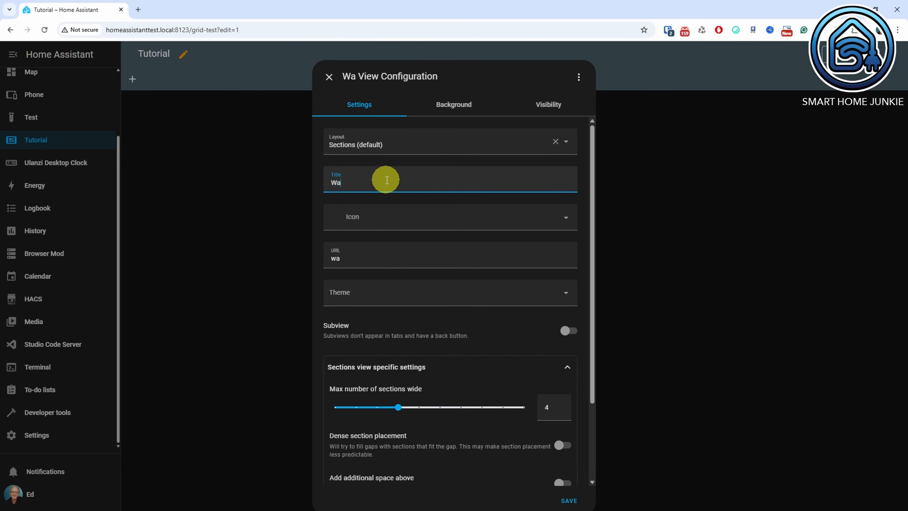
text(ste)
click(554, 407)
text(1)
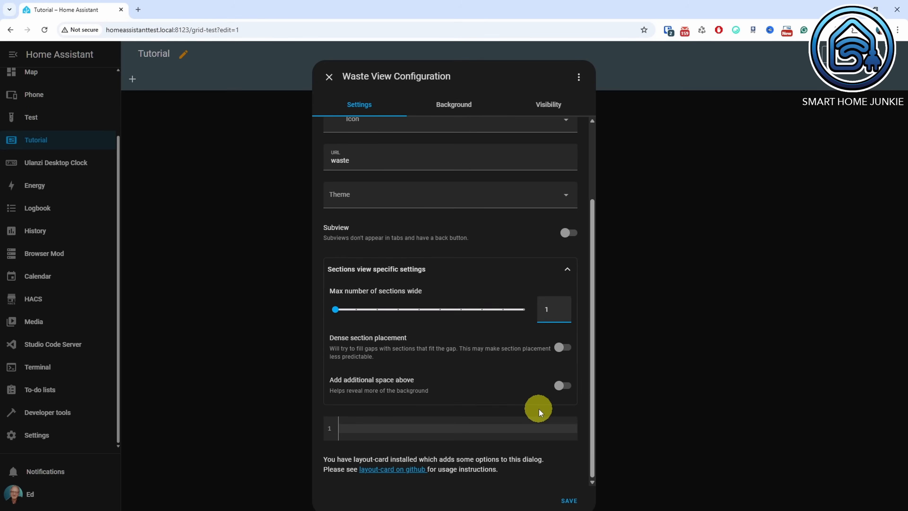
click(568, 501)
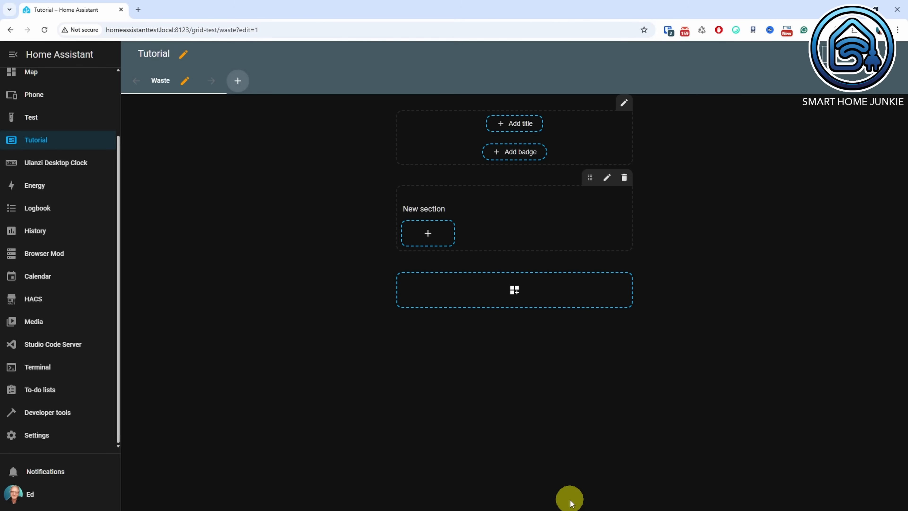
mouse_move(455, 209)
text(W)
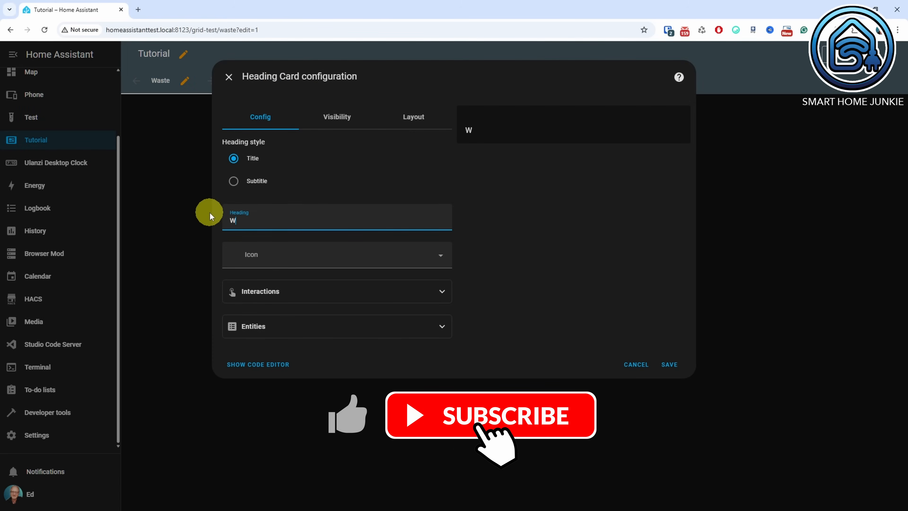
Step: Set the section heading to Waste and save it
text(aste)
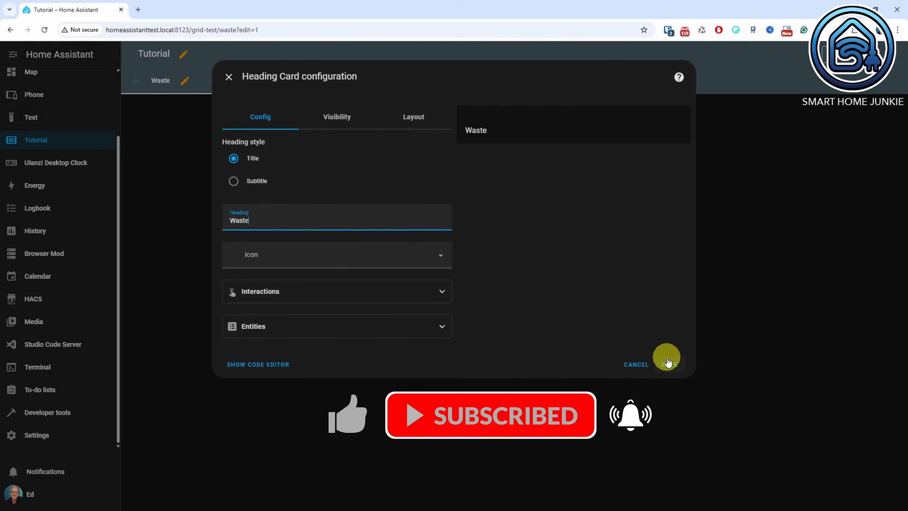
click(667, 364)
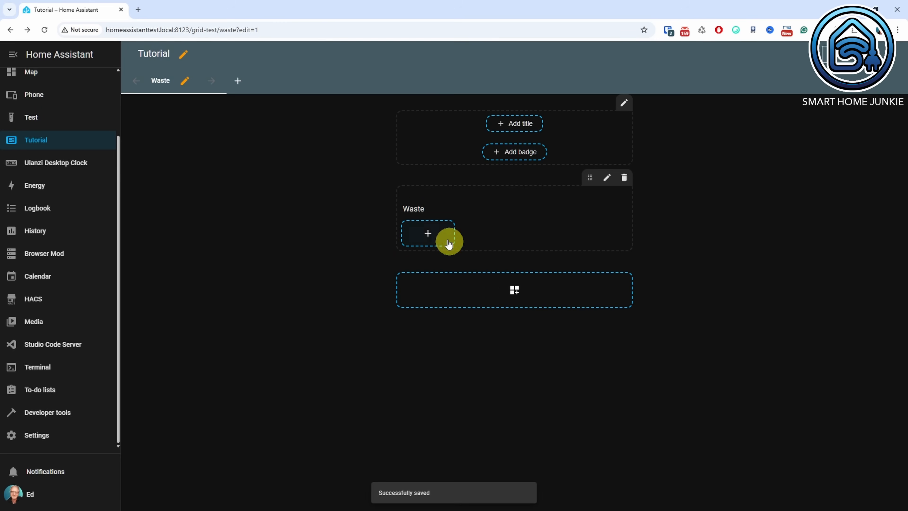
Step: Add a Mushroom Template card to the Waste section
click(428, 232)
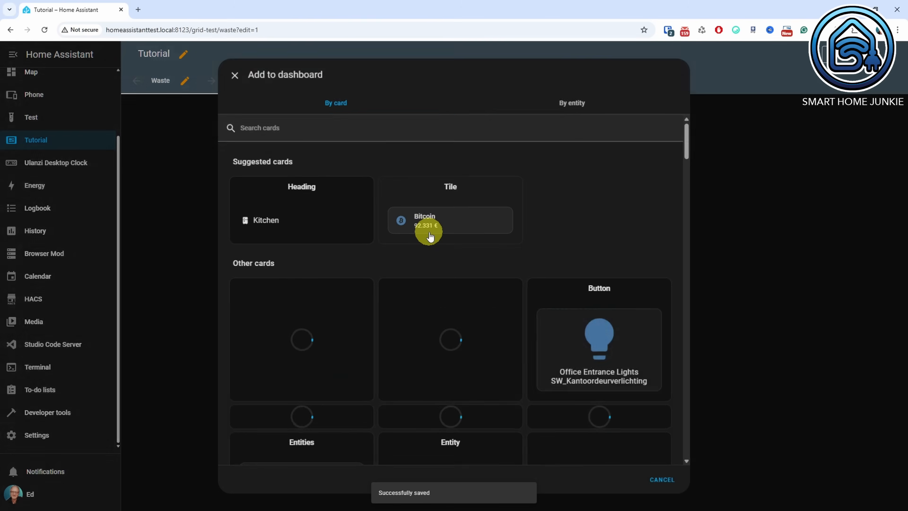
text(mushroom templat)
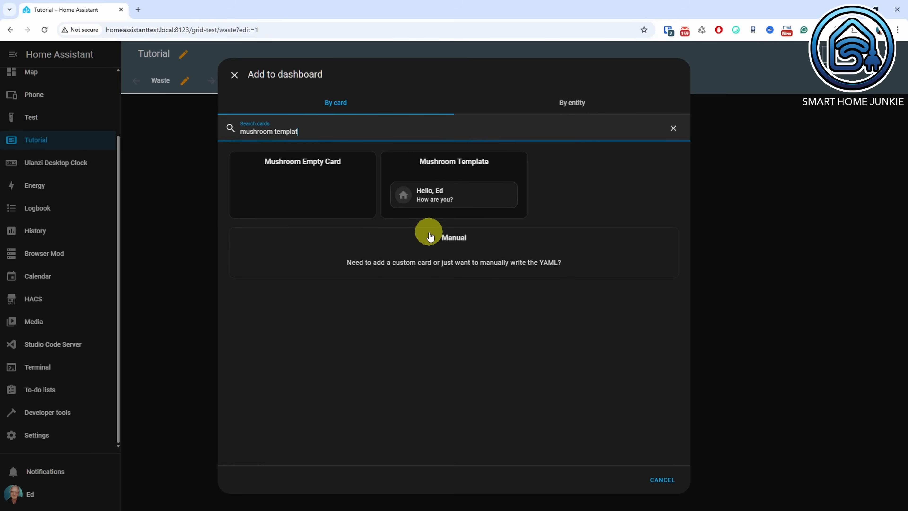
text(e)
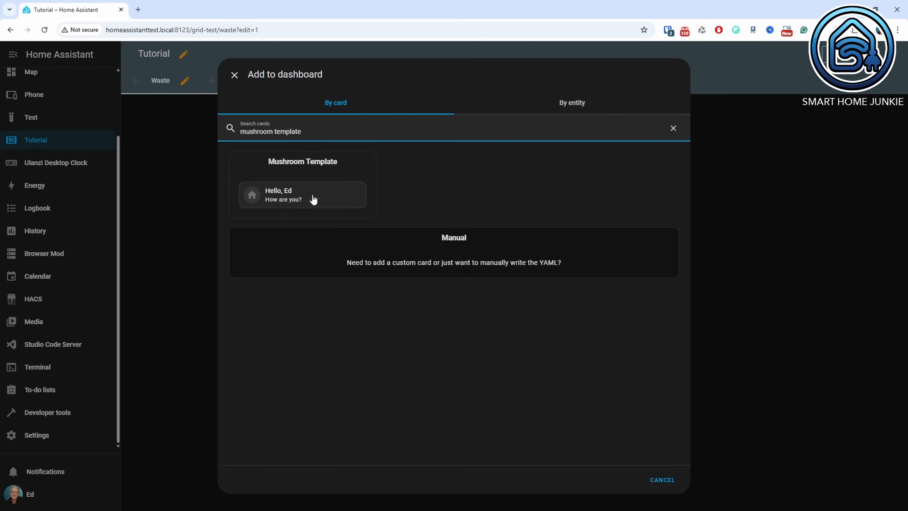
click(301, 195)
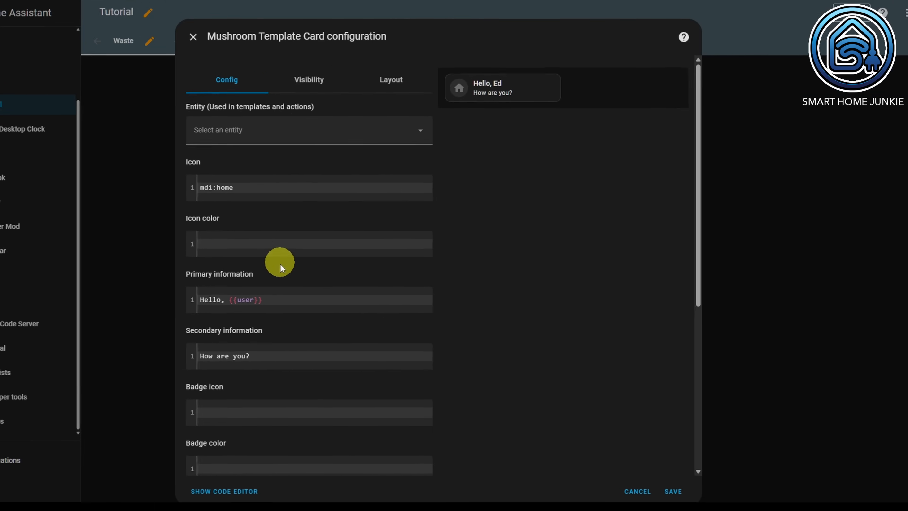
Step: Enter the days-until-collection secondary template and the Upcoming sensor picture template
scroll(down, 3)
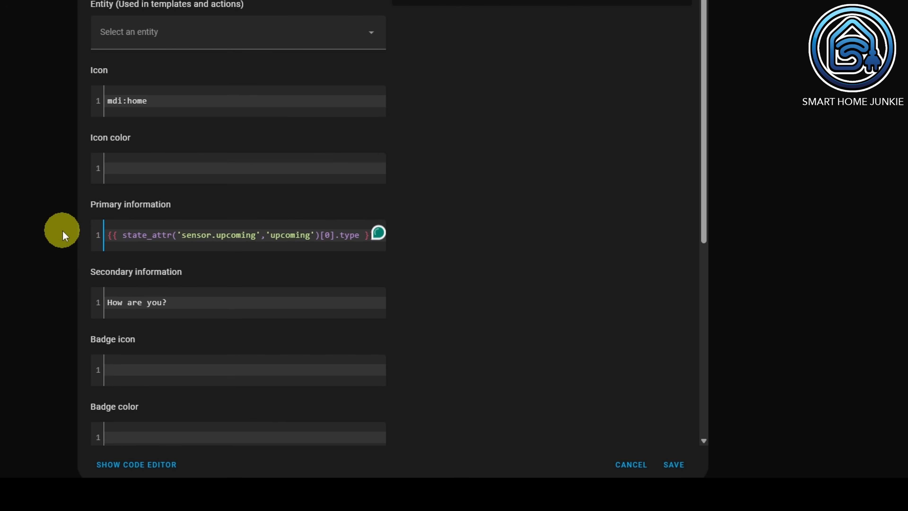
double_click(137, 302)
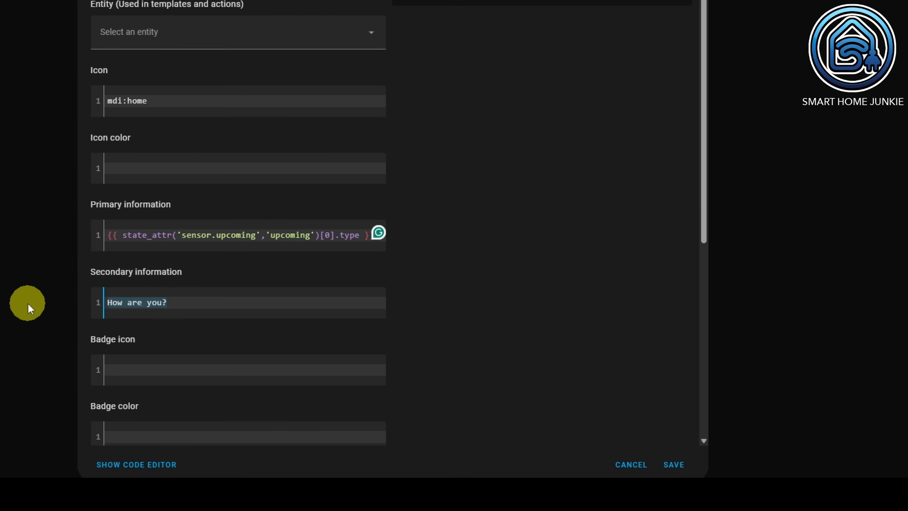
text({% set date = as_datetime(state_attr('sensor.upcoming','upcoming')[0].date) -%})
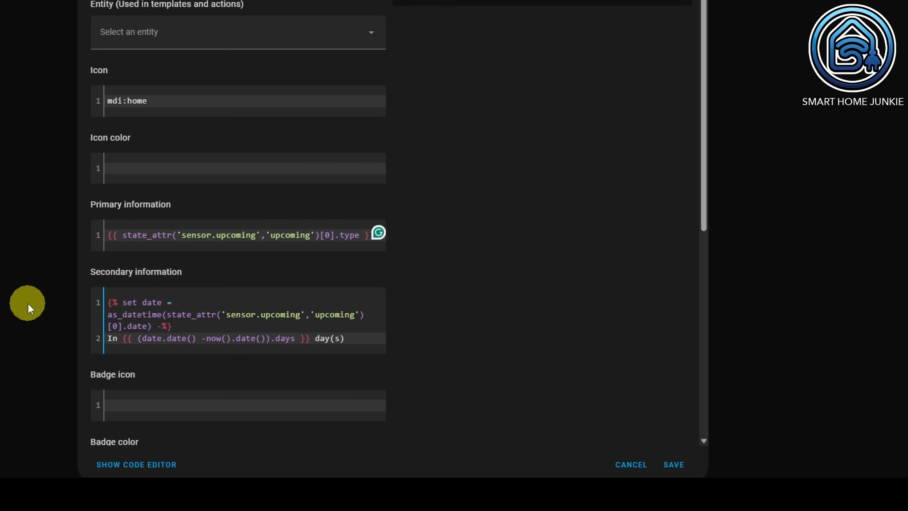
scroll(down, 3)
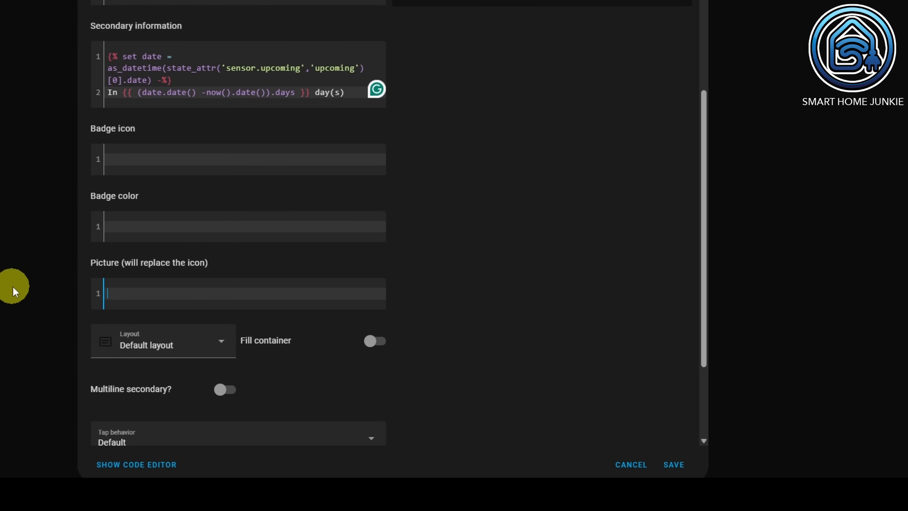
text({{ state_attr('sensor.upcoming','upcoming')[0].picture }})
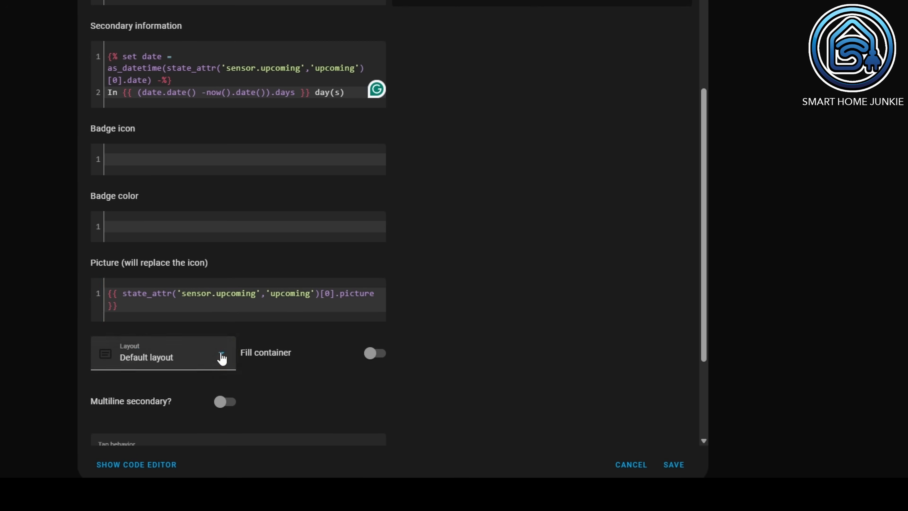
Step: Set the card layout to vertical, review its Layout settings and save the General waste card
click(162, 353)
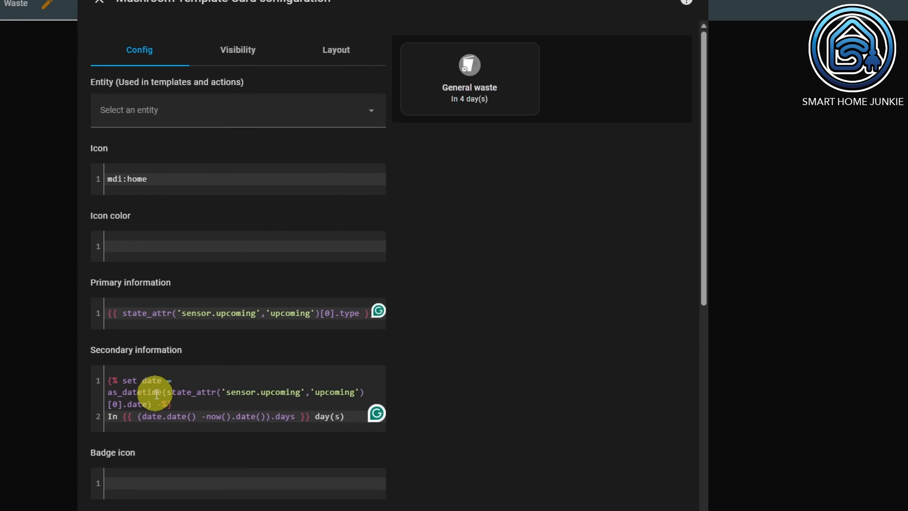
click(336, 50)
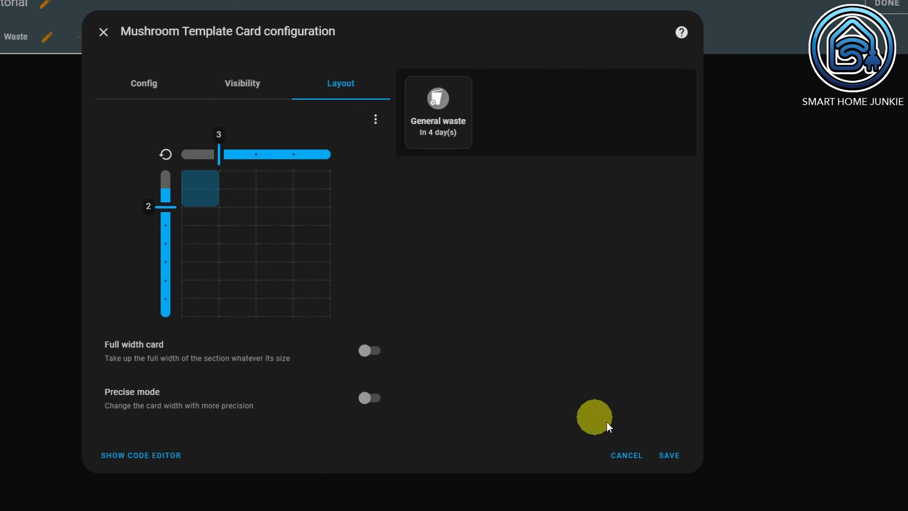
click(668, 454)
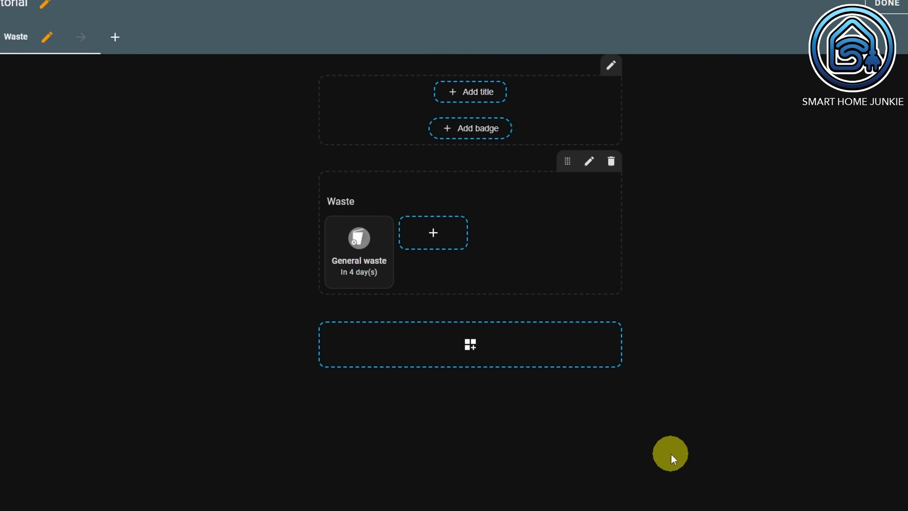
mouse_move(376, 243)
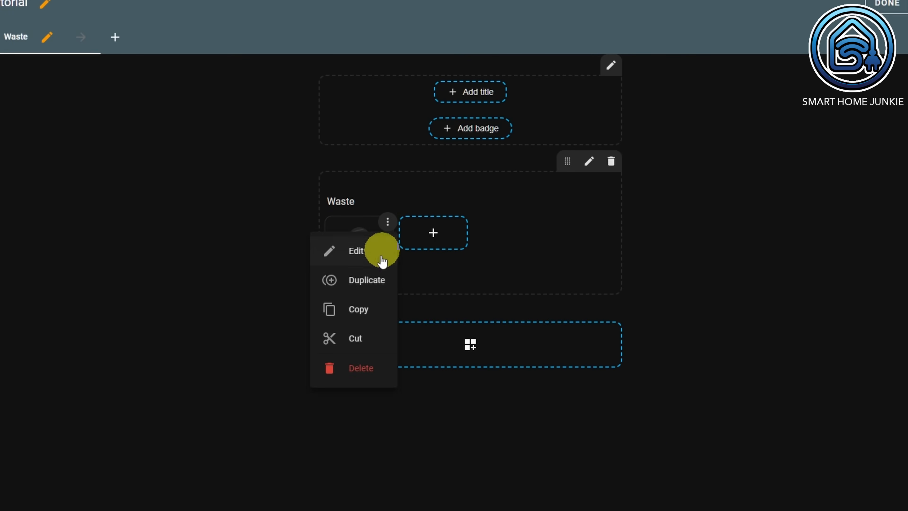
Step: Duplicate General waste into a Plastic card using index [1] and save it
click(355, 251)
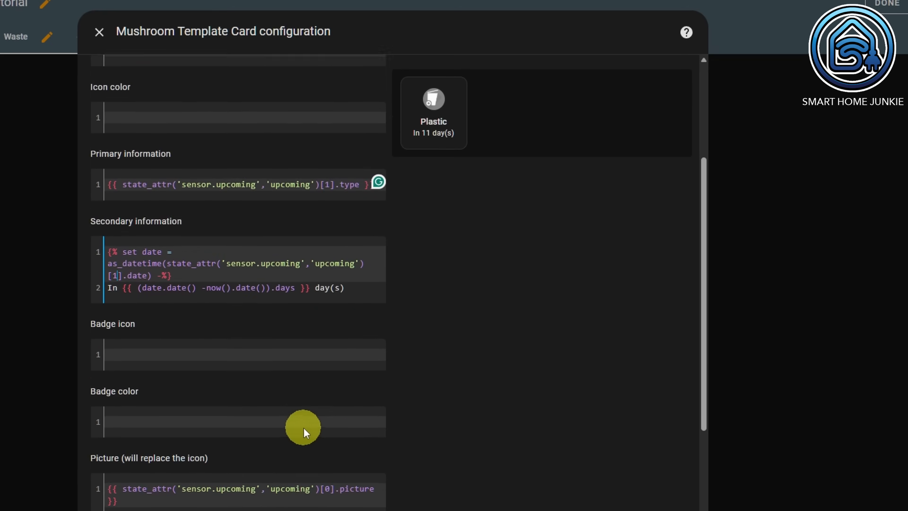
scroll(down, 3)
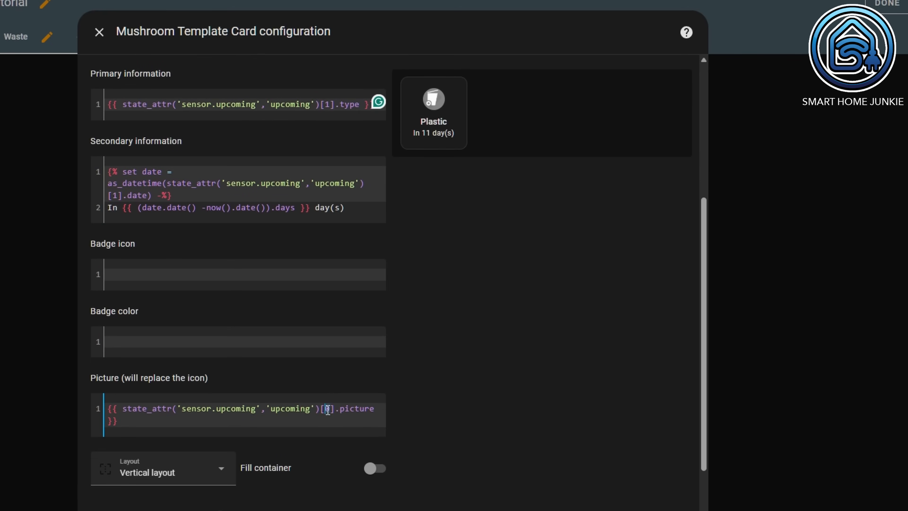
scroll(down, 3)
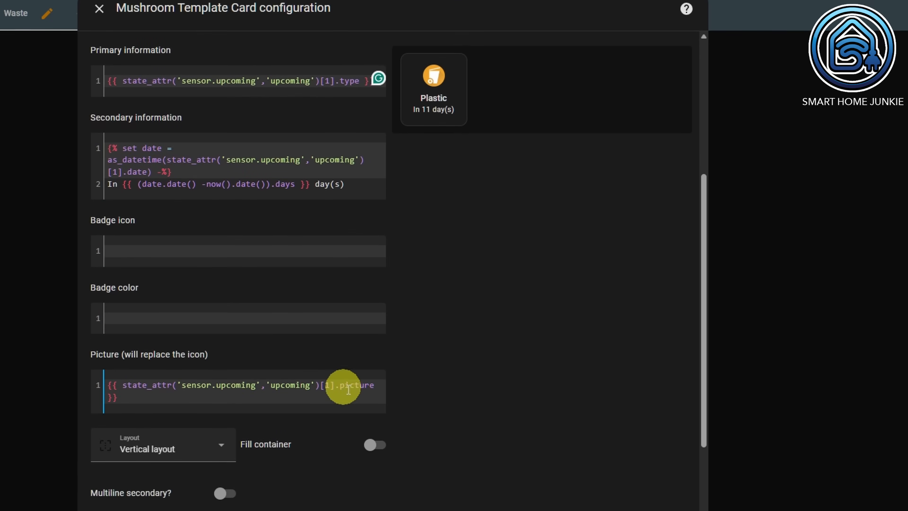
click(98, 8)
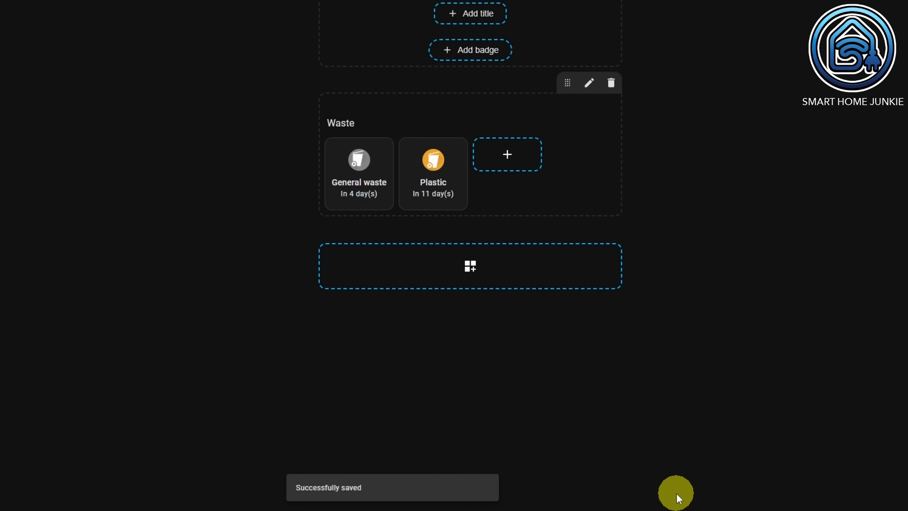
mouse_move(454, 148)
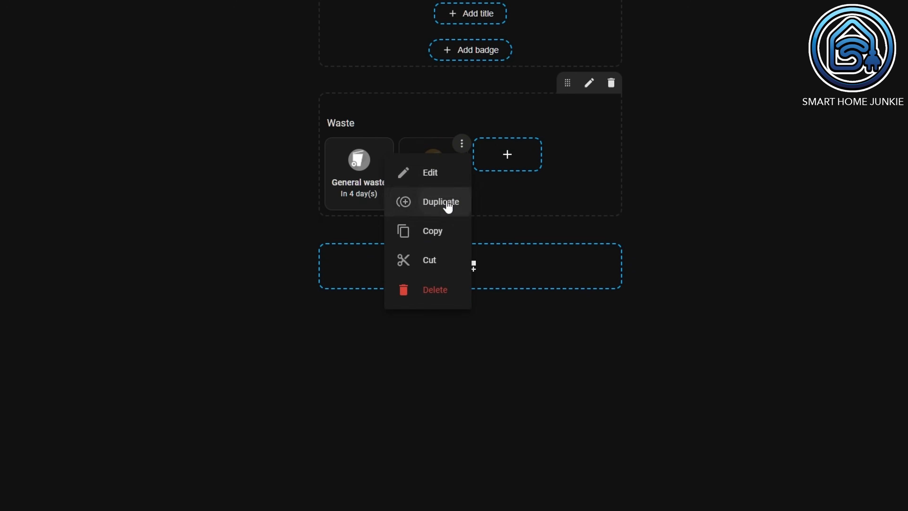
Step: Duplicate the Plastic card and start editing its name template index
click(430, 172)
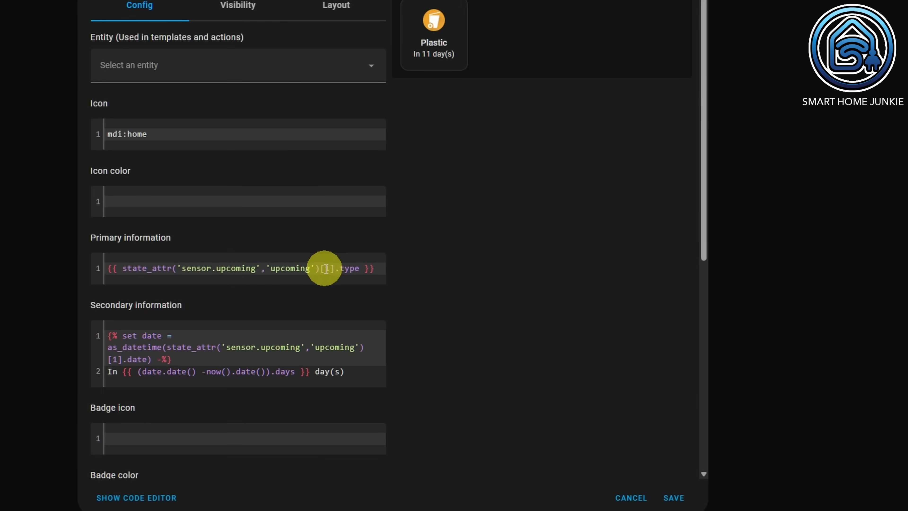
click(671, 498)
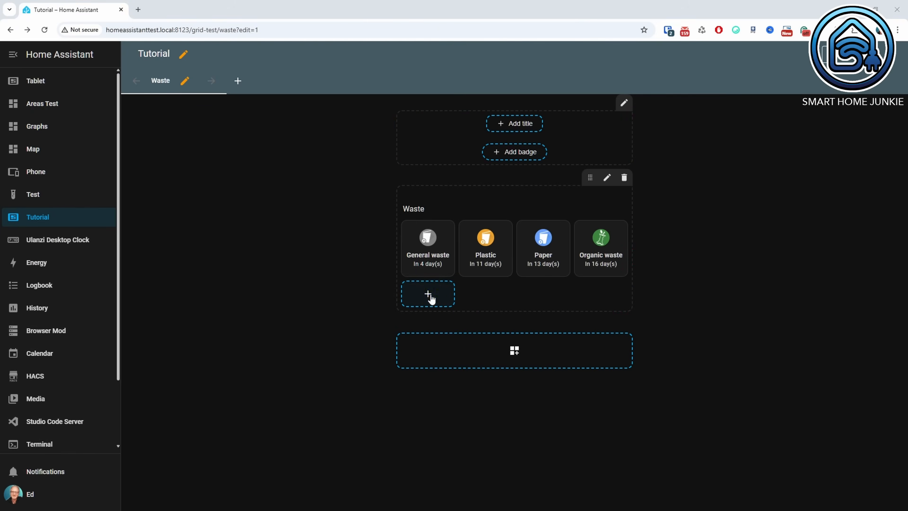
Step: Add a Waste Today tile card showing its entity picture and save it
click(428, 293)
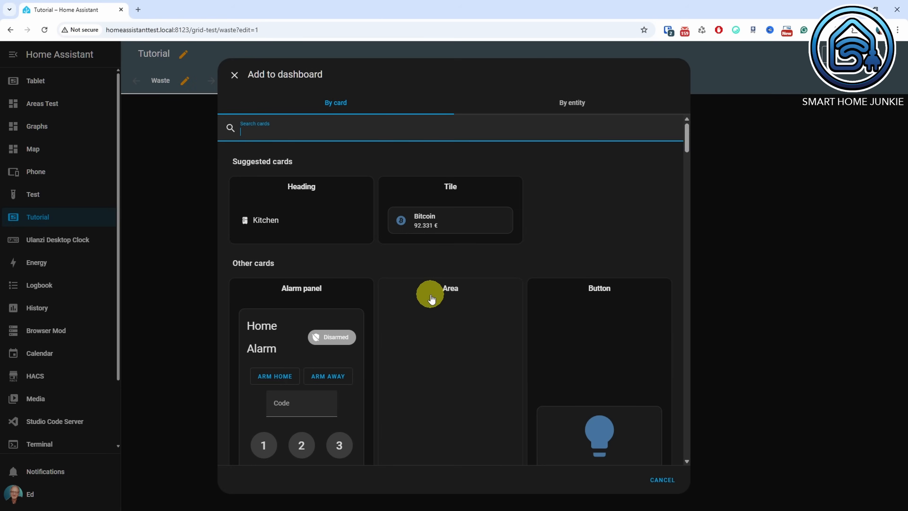
click(450, 219)
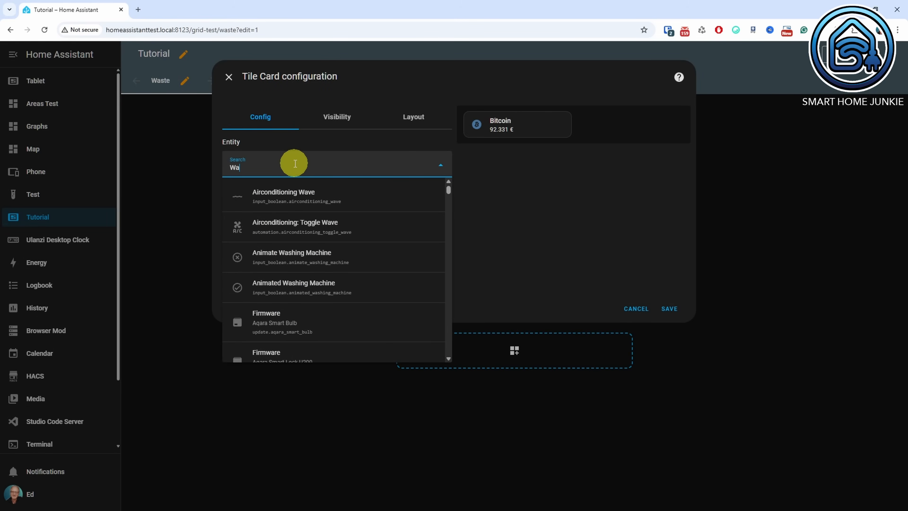
text(Waste Today)
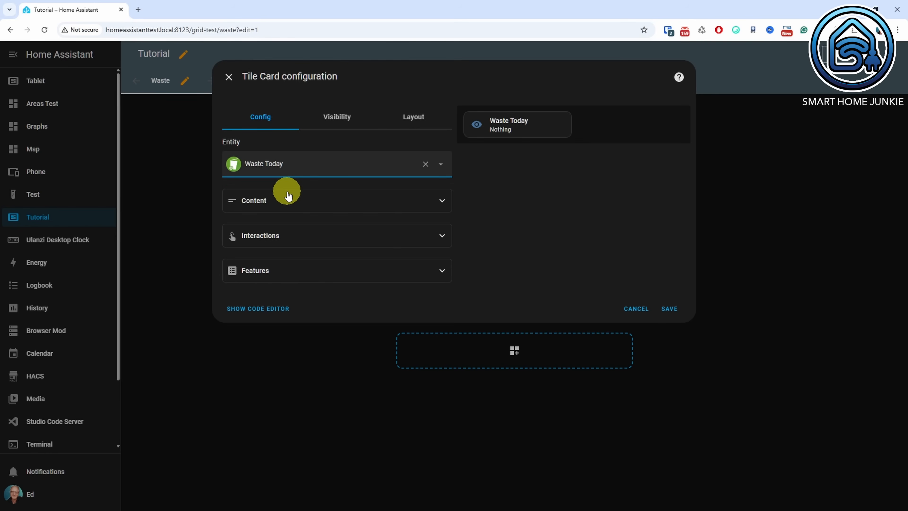
click(254, 201)
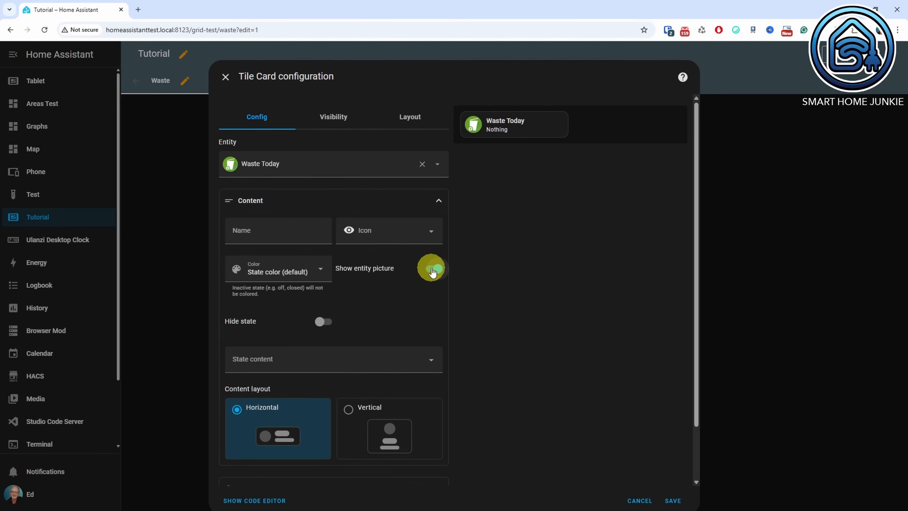
click(671, 501)
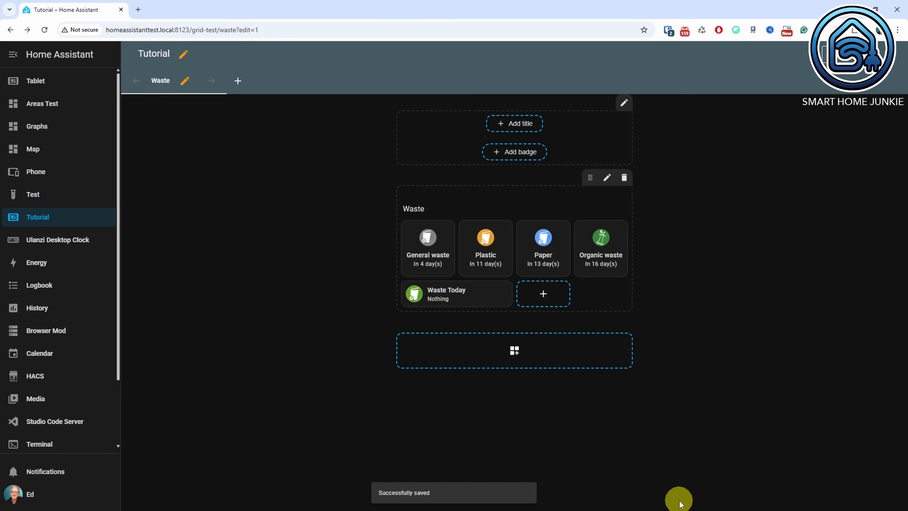
mouse_move(542, 294)
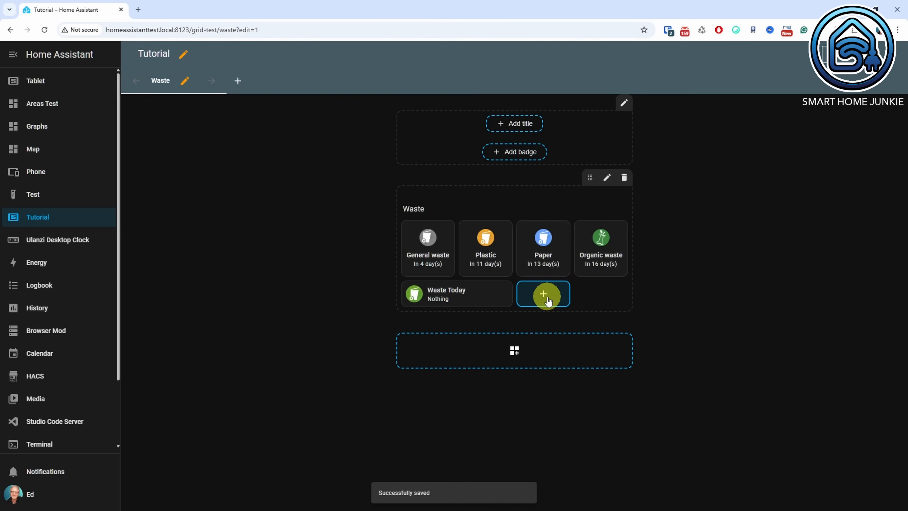
Step: Add a Waste Tomorrow tile card showing its entity picture beside Waste Today
click(542, 294)
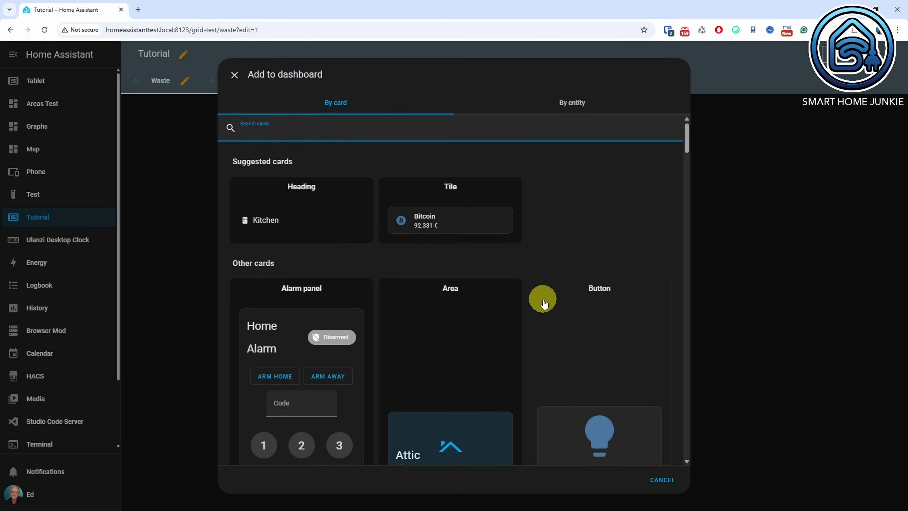
click(449, 220)
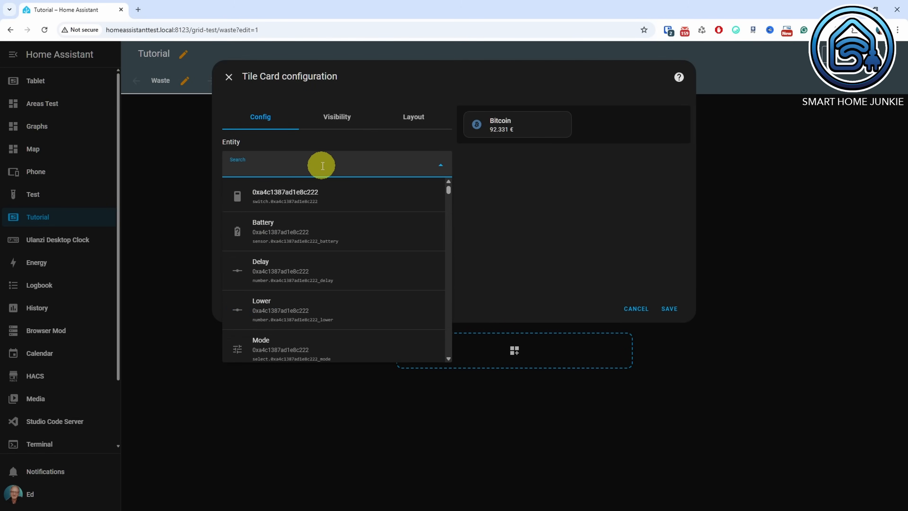
text(Waste Tomor)
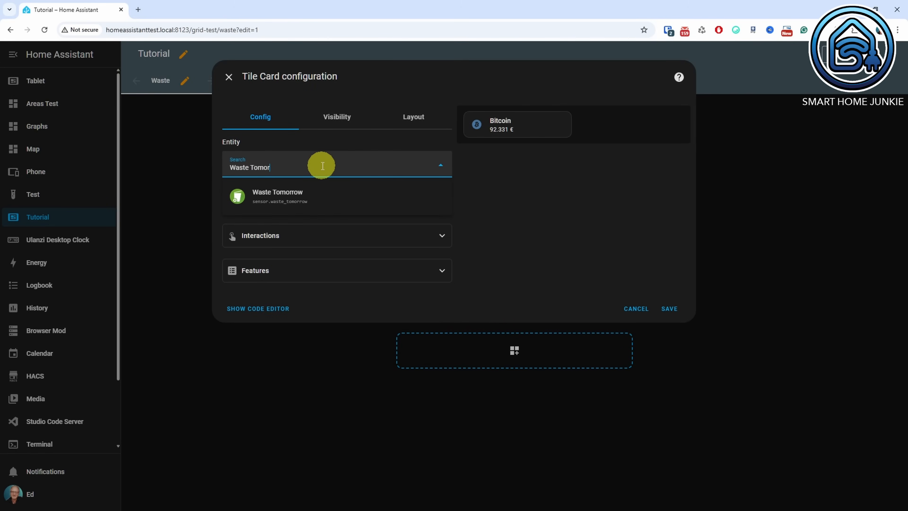
click(277, 195)
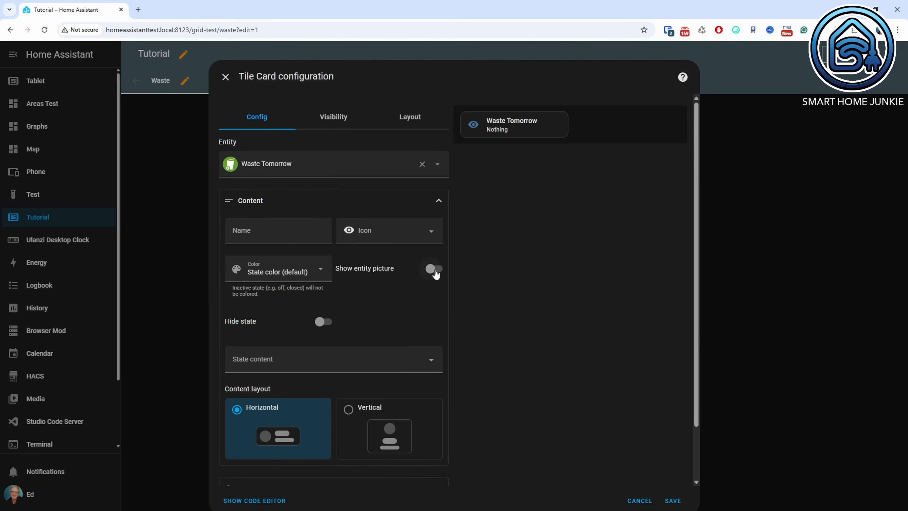
click(671, 501)
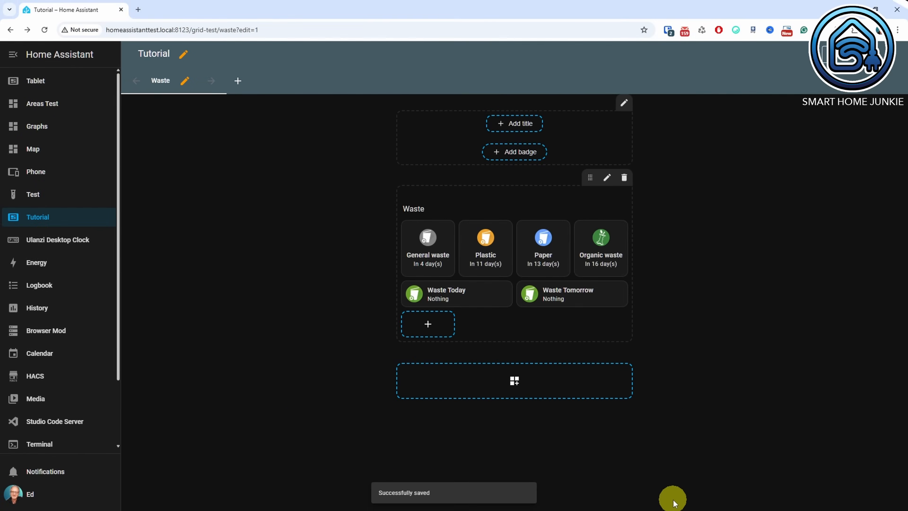
mouse_move(642, 449)
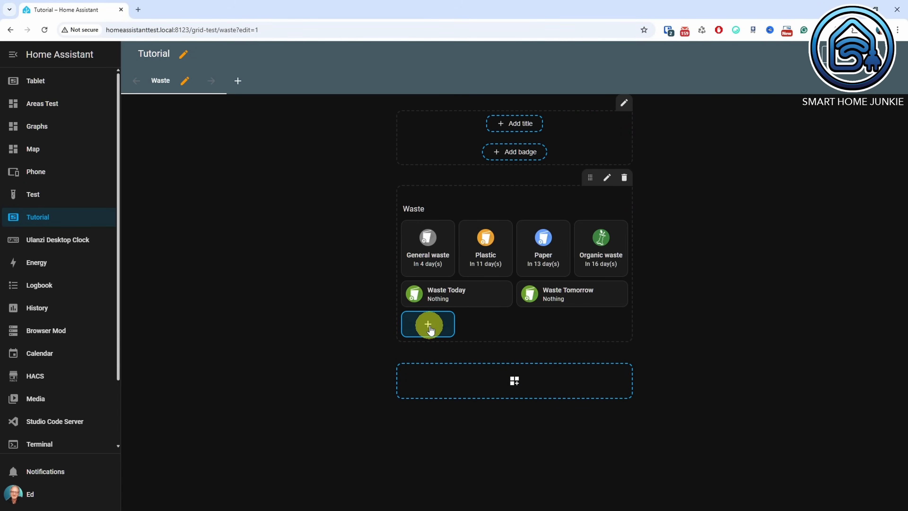
Step: Add a Conditional card to the Waste section
click(428, 324)
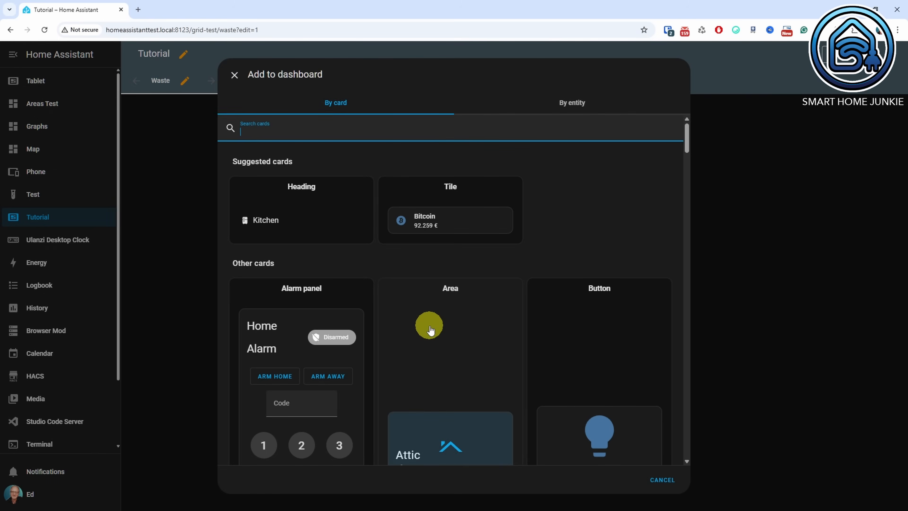
text(condit)
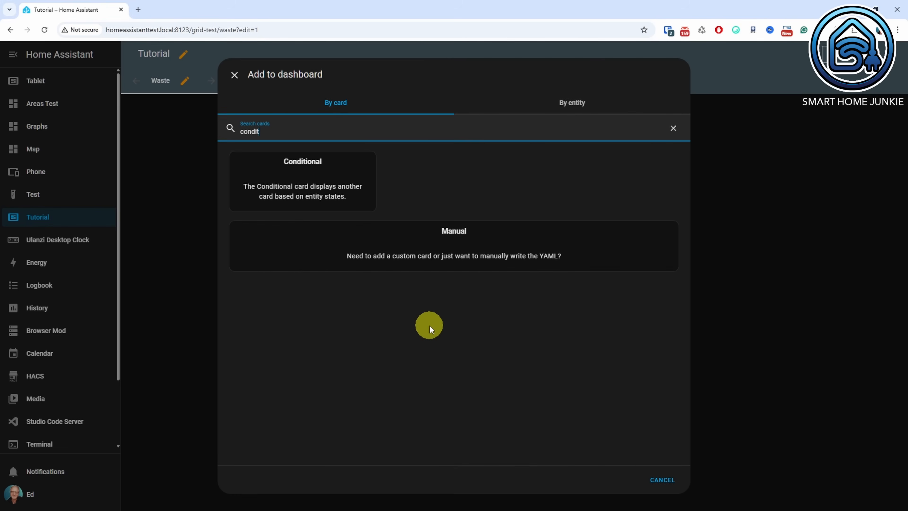
text(ional)
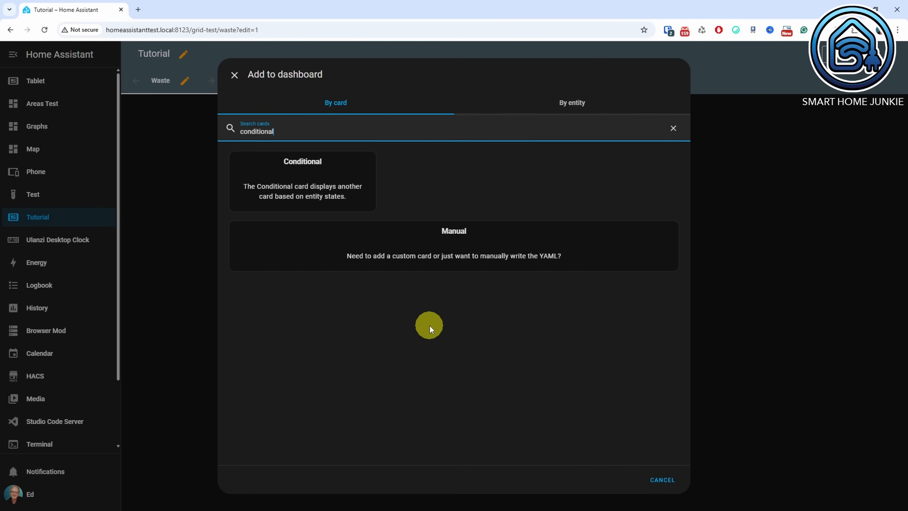
click(302, 180)
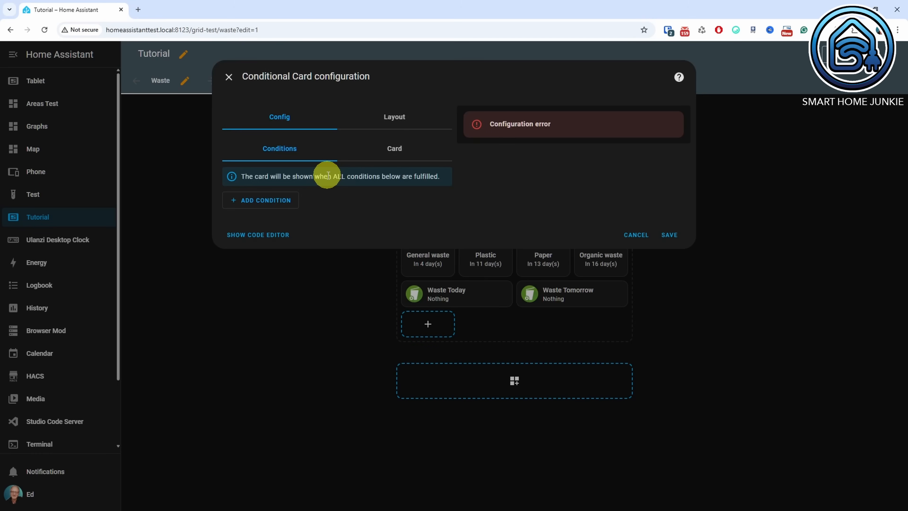
Step: Add an entity state condition: Waste Today state is not equal to Nothing
click(265, 200)
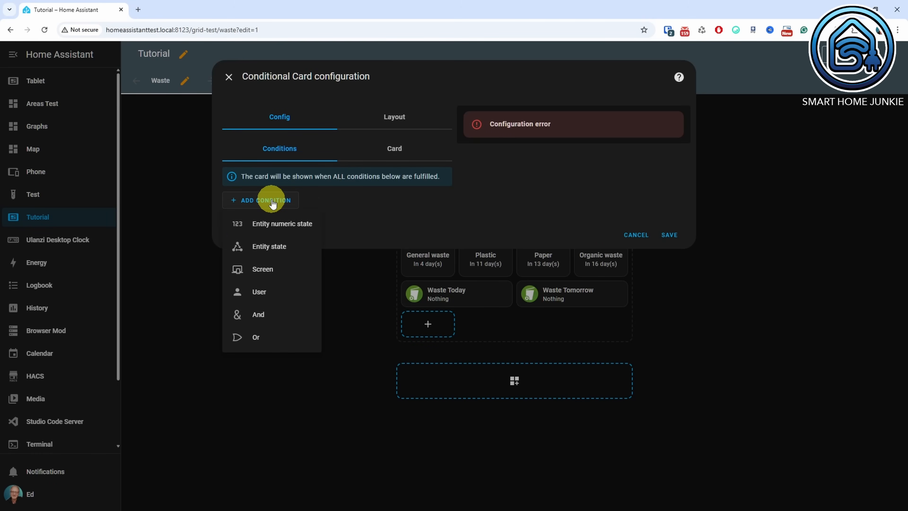
click(268, 246)
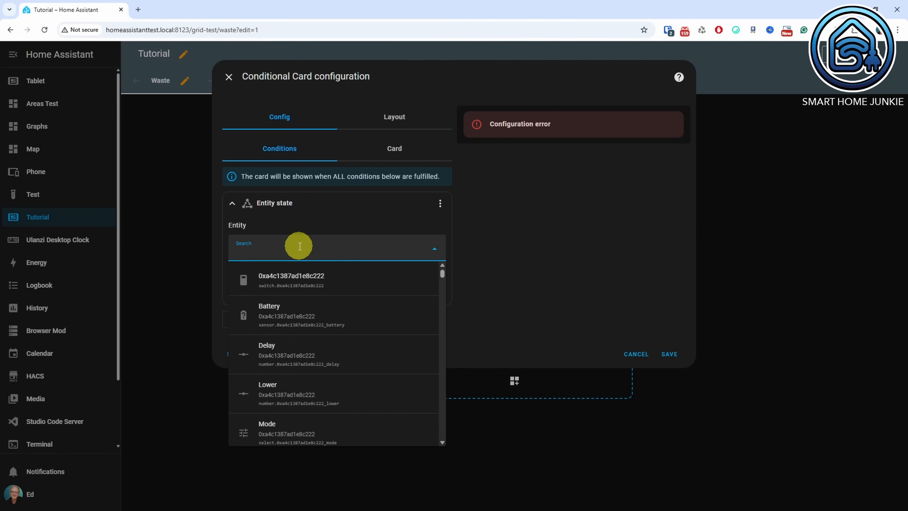
text(Waste Today)
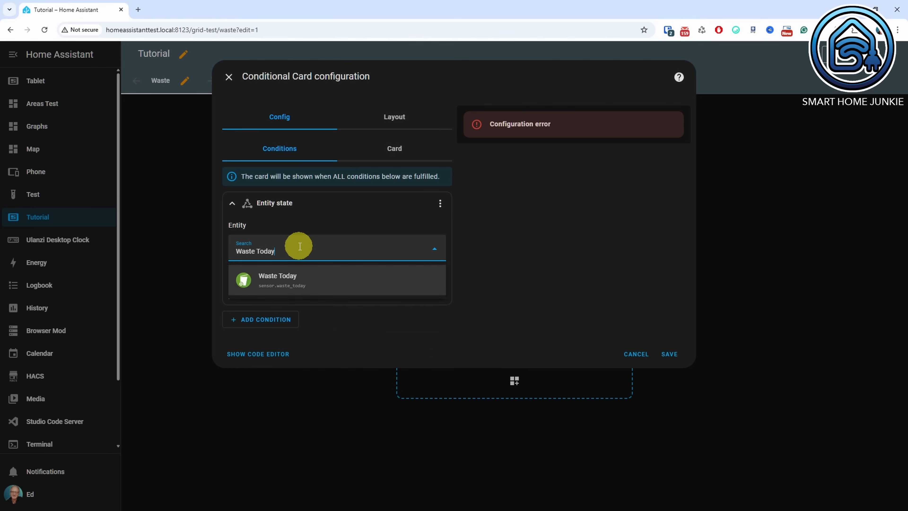
click(277, 279)
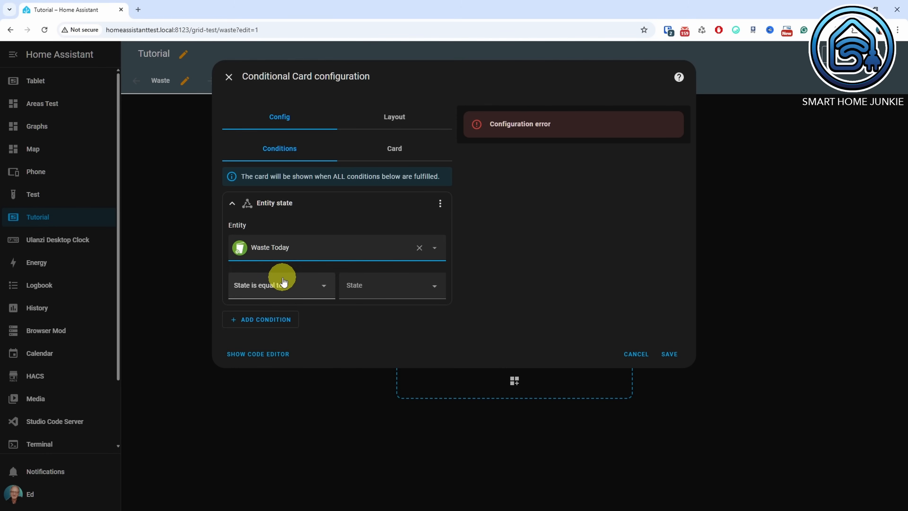
click(281, 284)
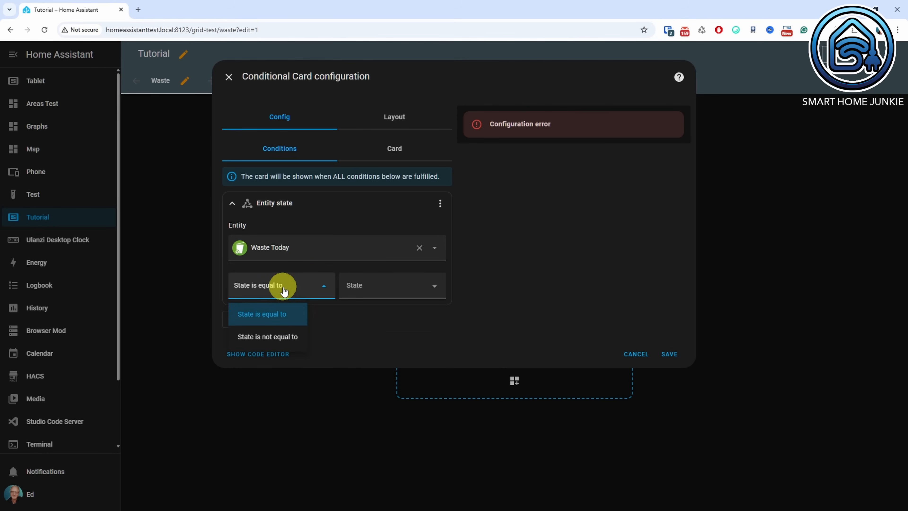
click(267, 336)
text(No)
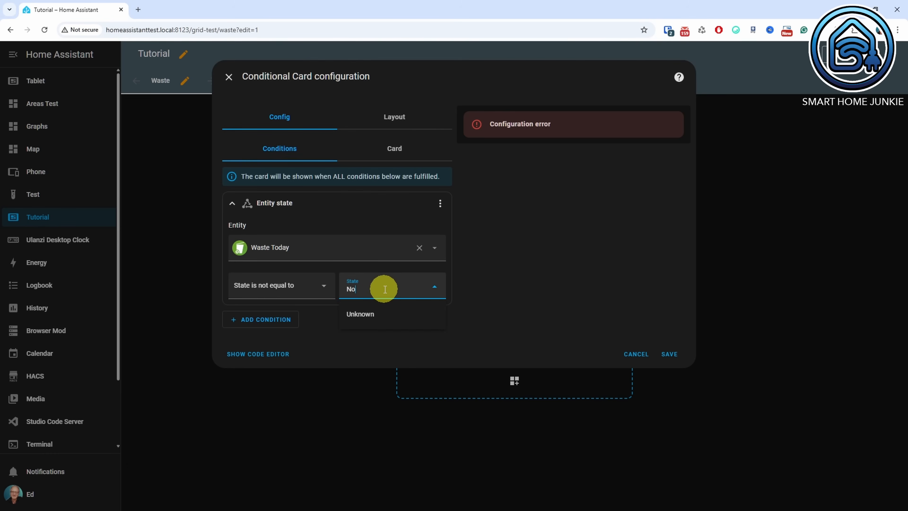
text(thing)
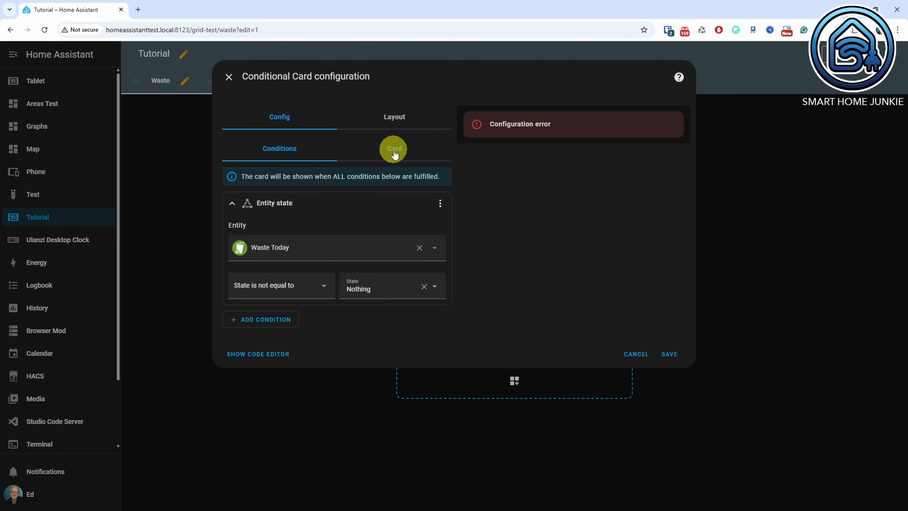
Step: Make the conditional's card a tile showing the Waste Today entity
click(394, 148)
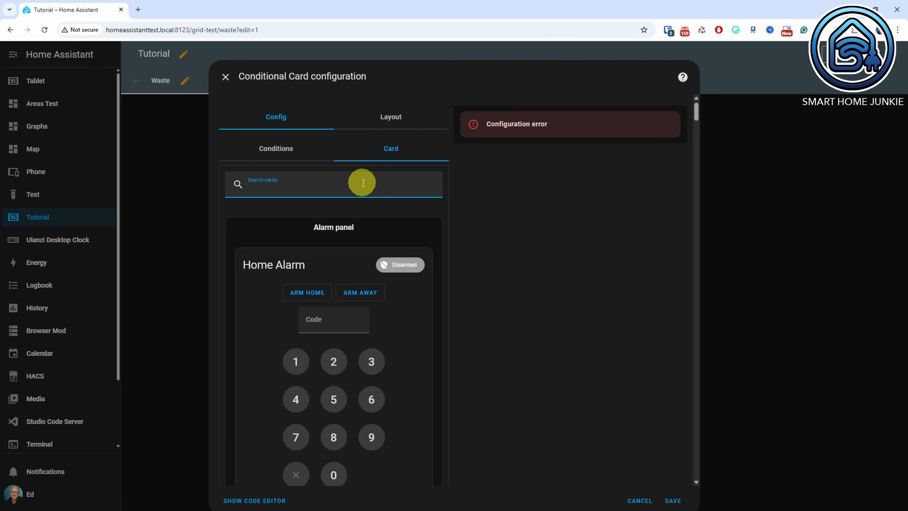
text(tile)
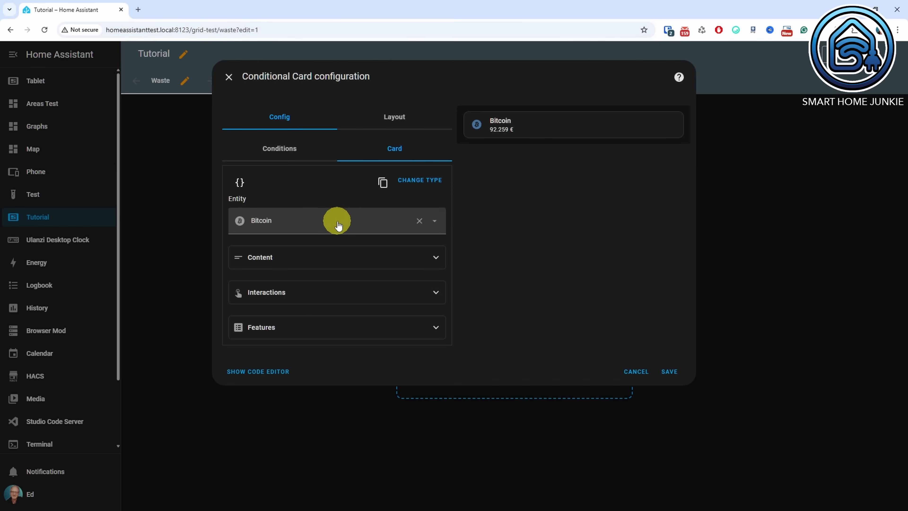
text(Waste)
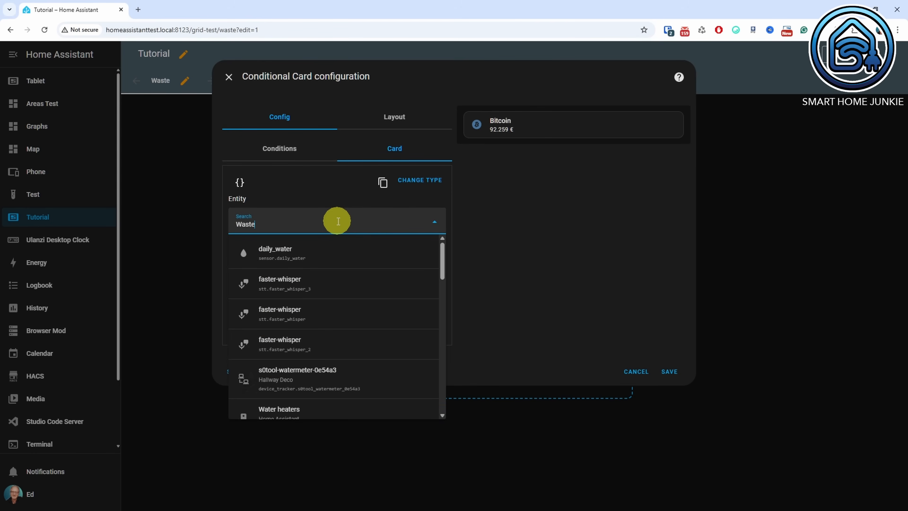
text(Todfay)
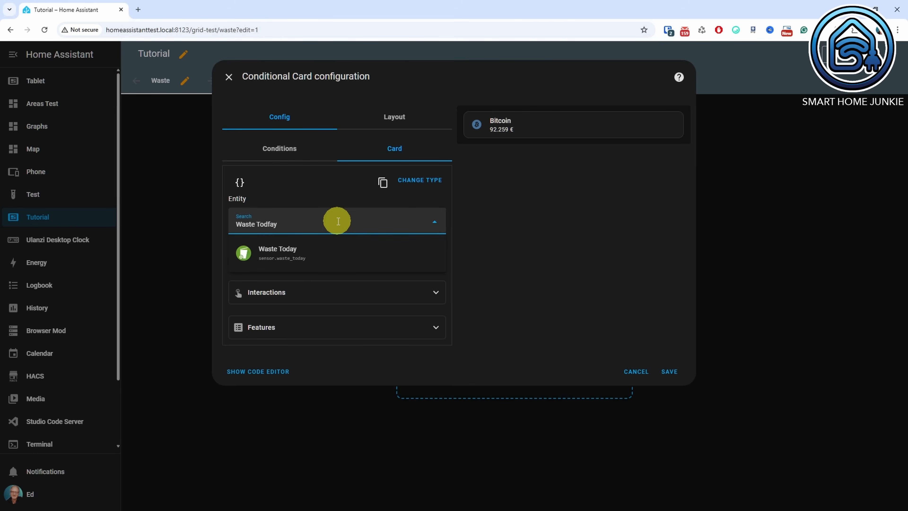
click(277, 253)
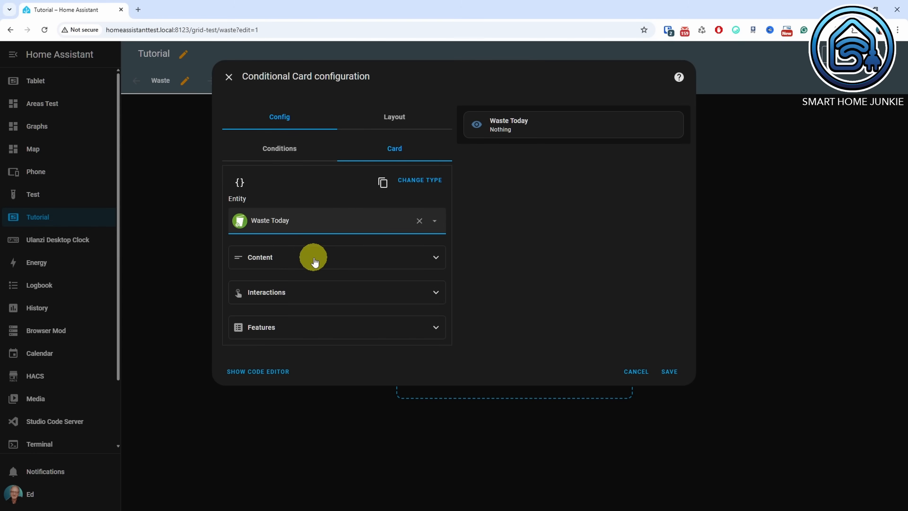
Step: Enable Show entity picture on the tile and save the conditional card
click(260, 257)
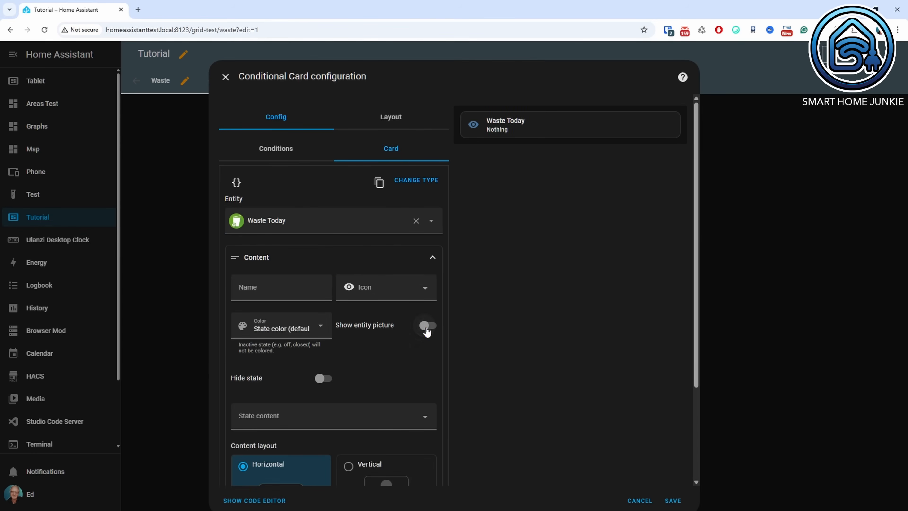
click(428, 325)
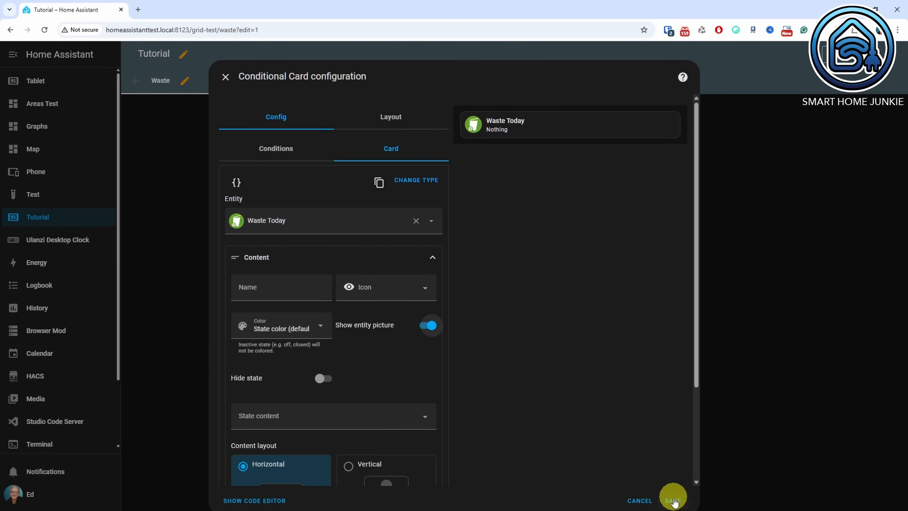
click(672, 500)
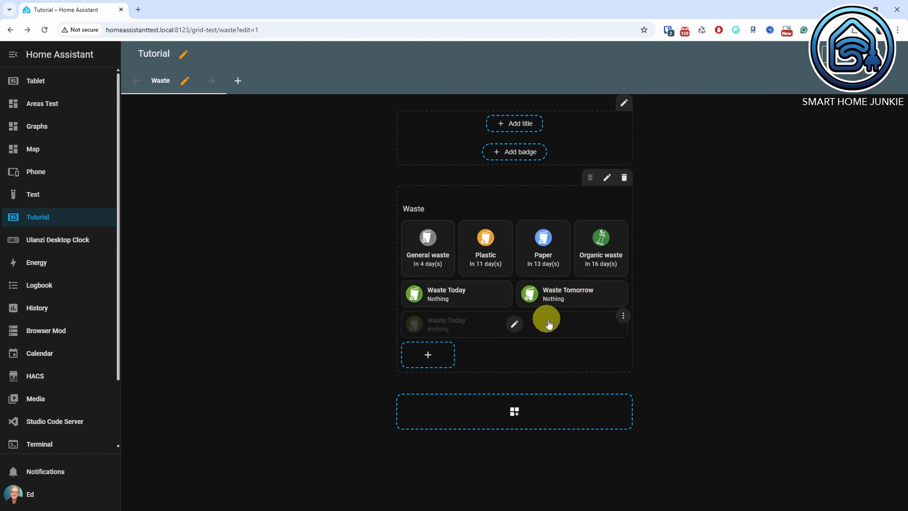
Step: Reopen the new conditional card and change its condition entity to Waste Tomorrow
click(622, 315)
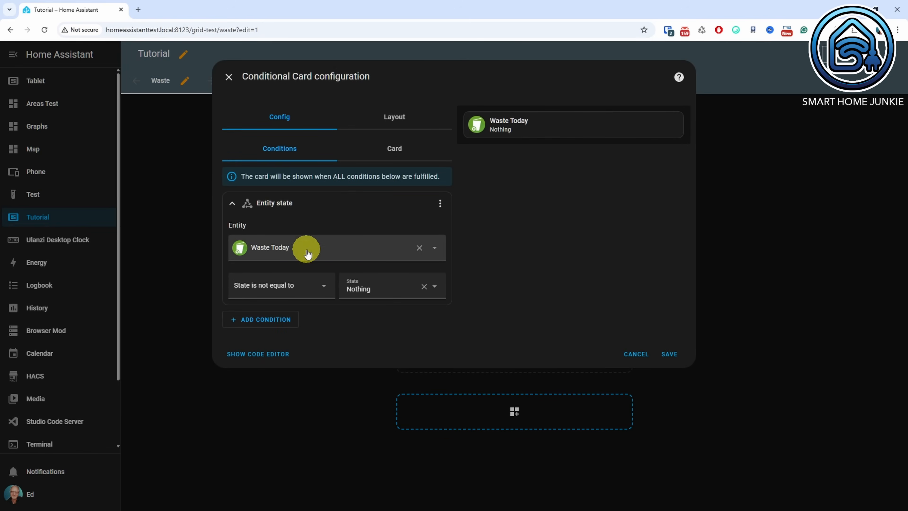
click(307, 247)
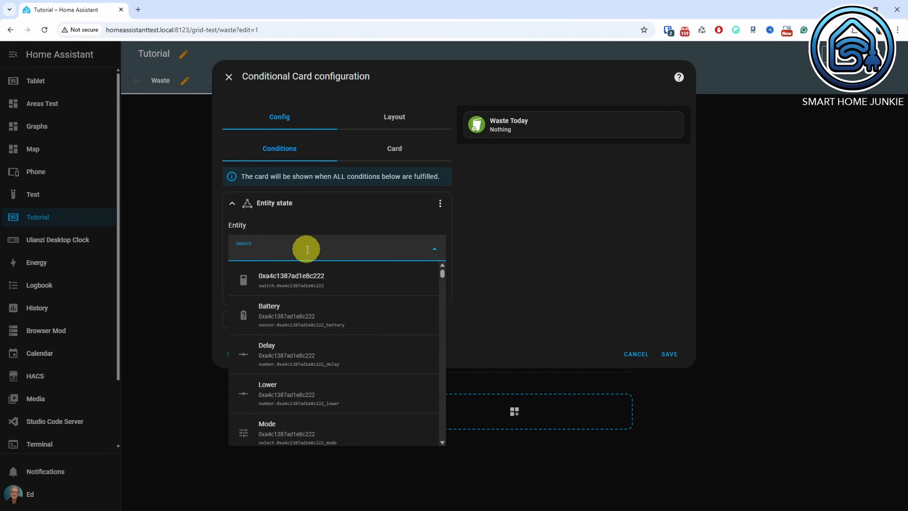
text(Waste Tomo)
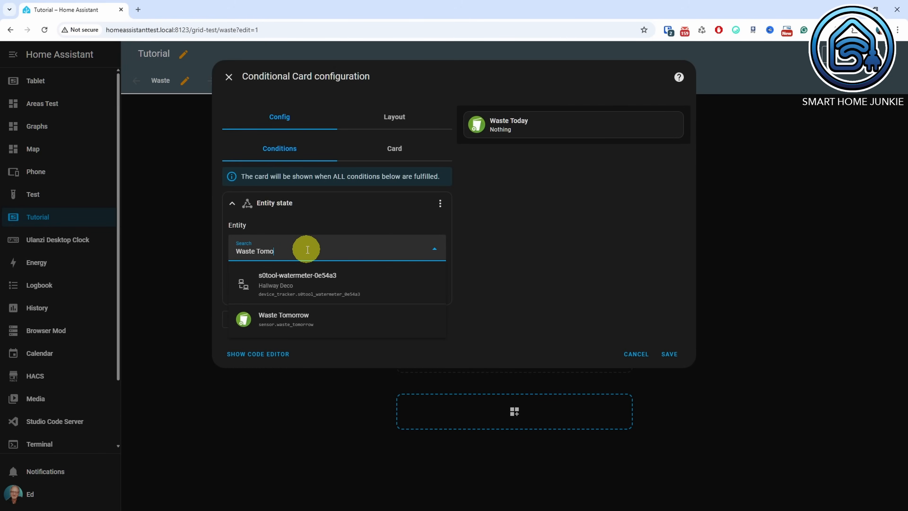
click(283, 319)
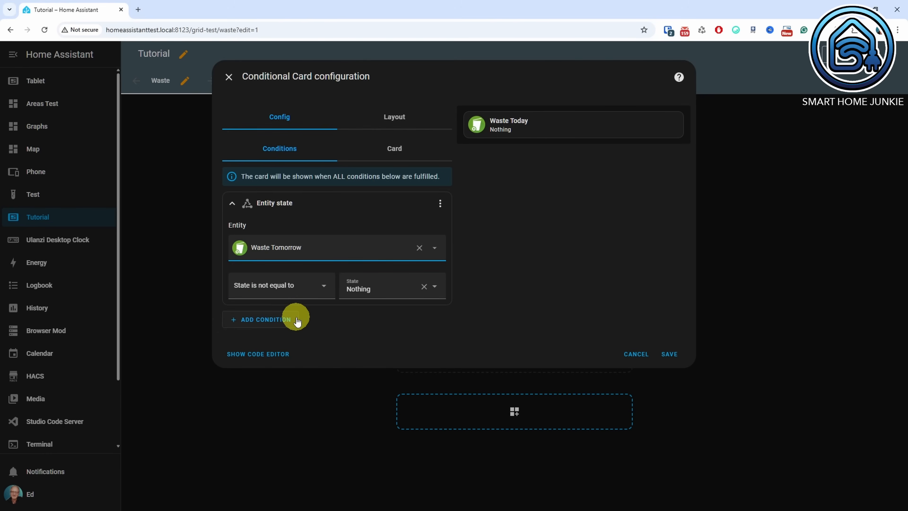
Step: Set the shown tile to the Waste Tomorrow sensor and save the card
click(393, 148)
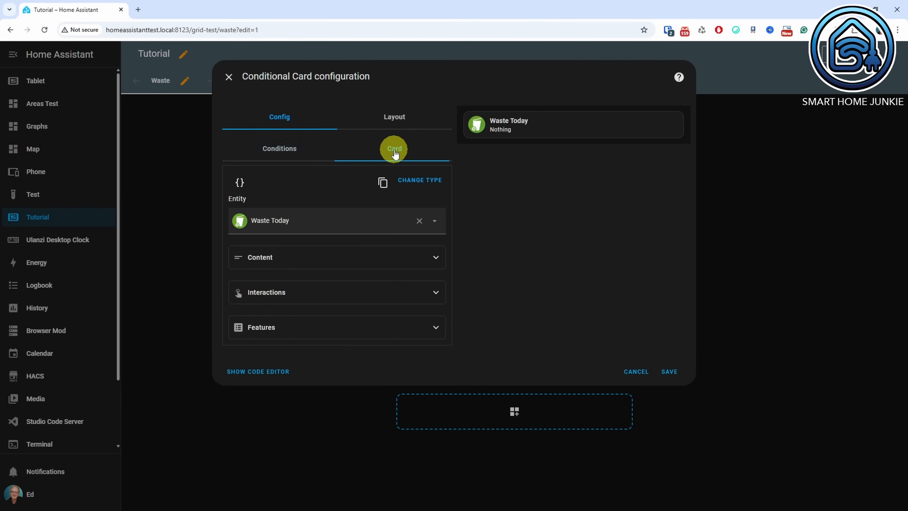
click(337, 220)
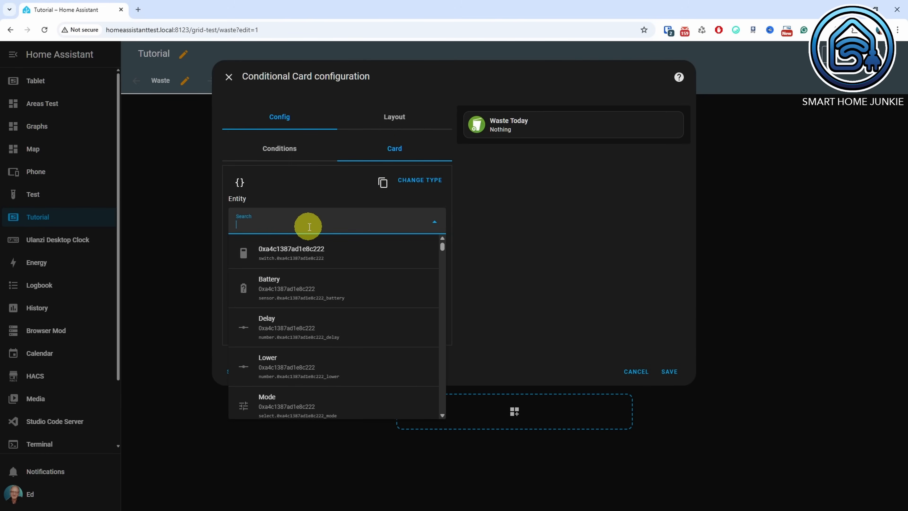
text(Waste Tomo)
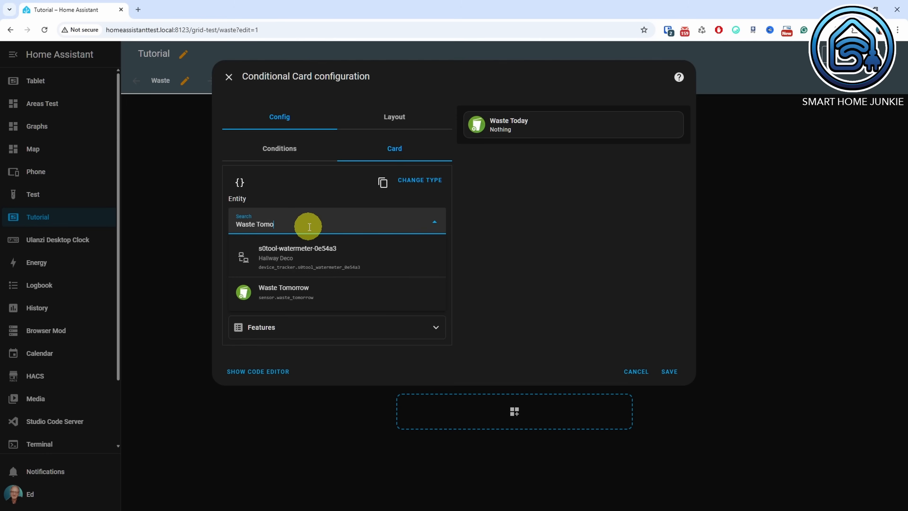
click(284, 291)
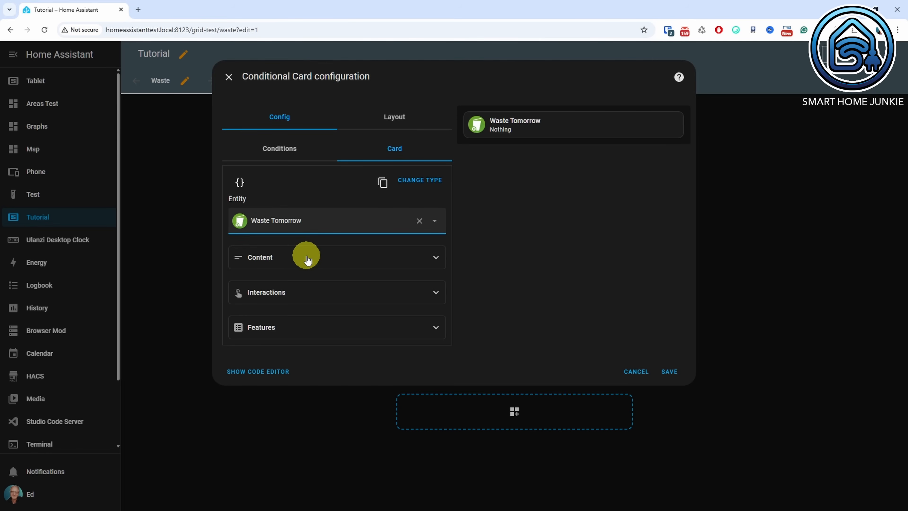
click(259, 257)
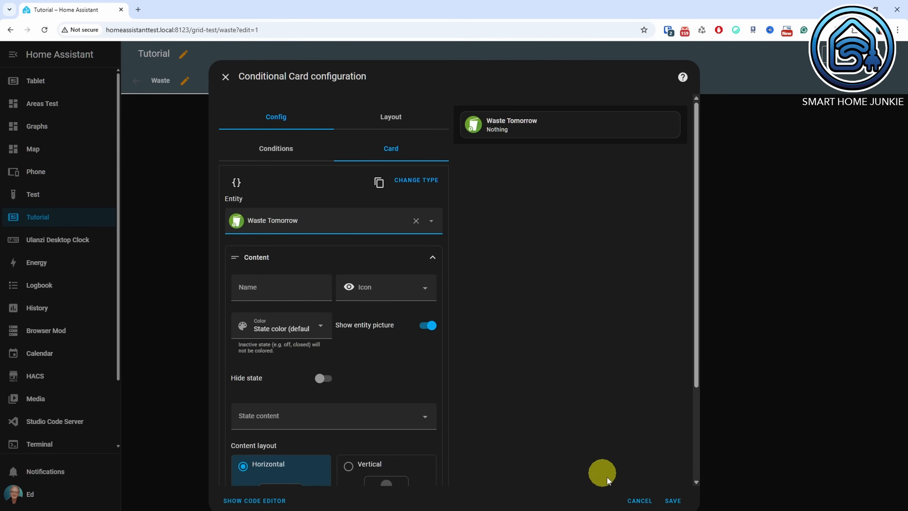
click(671, 500)
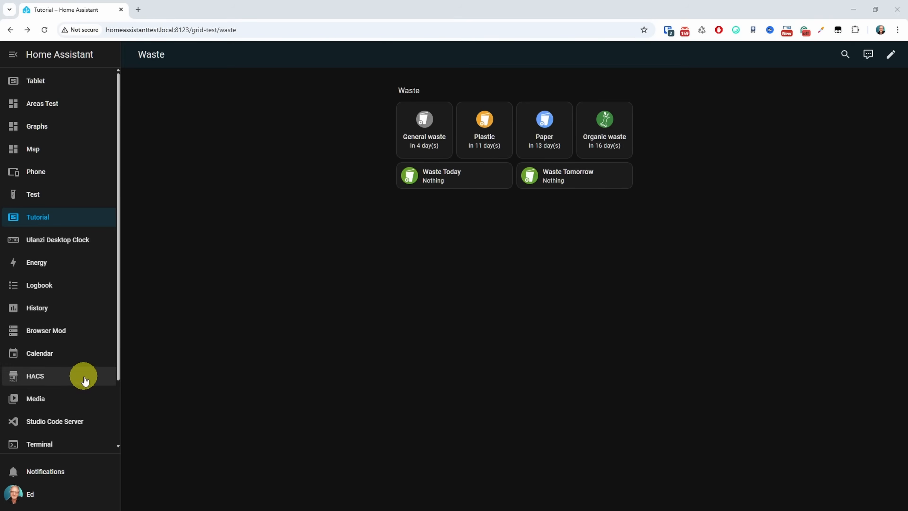
Step: Create a new automation with a Time trigger at 7:00 PM
click(35, 435)
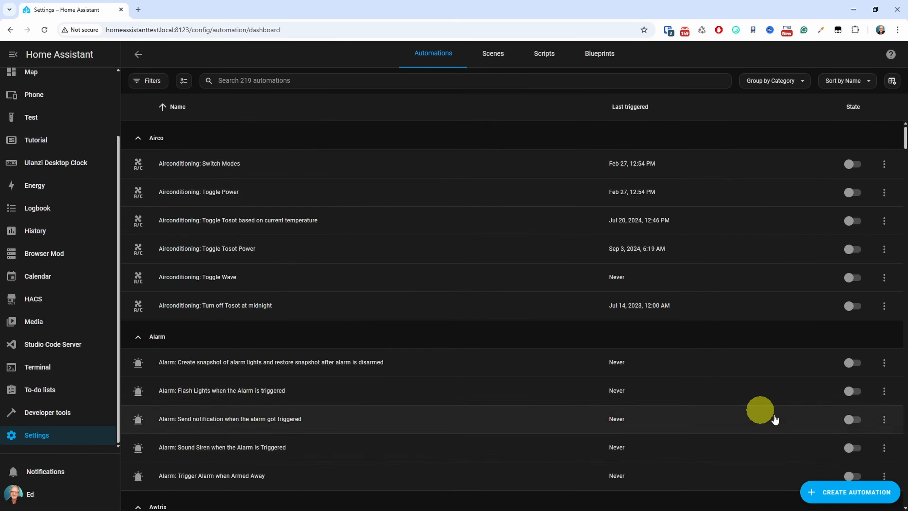
click(849, 492)
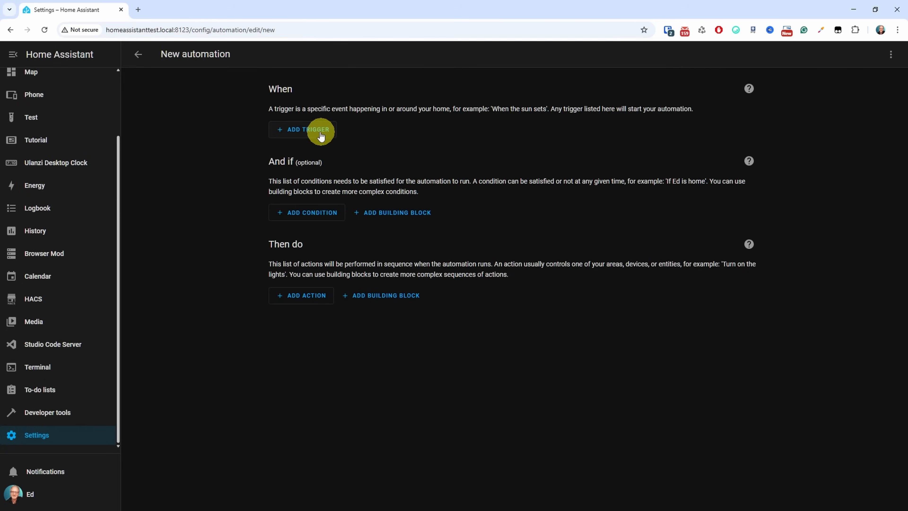
click(302, 129)
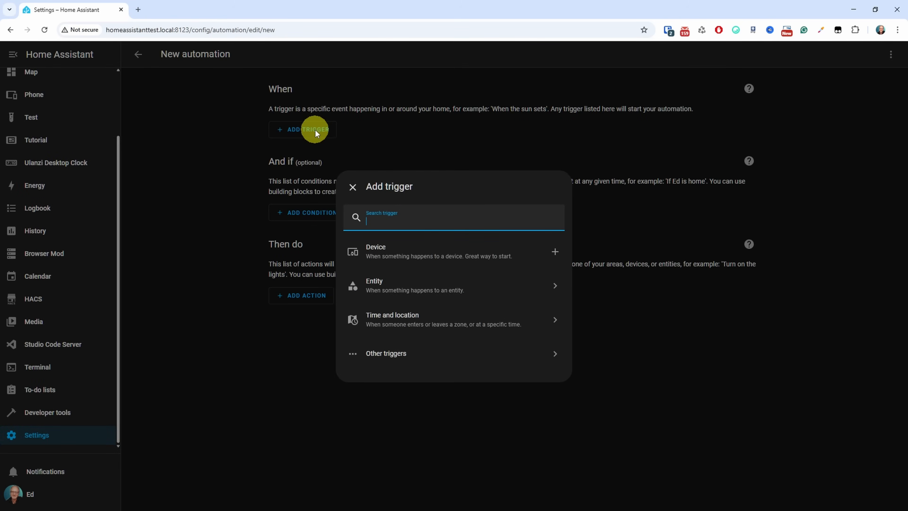
text(time)
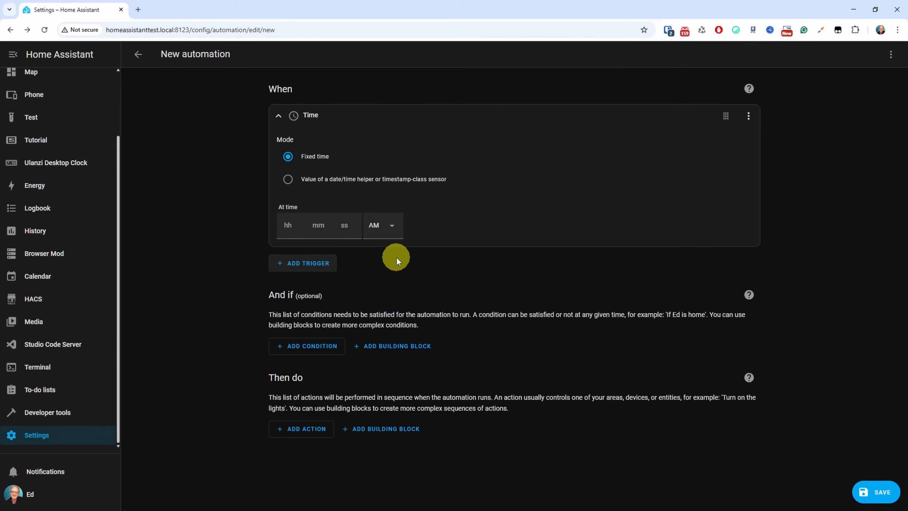
click(288, 225)
text(7)
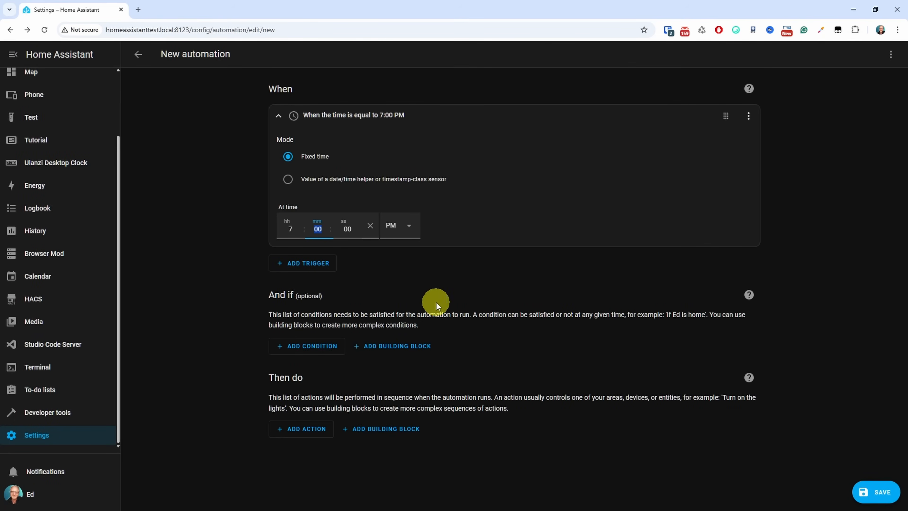
Step: Add a State condition on the Upcoming sensor's DaysTo attribute
click(307, 345)
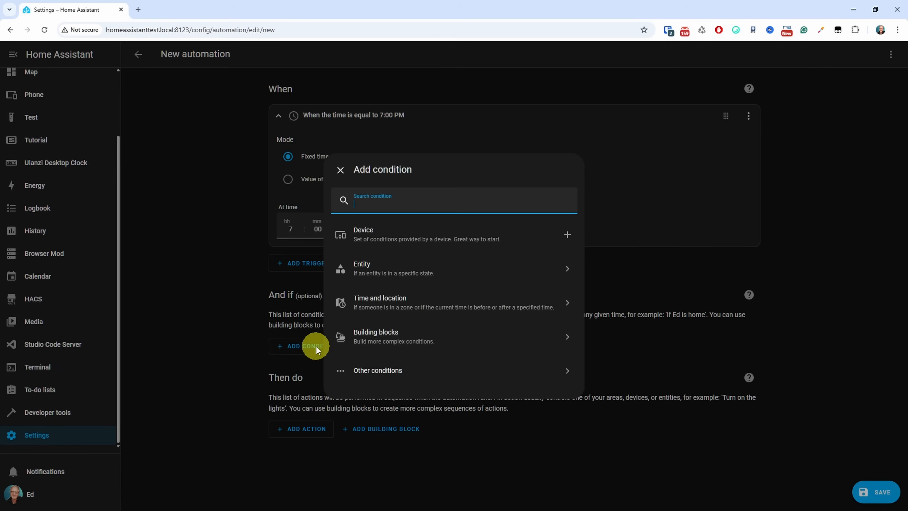
text(st)
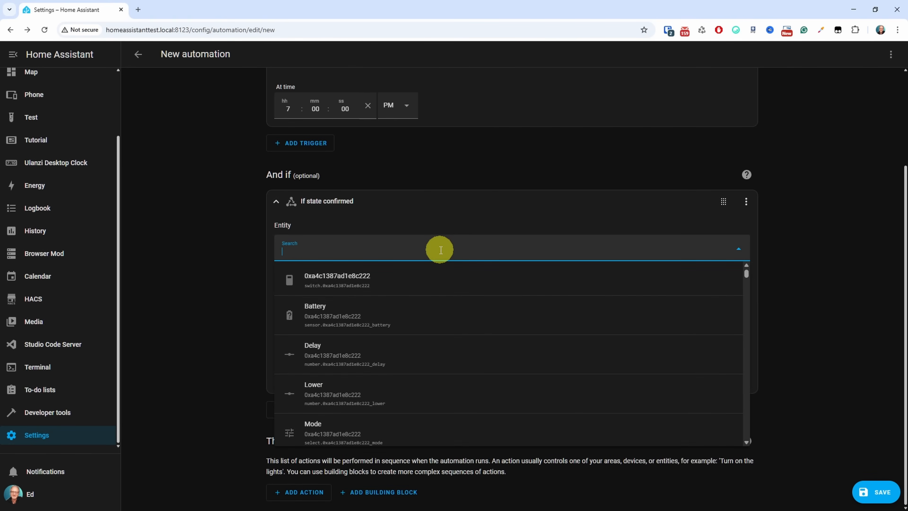
text(upcoming)
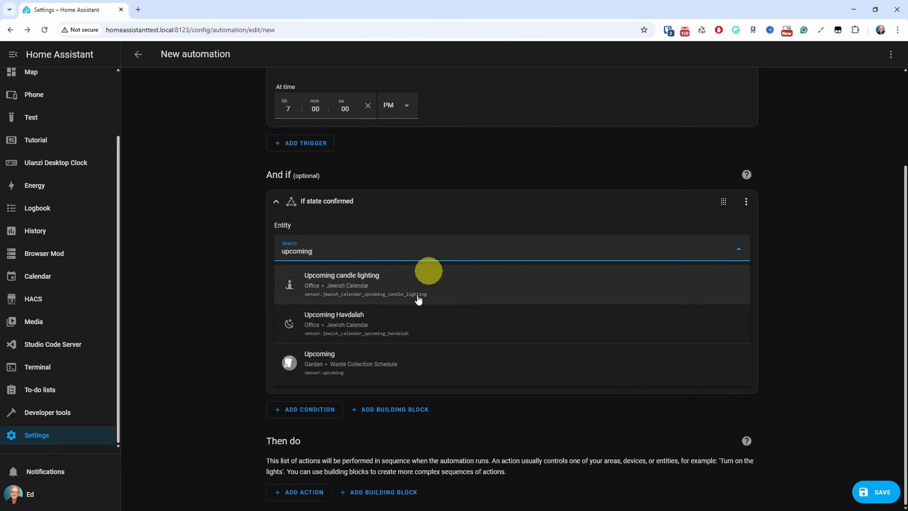
click(319, 362)
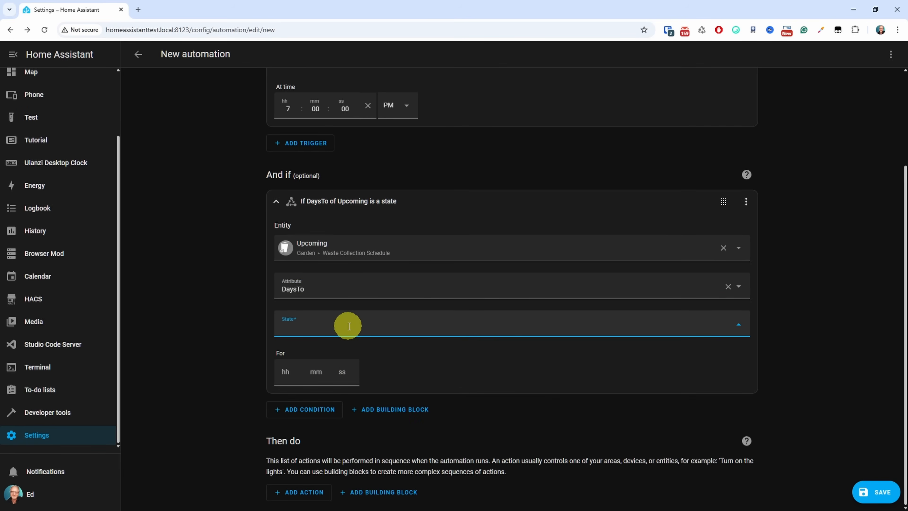
Step: Add an iPhone notify action with the templated 'Tomorrow, {{' pickup message
click(303, 492)
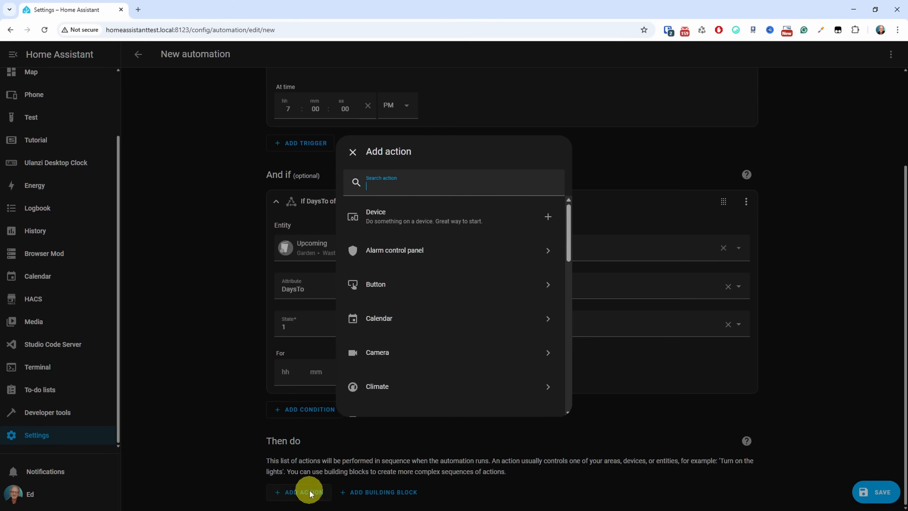
text(iphone)
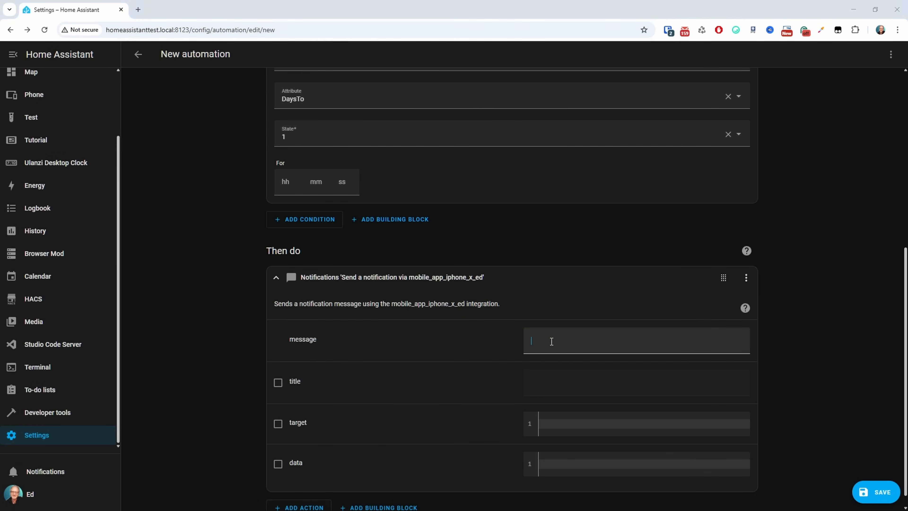
text(Tomorrow, {{ states('sensor.waste_tomorrow') }} will be picked)
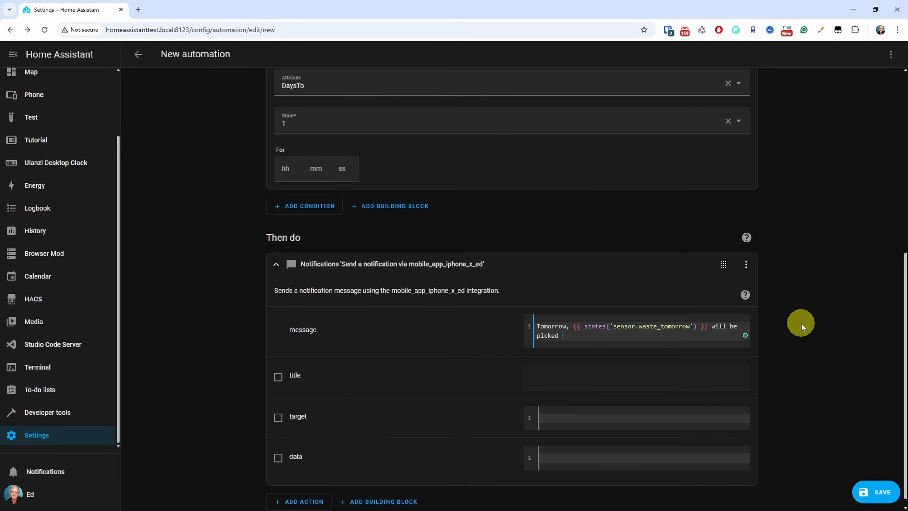
Step: Save the automation as 'Notify: Send message if waste will be collected tomorrow'
text(up.)
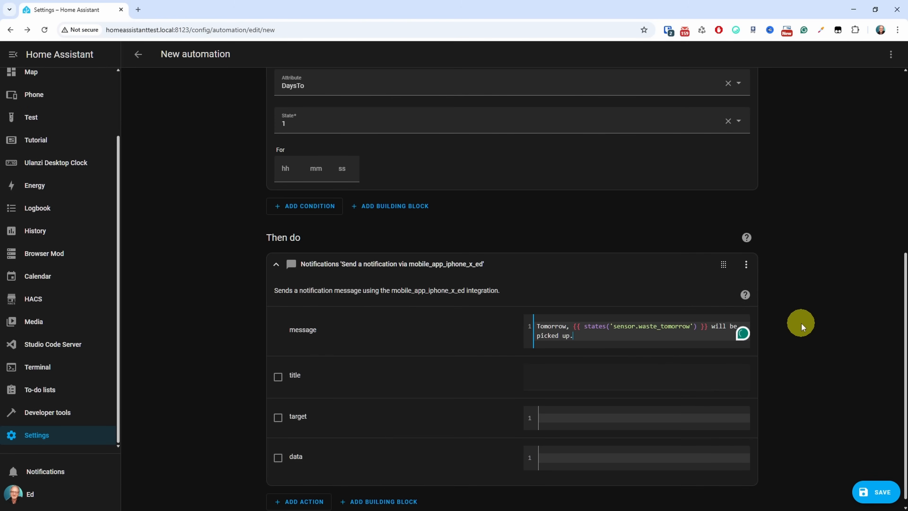
click(882, 492)
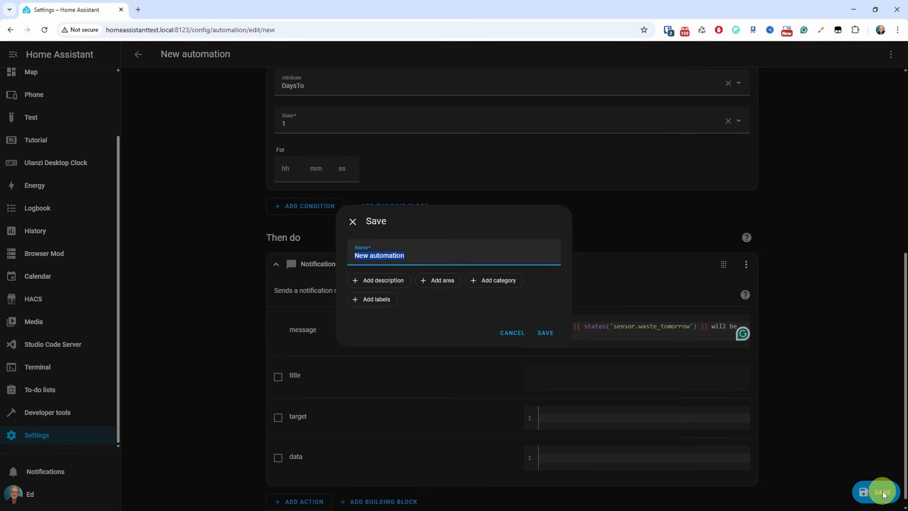
text(Notify: Send message if waste will be collected t)
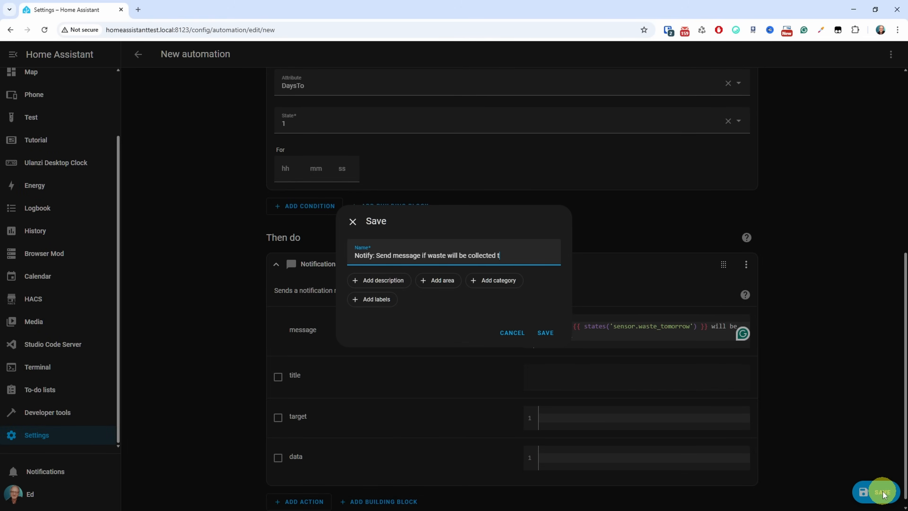
text(omorrow)
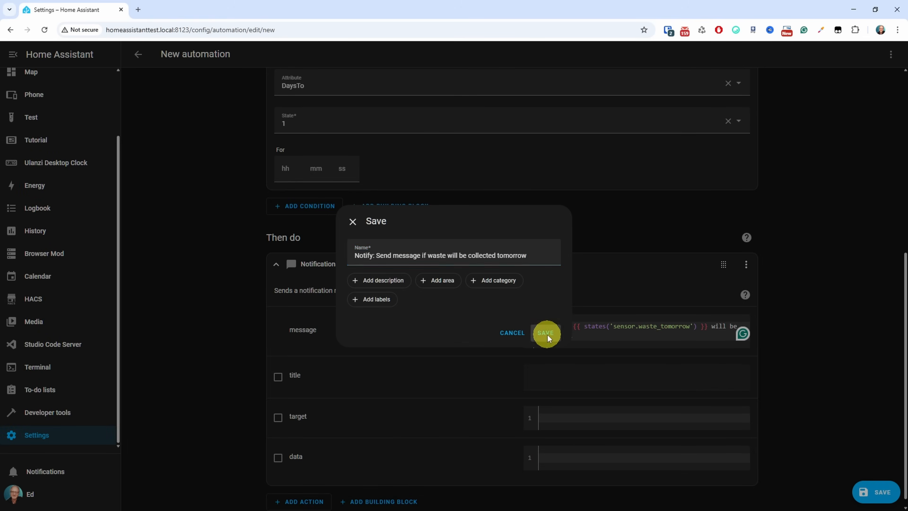
click(544, 333)
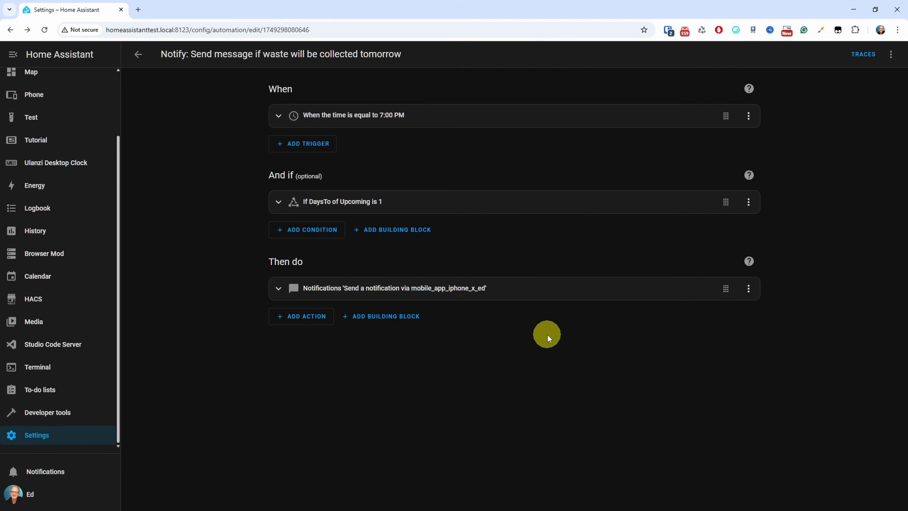